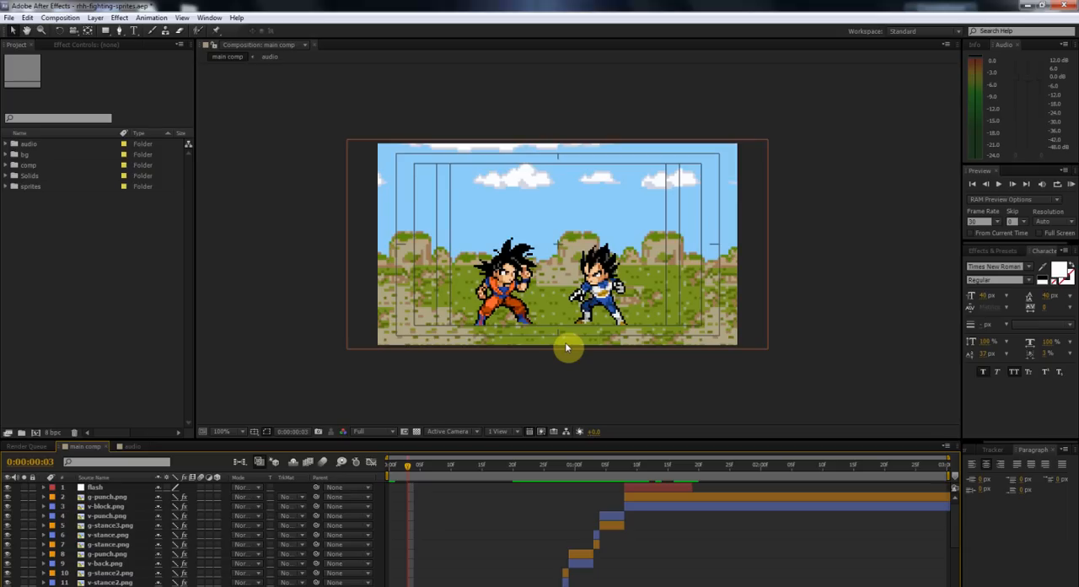
mouse_move(469, 411)
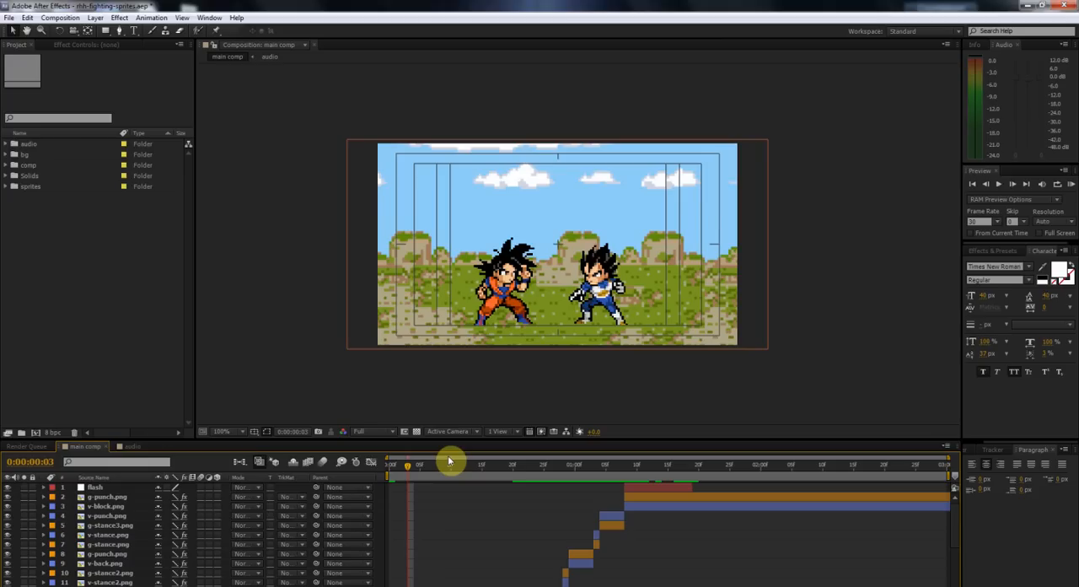
- Scrub through the opening frames of the fight animation to preview it
left_click_drag(449, 466, 391, 465)
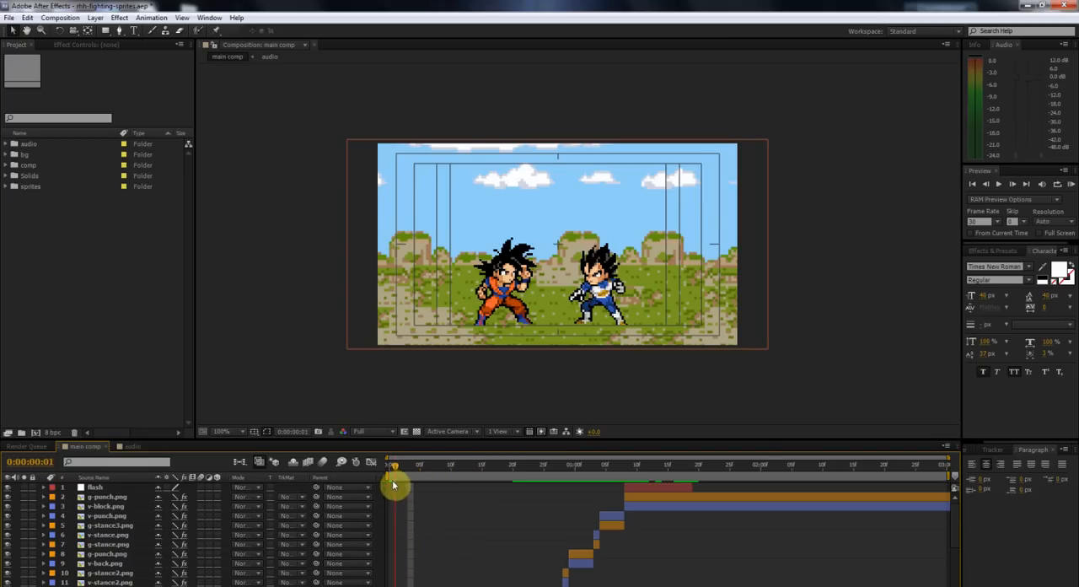
left_click_drag(394, 469, 462, 469)
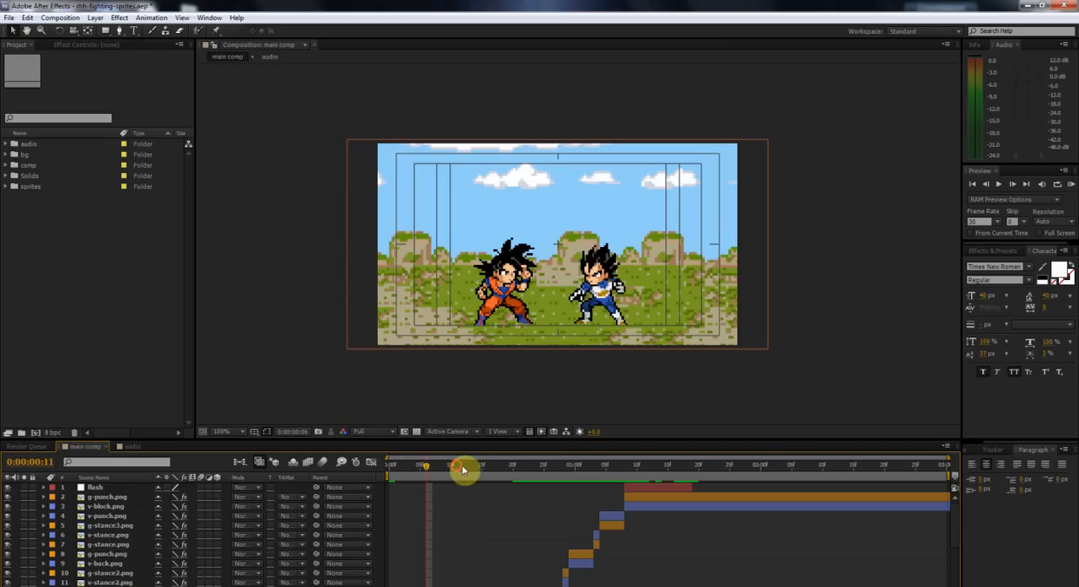
left_click_drag(464, 469, 425, 468)
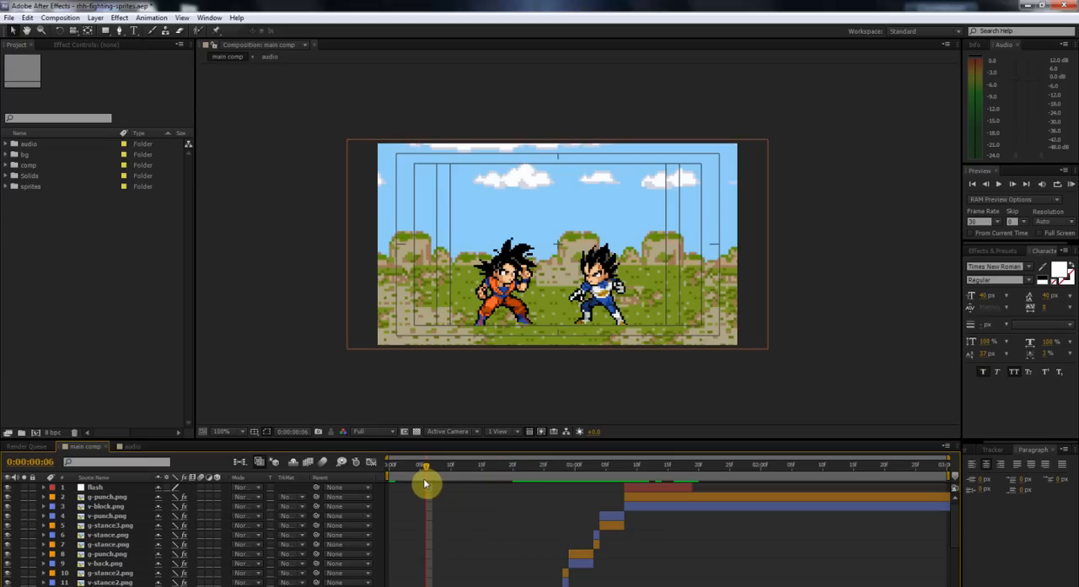
left_click_drag(425, 465, 418, 465)
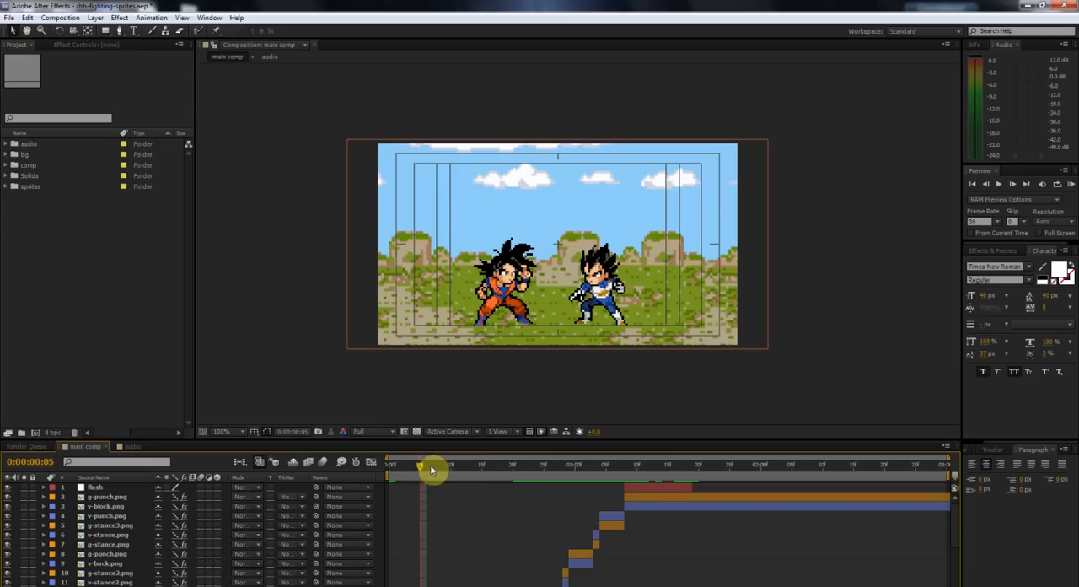
left_click_drag(418, 465, 531, 492)
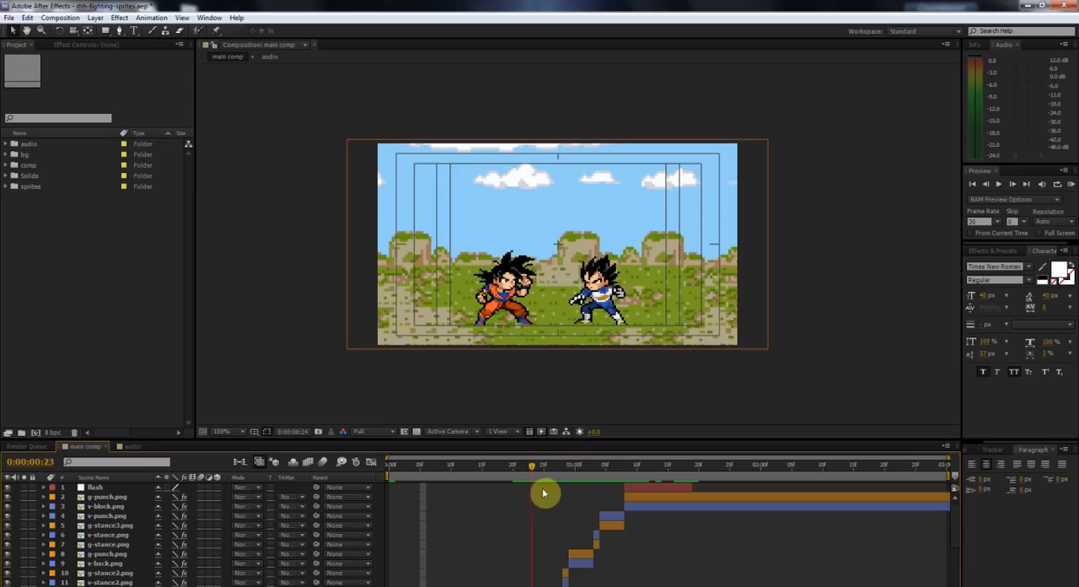
left_click(418, 465)
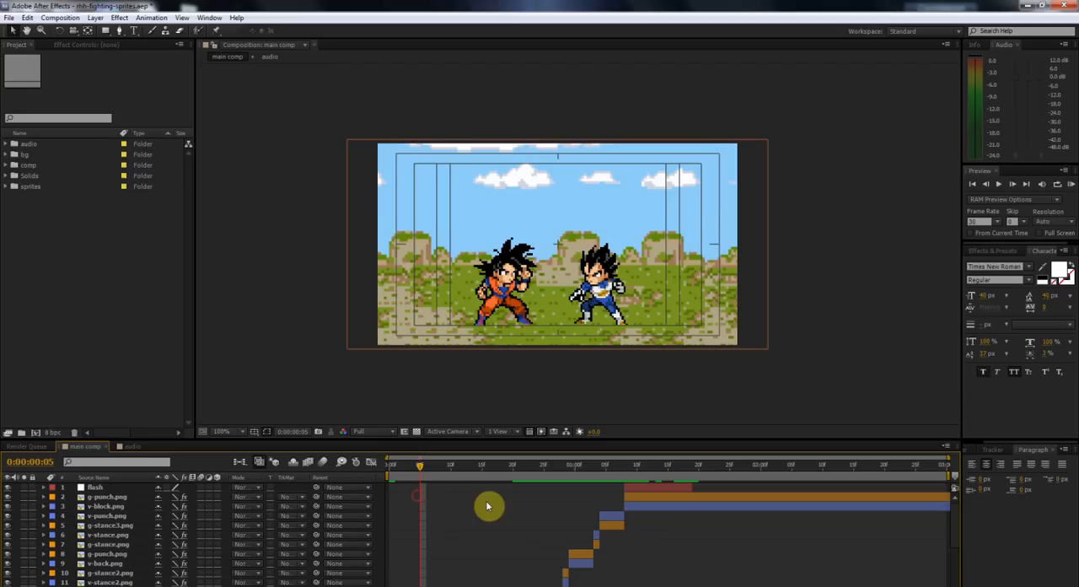
- Add the main comp to the Render Queue via the Composition menu and view the queue
left_click(60, 17)
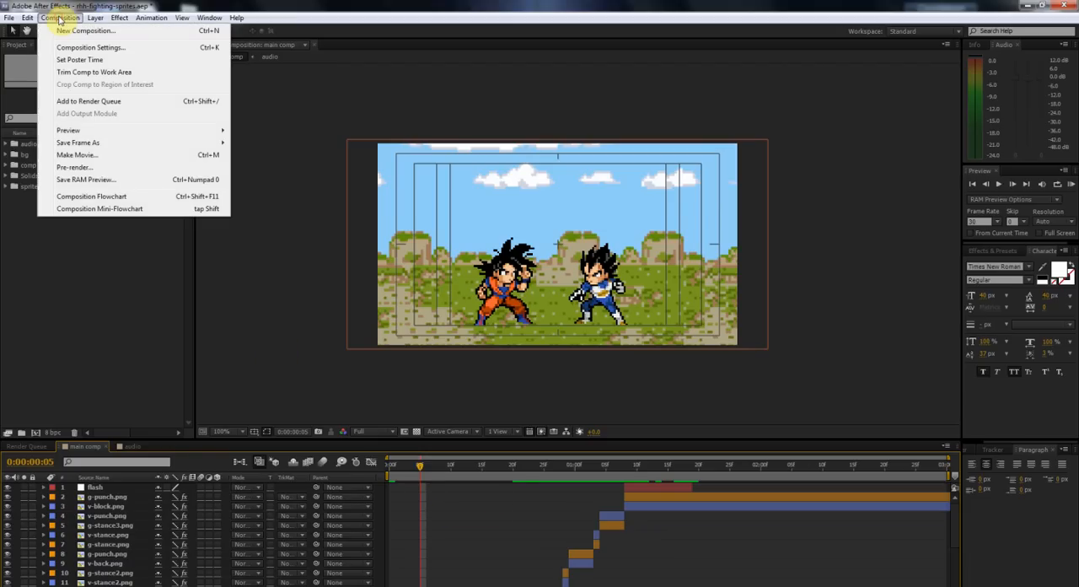
mouse_move(87, 101)
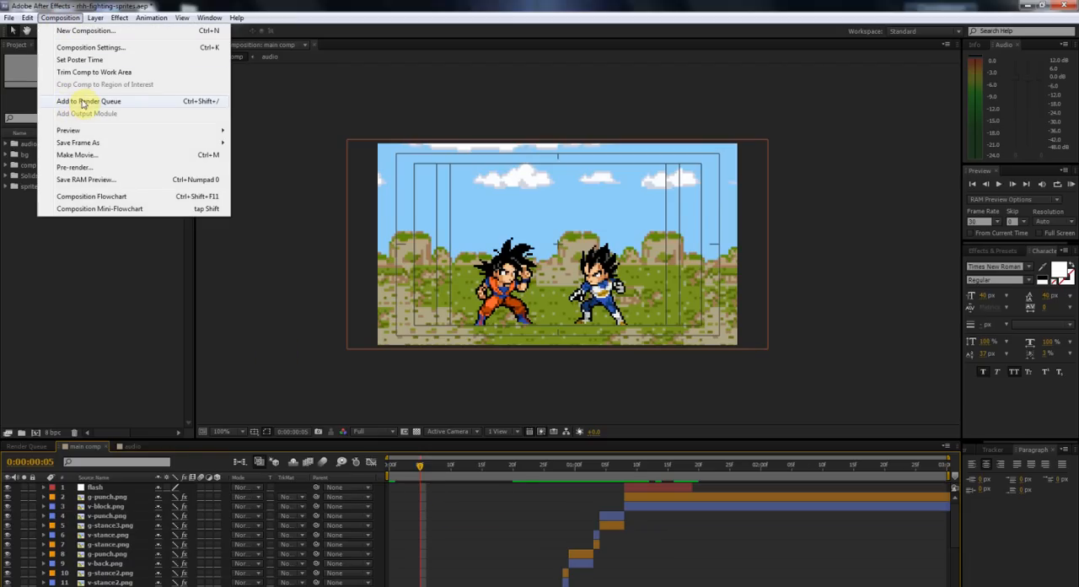
left_click(88, 101)
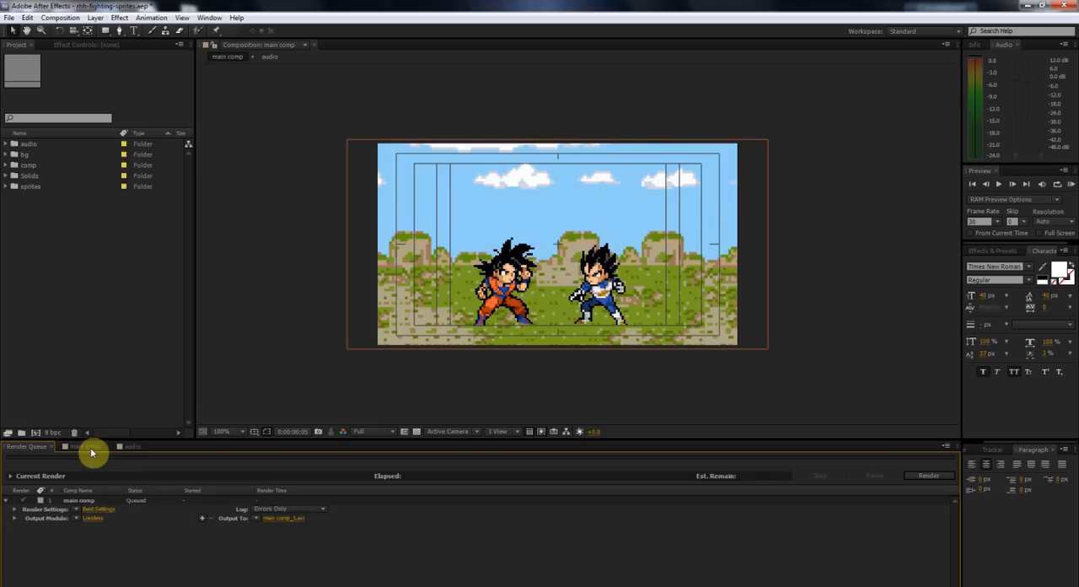
left_click(82, 445)
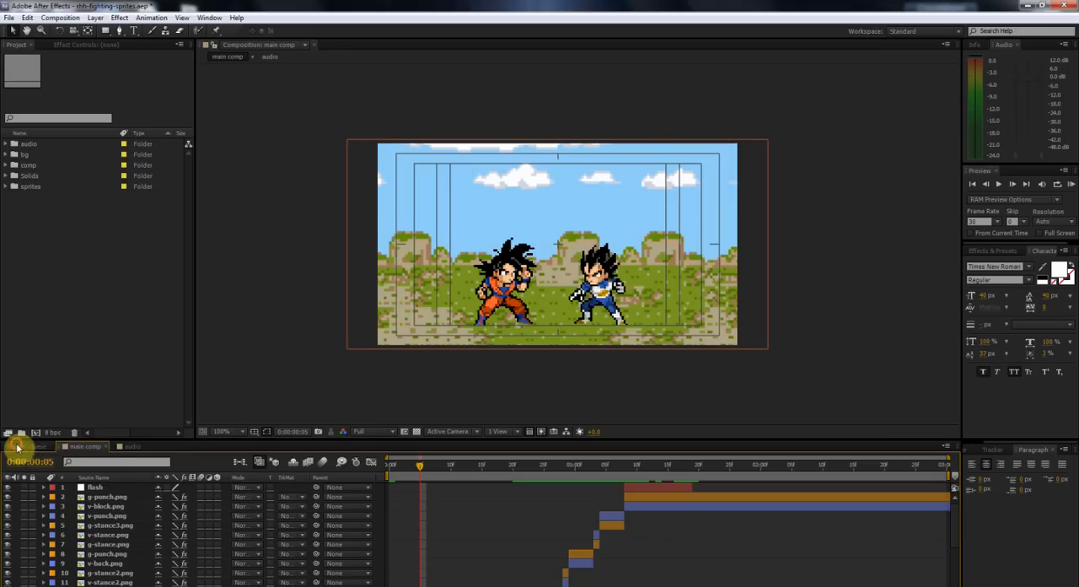
left_click(27, 446)
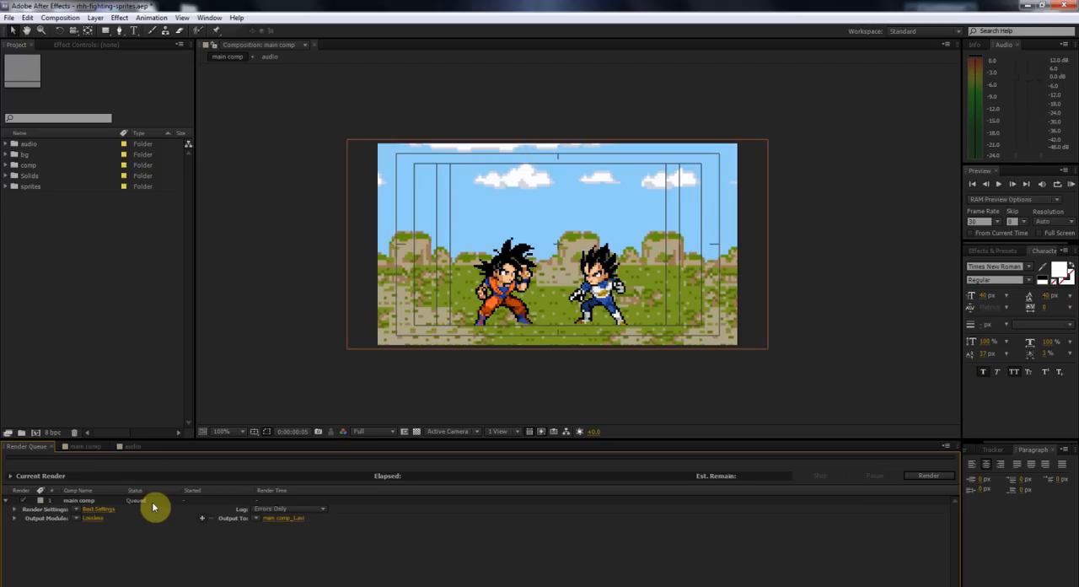
mouse_move(7, 512)
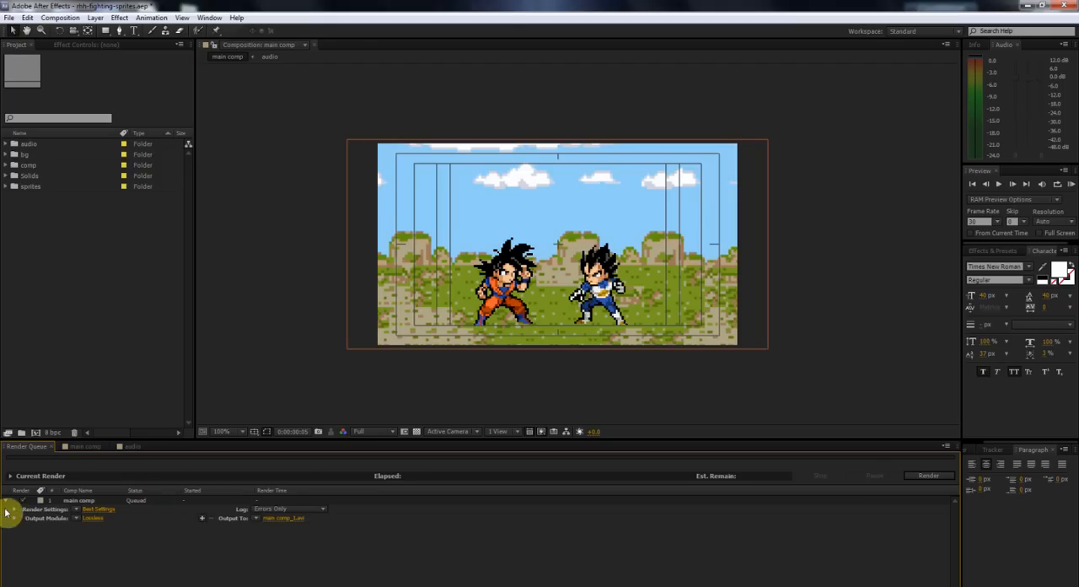
mouse_move(25, 518)
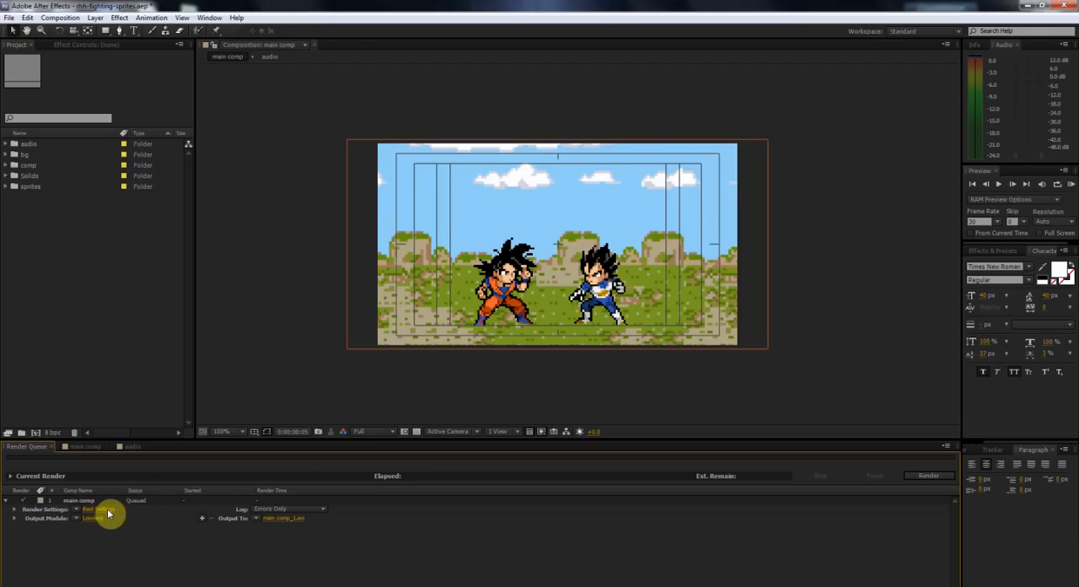
- Set the queued comp's render quality and resolution to Current Settings and confirm
left_click(95, 509)
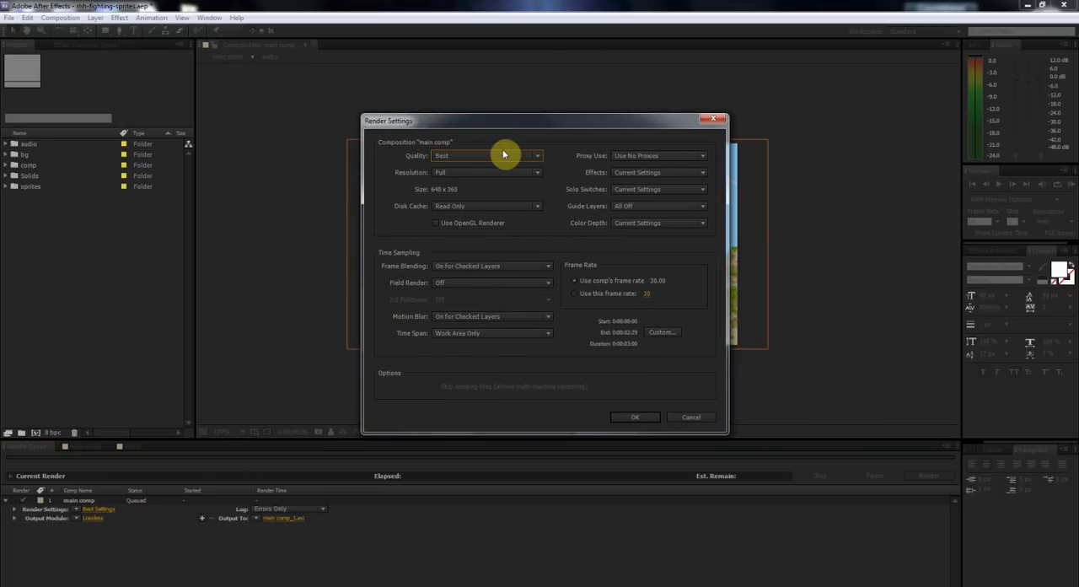
mouse_move(462, 158)
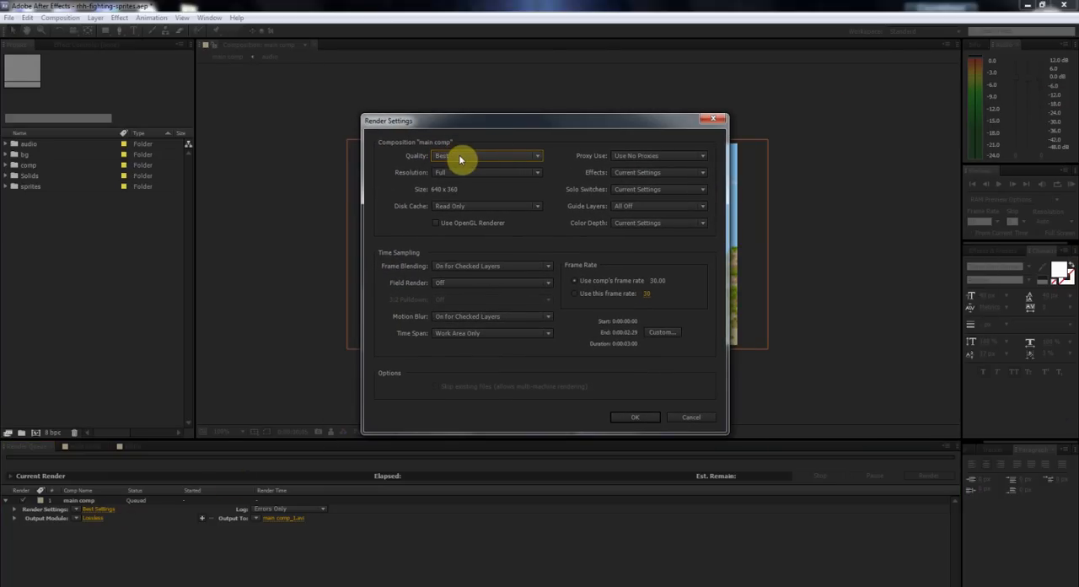
left_click(486, 155)
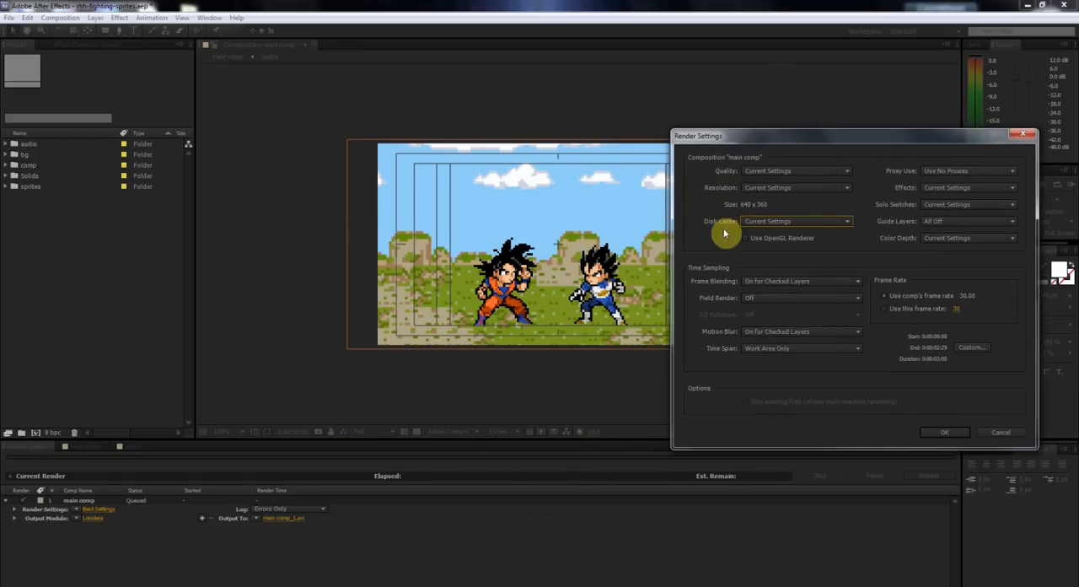
mouse_move(796, 219)
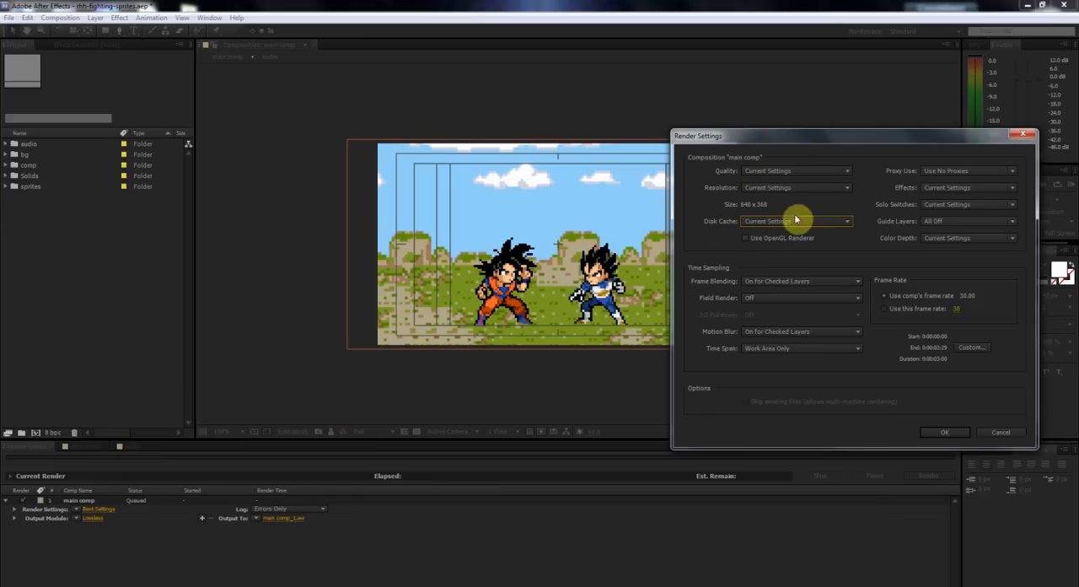
mouse_move(692, 190)
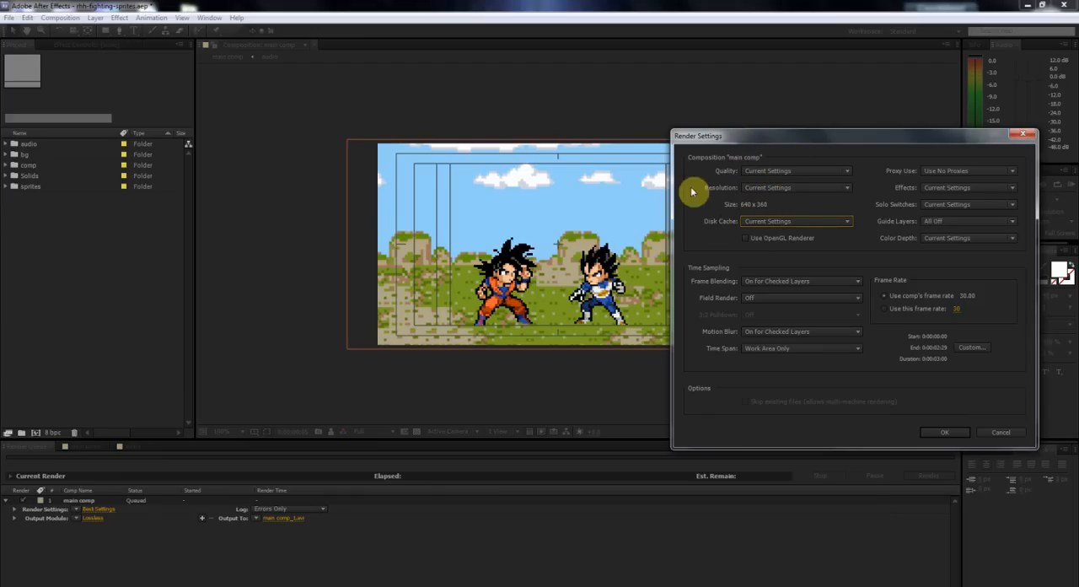
mouse_move(616, 276)
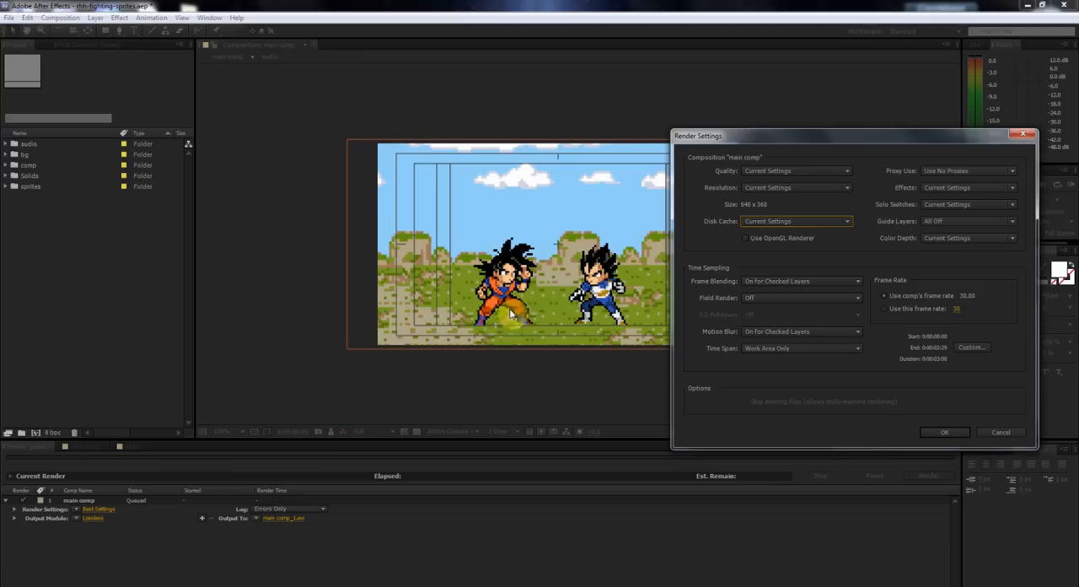
mouse_move(556, 324)
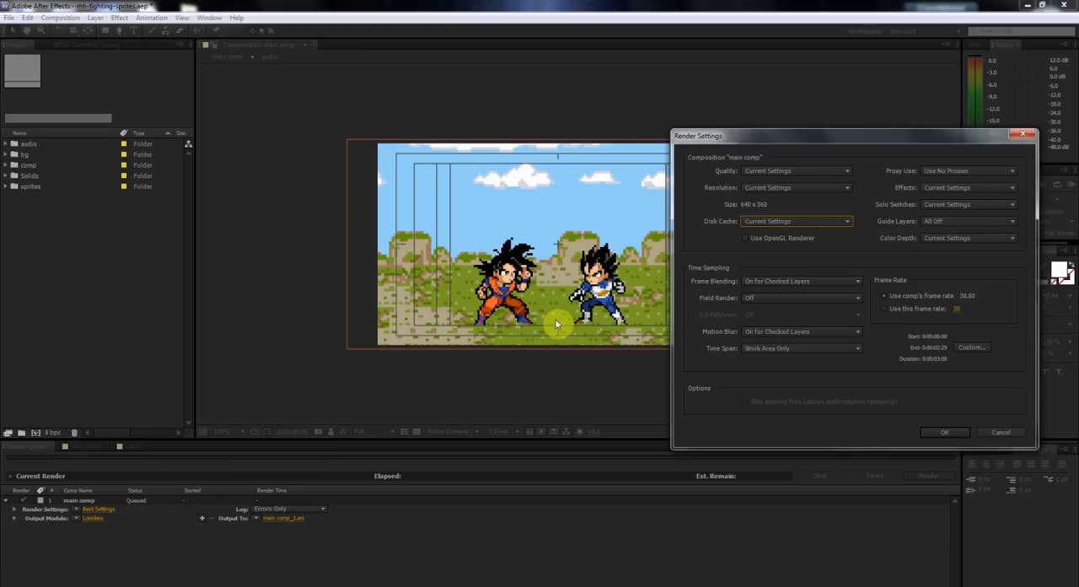
mouse_move(499, 312)
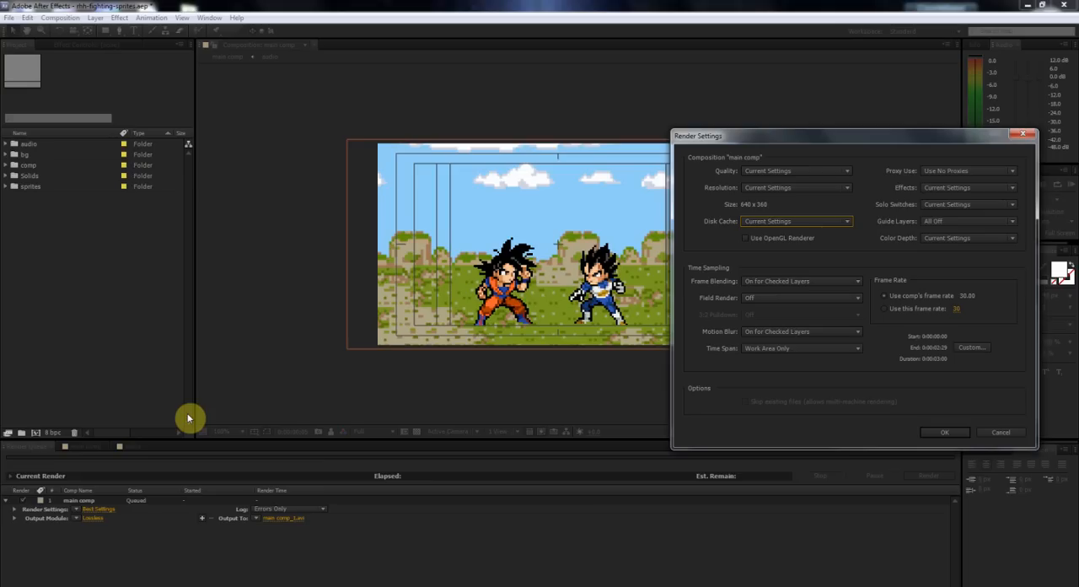
left_click_drag(698, 135, 772, 127)
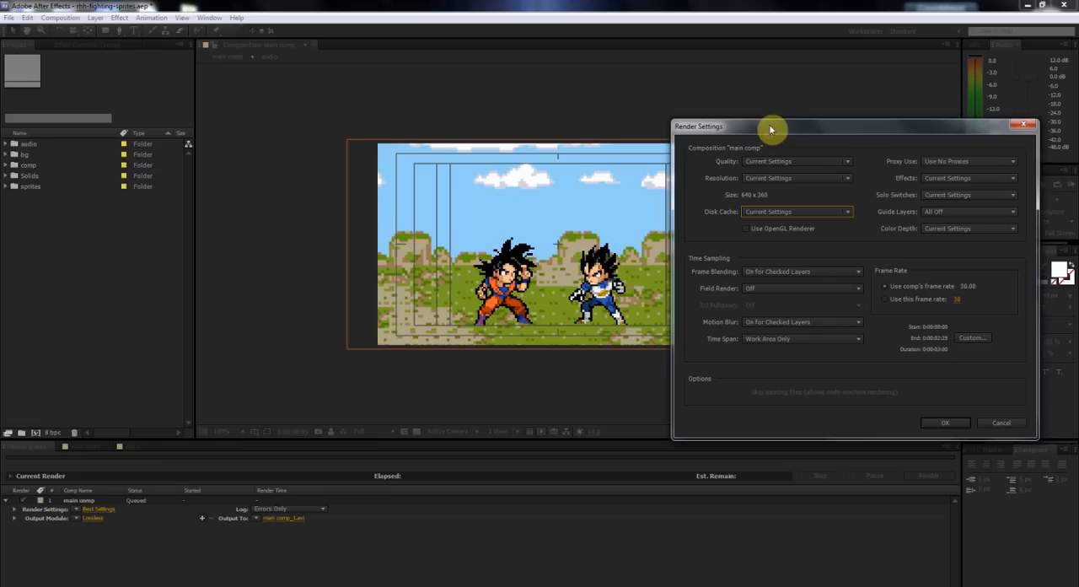
mouse_move(531, 274)
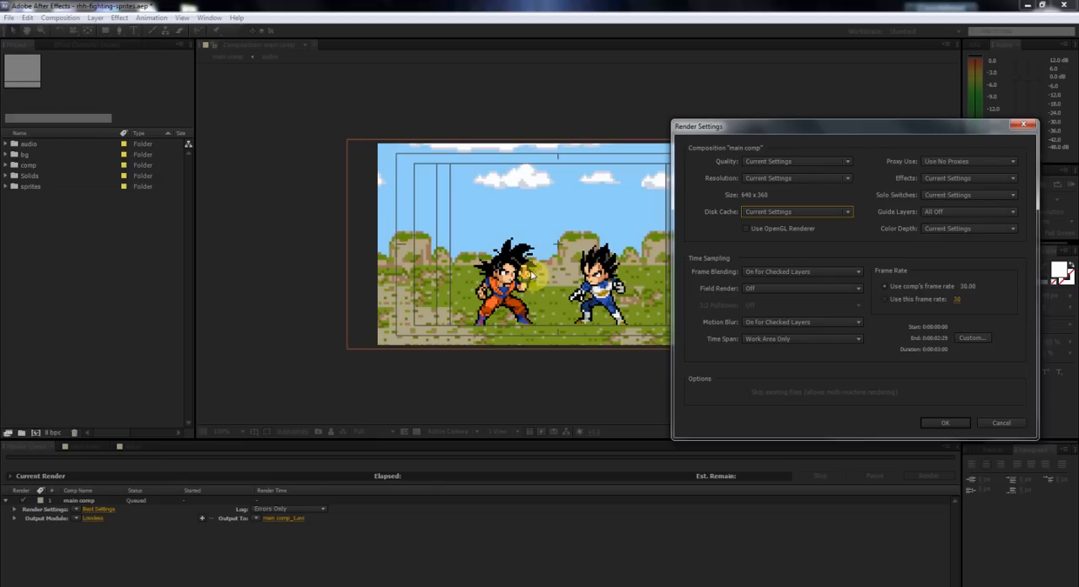
mouse_move(733, 195)
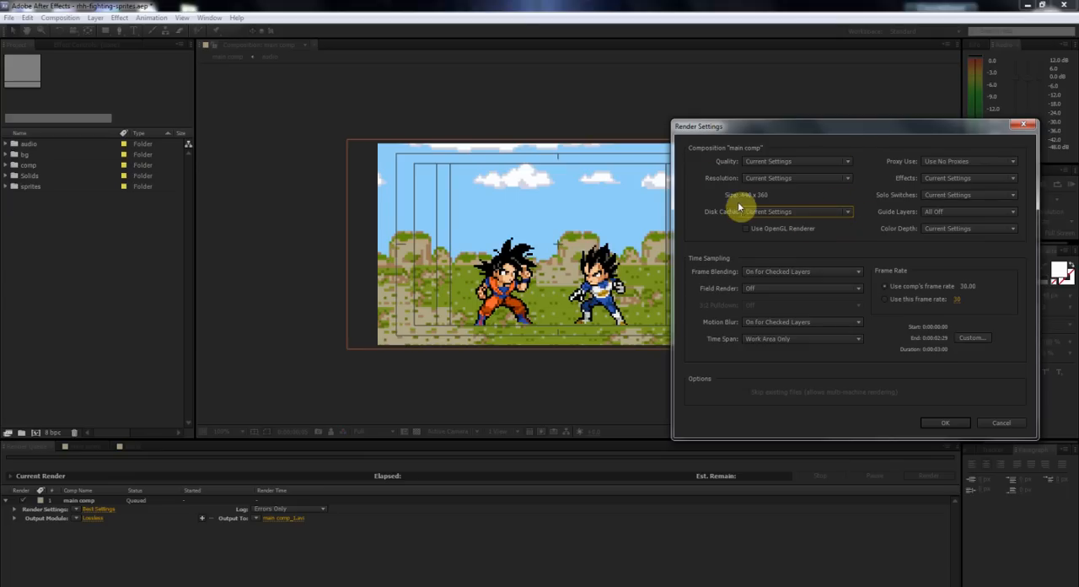
mouse_move(855, 131)
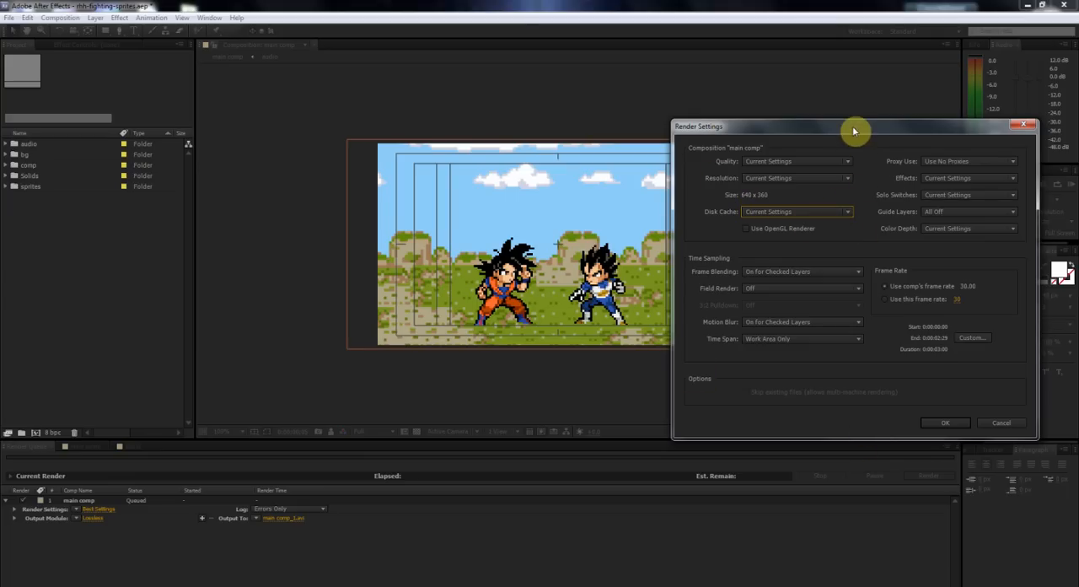
left_click(944, 421)
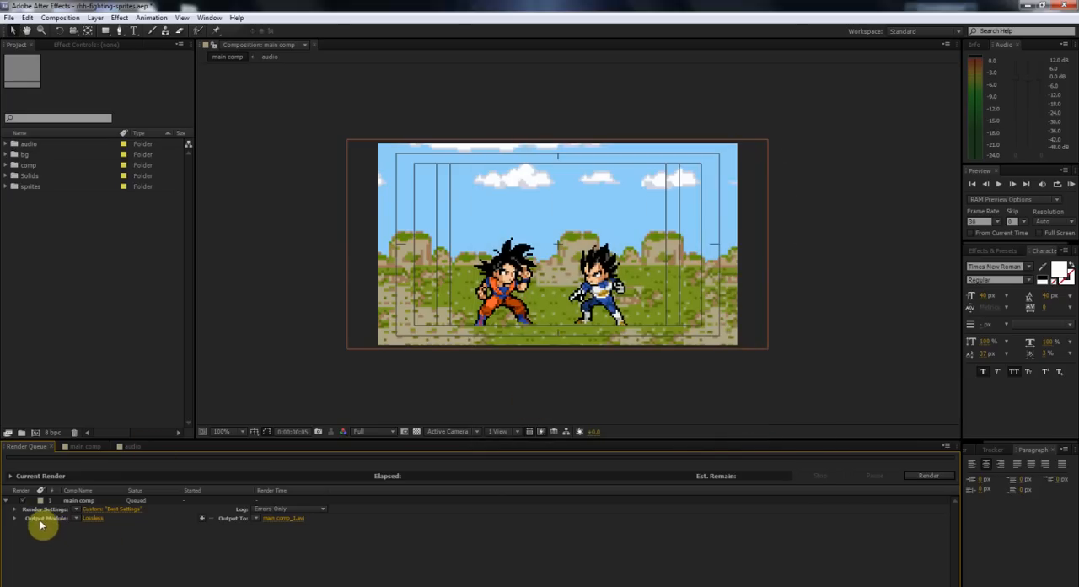
mouse_move(97, 519)
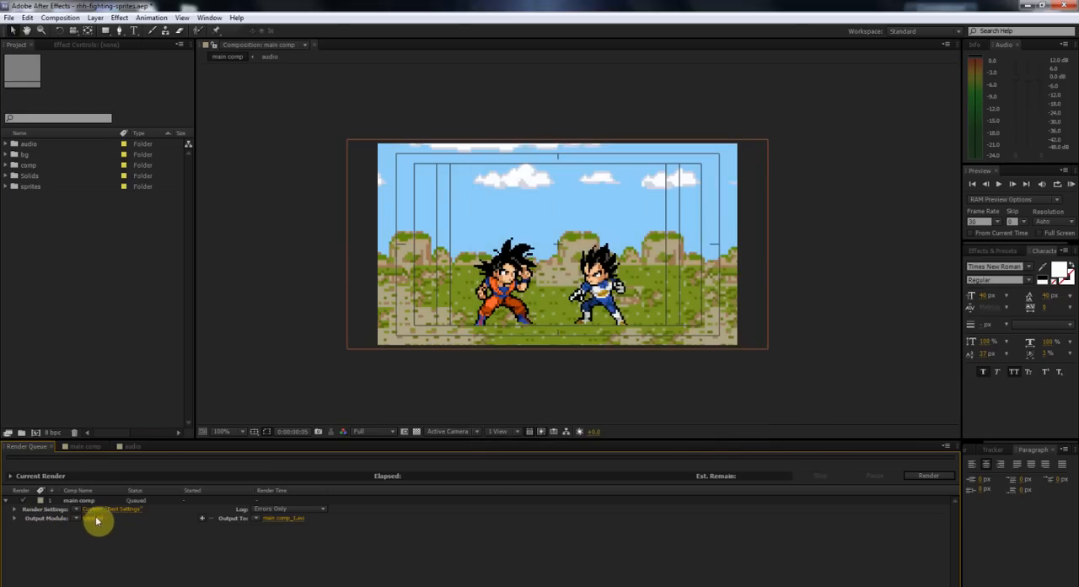
- Browse the Format list in Output Module Settings and move the dialog aside
left_click(97, 517)
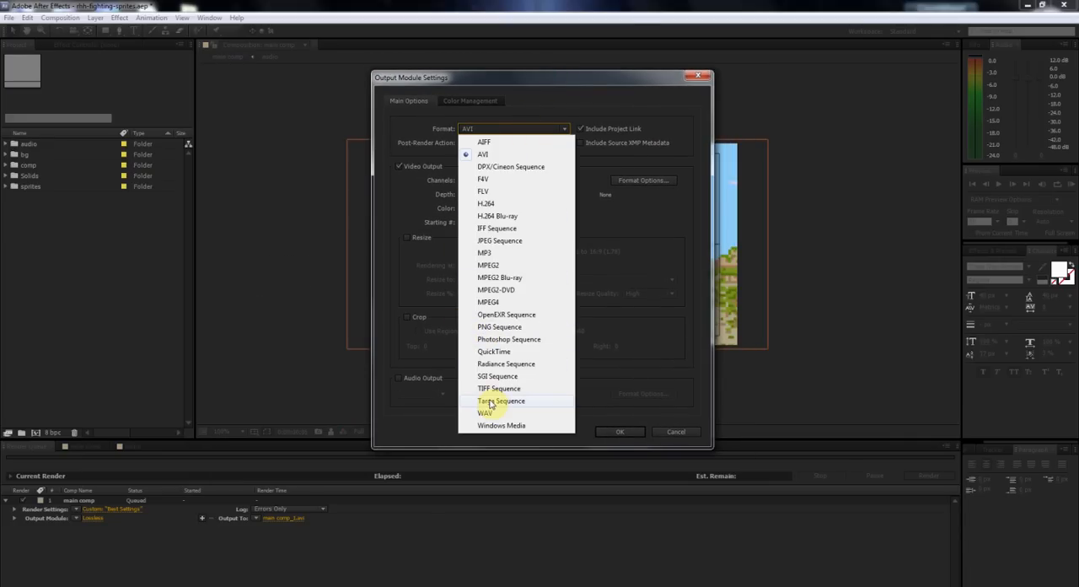
mouse_move(502, 425)
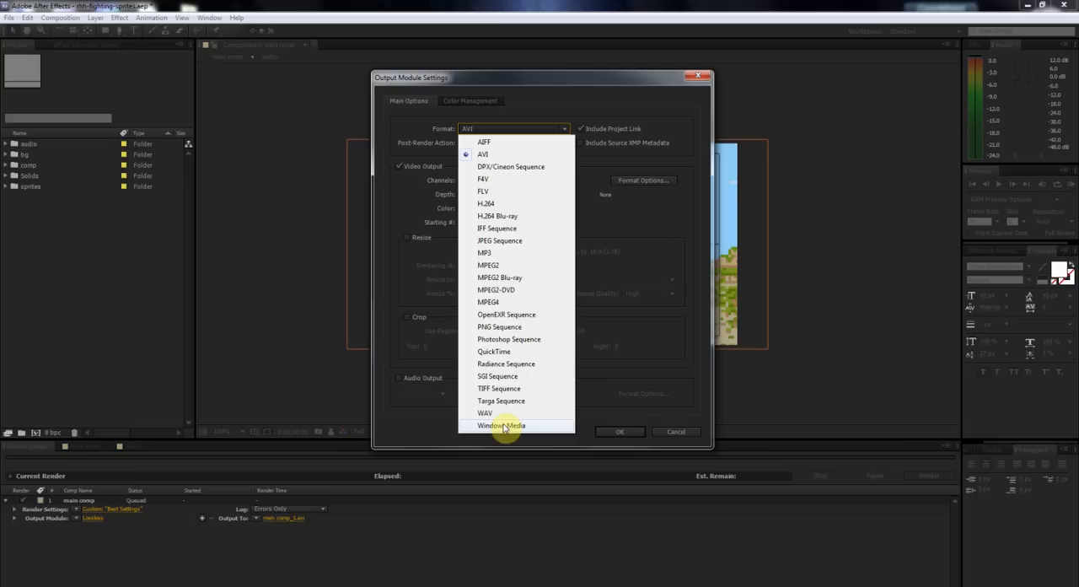
mouse_move(519, 202)
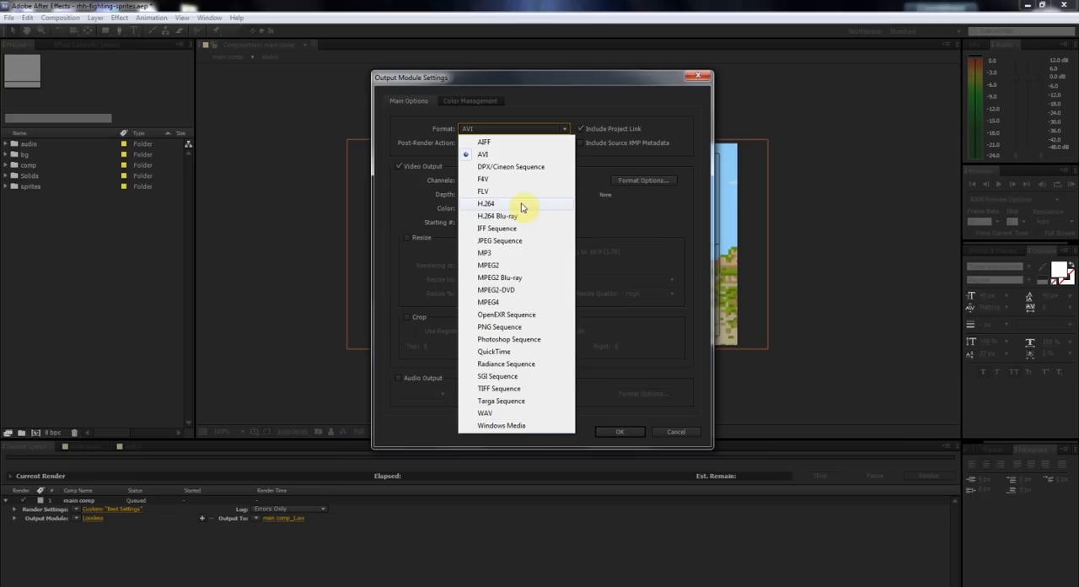
mouse_move(542, 429)
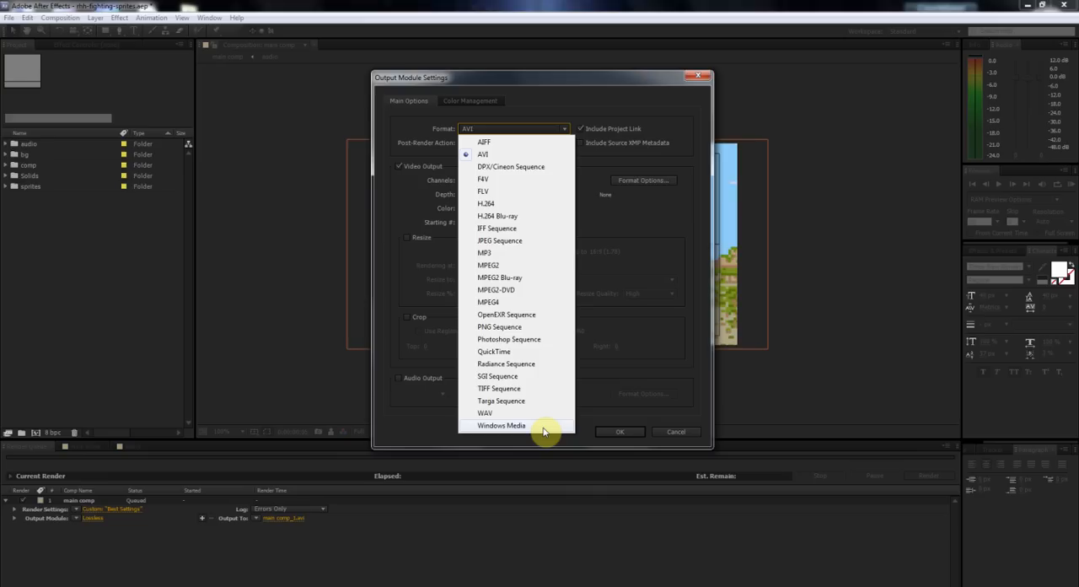
mouse_move(492, 216)
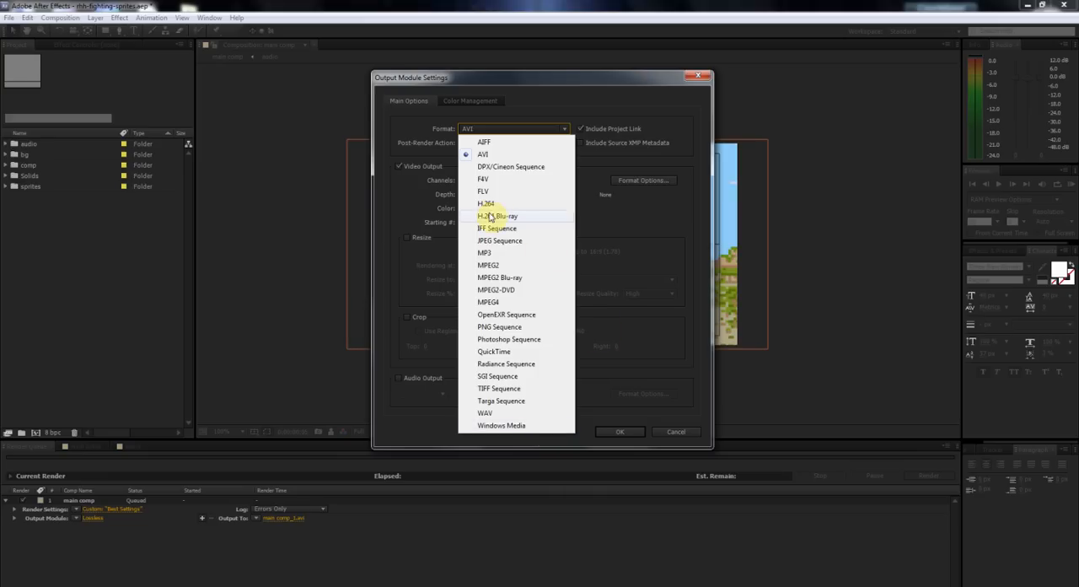
mouse_move(530, 216)
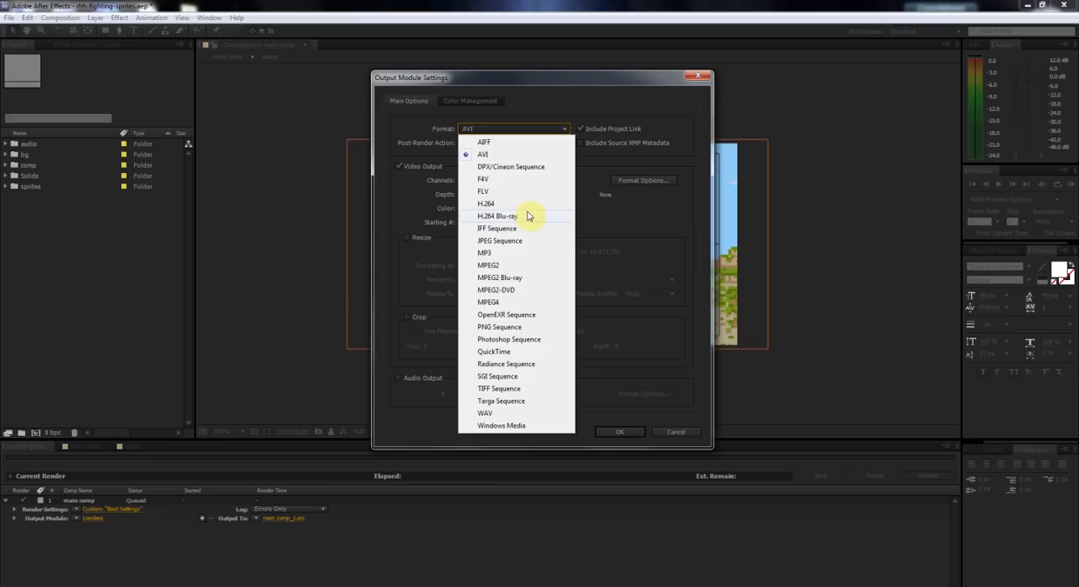
mouse_move(522, 206)
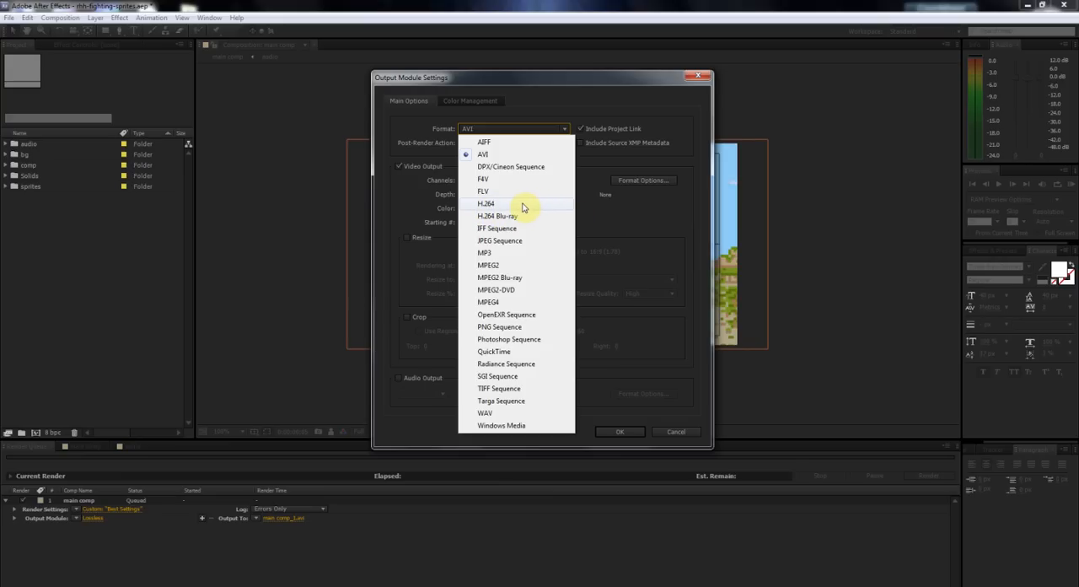
mouse_move(509, 91)
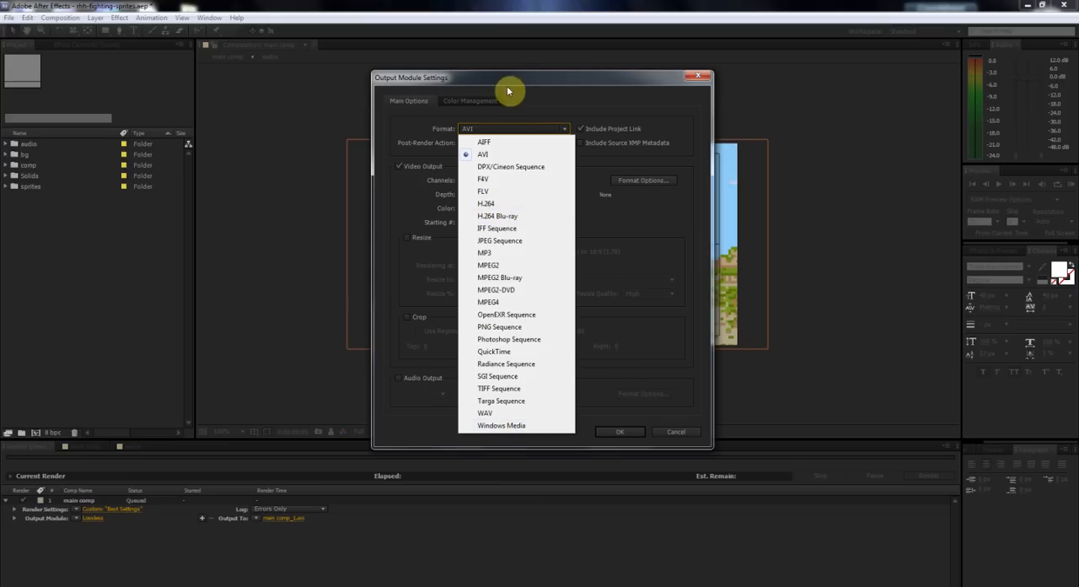
left_click(482, 153)
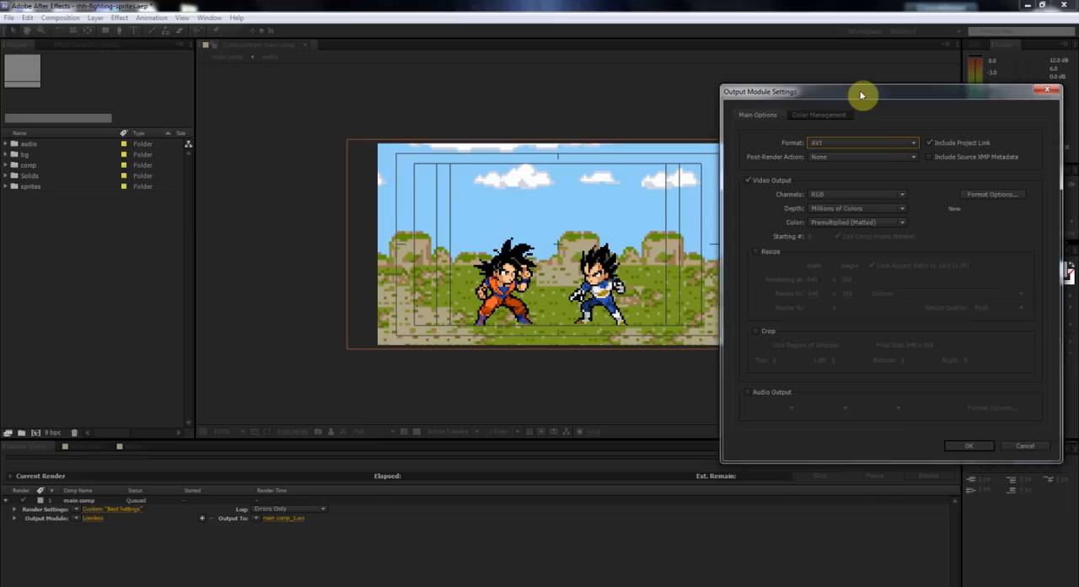
left_click_drag(863, 95, 876, 94)
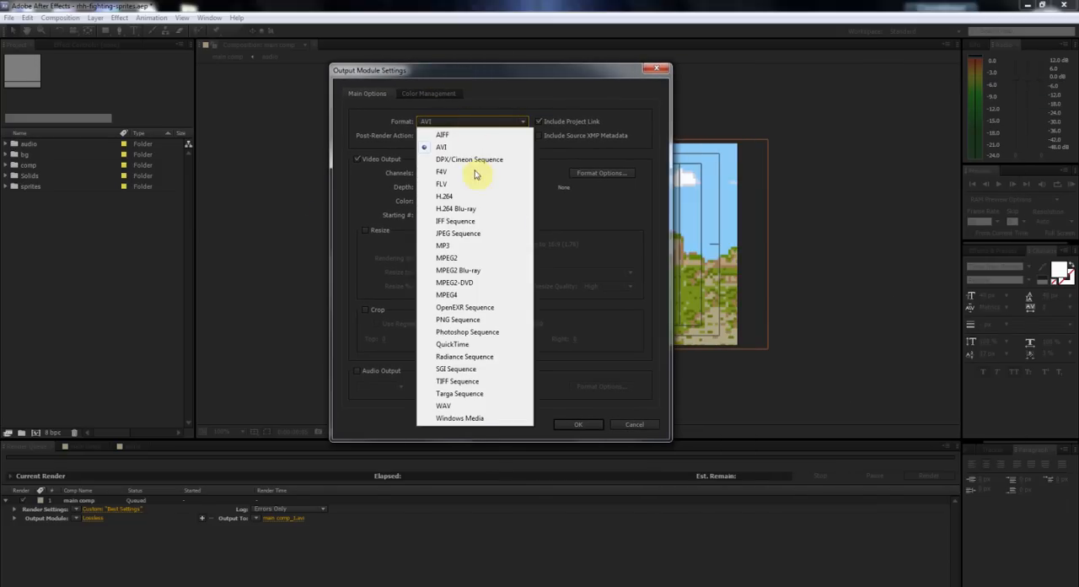
- Choose Windows Media format with resizing to the YouTube 1080p Full HD preset
left_click(459, 416)
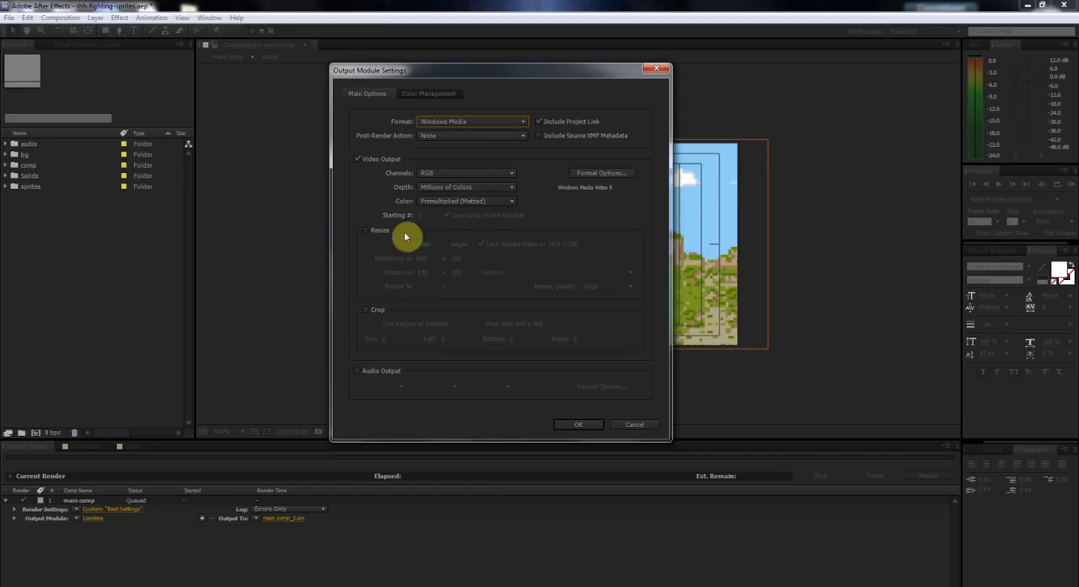
left_click(357, 230)
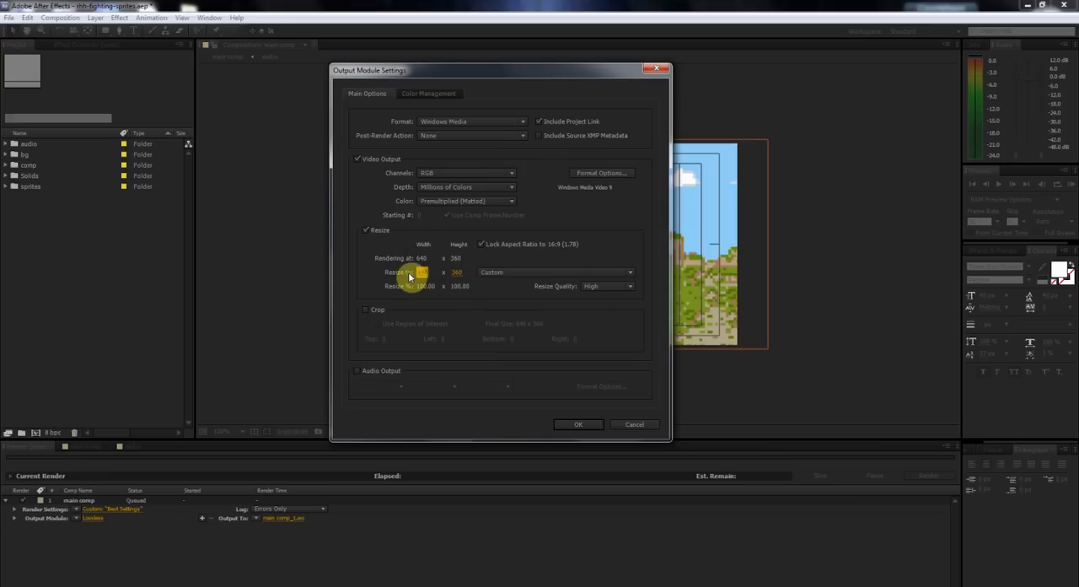
left_click(555, 271)
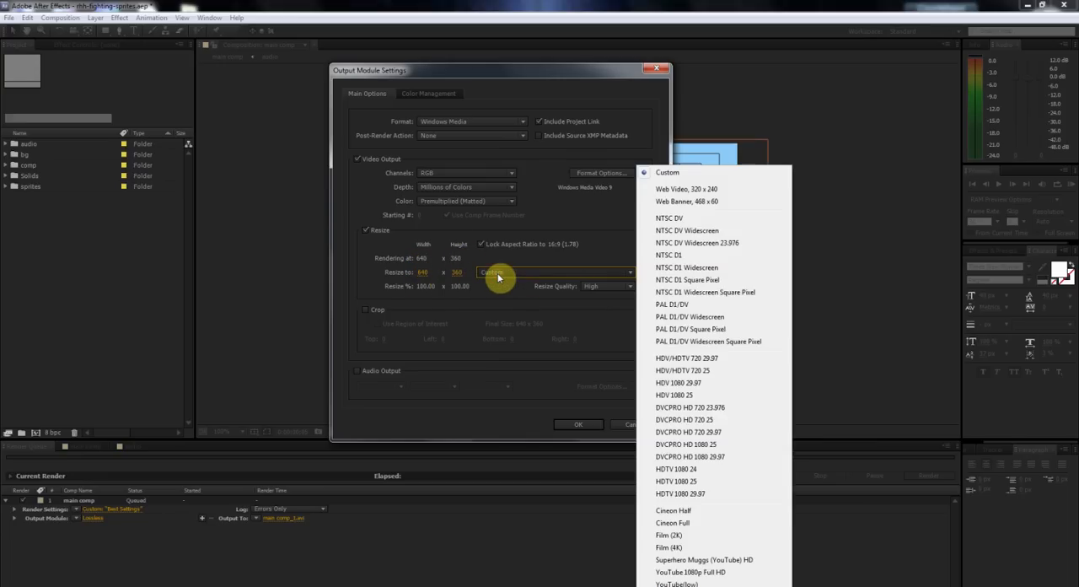
left_click(690, 571)
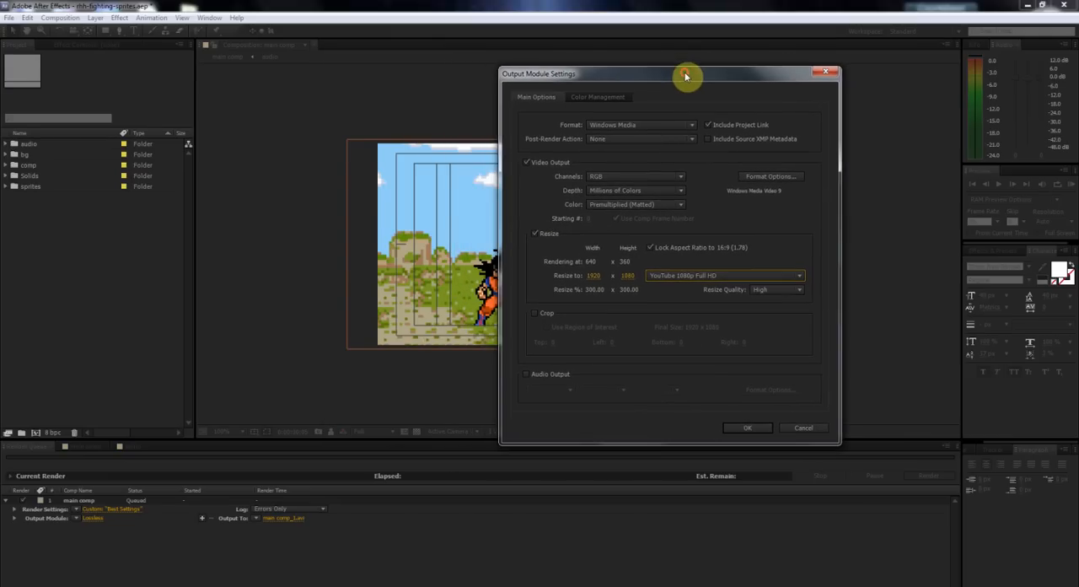
mouse_move(613, 271)
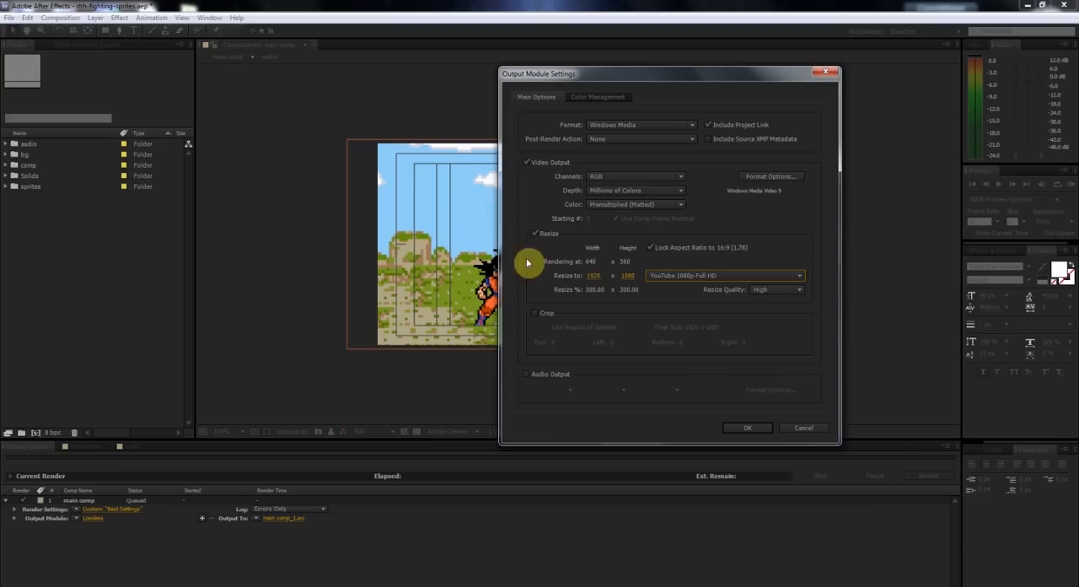
mouse_move(556, 236)
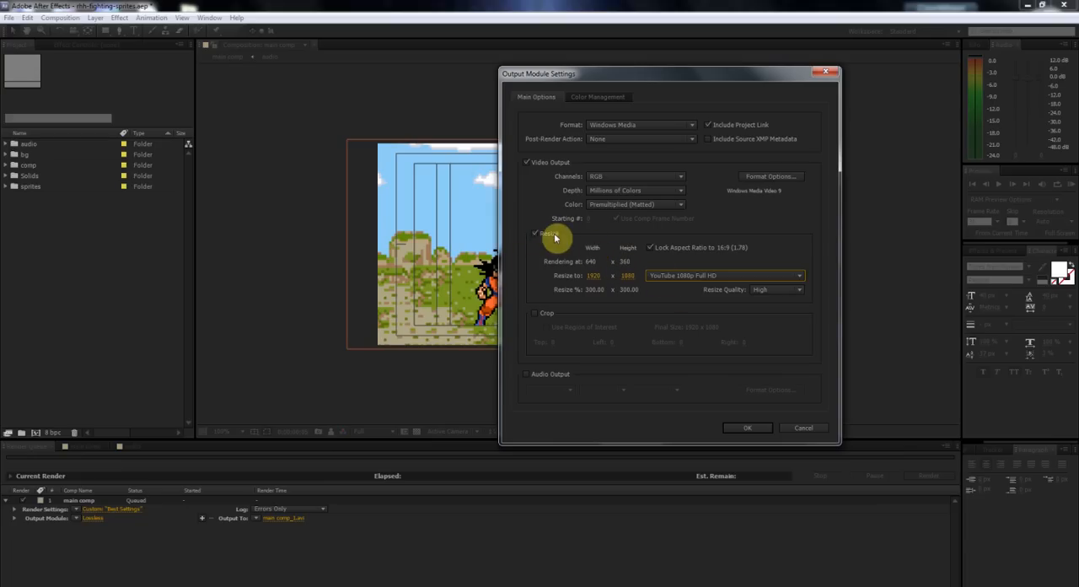
- Toggle output resizing and leave it switched off
left_click(536, 233)
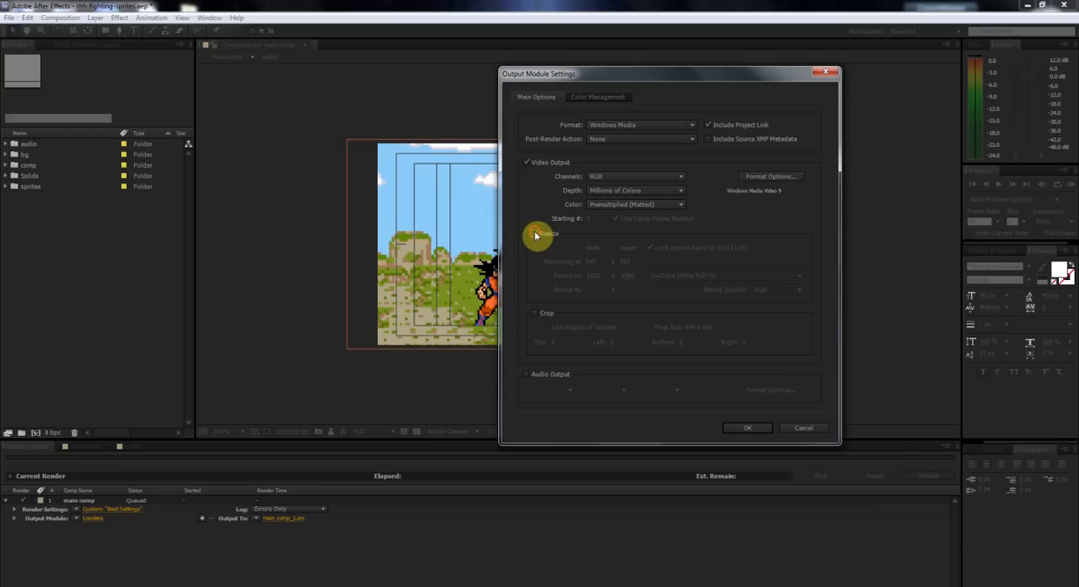
left_click(535, 232)
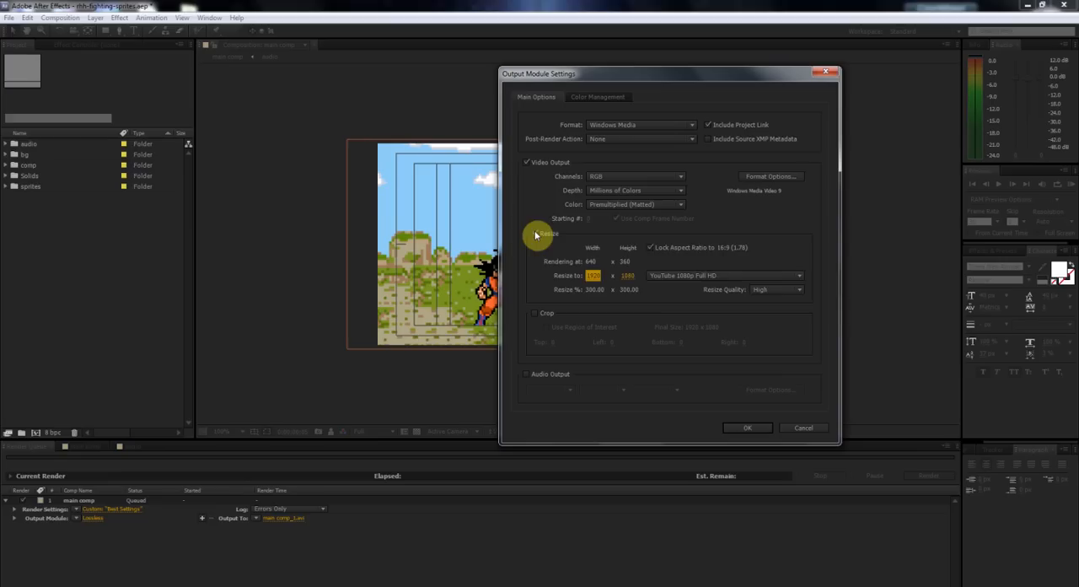
left_click(536, 233)
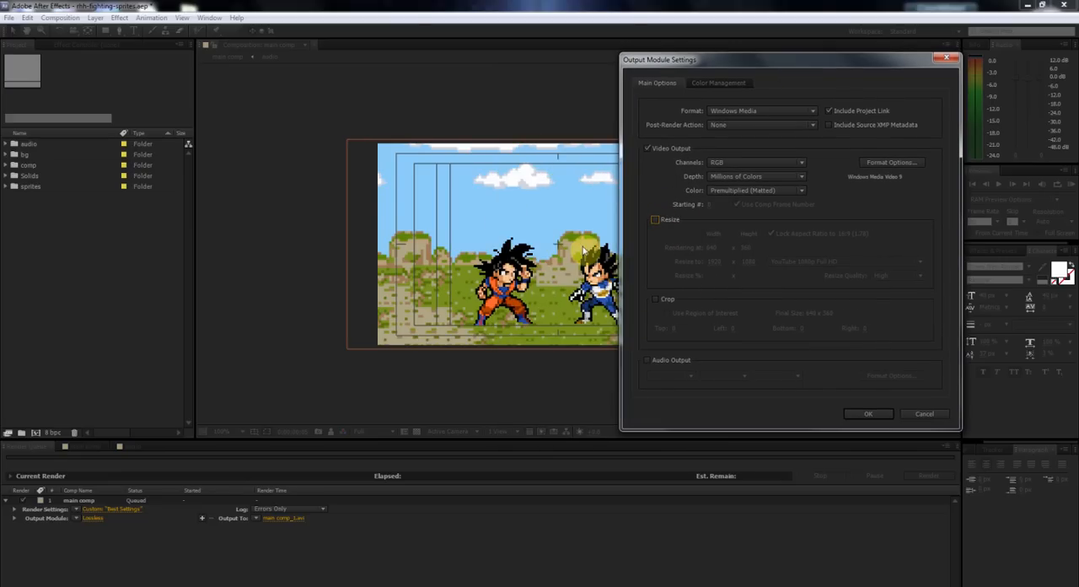
mouse_move(583, 246)
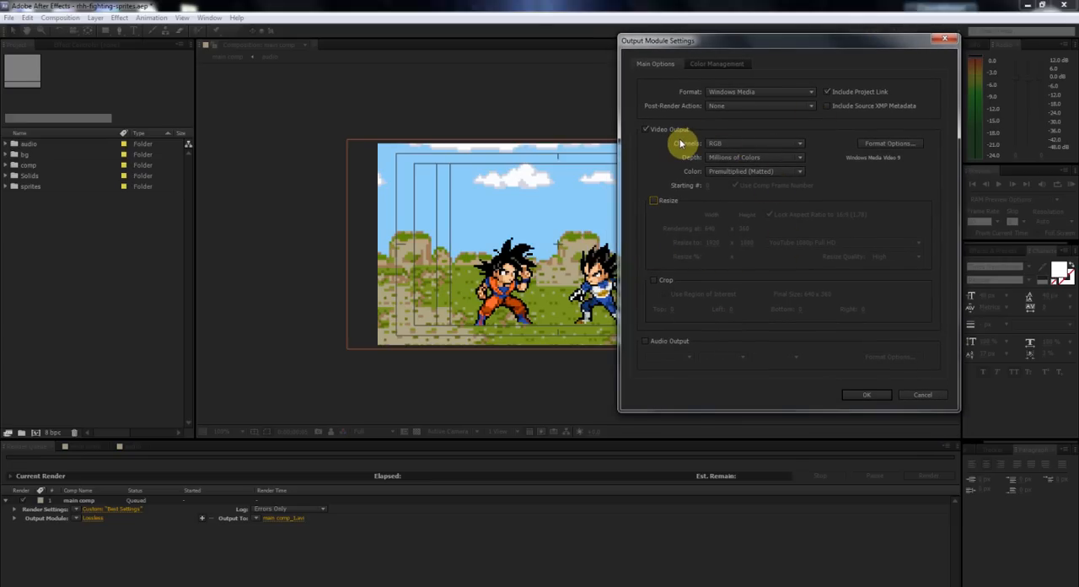
mouse_move(708, 236)
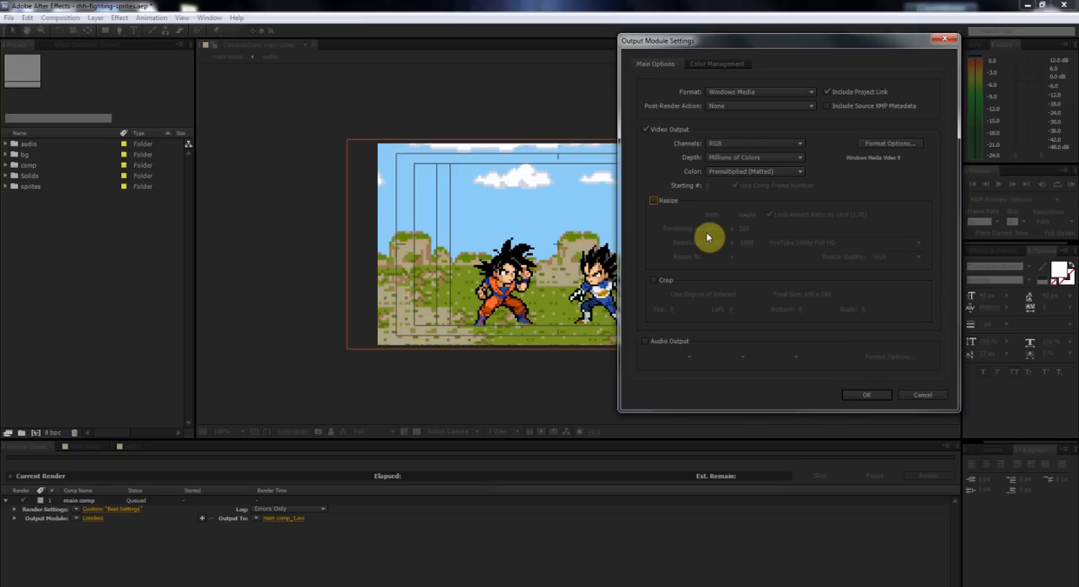
mouse_move(758, 232)
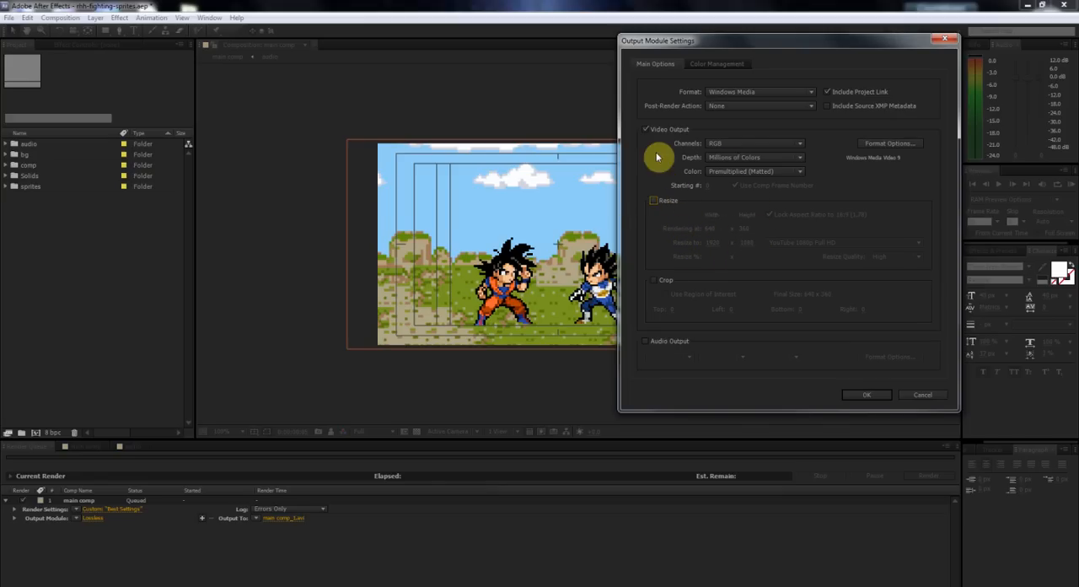
mouse_move(859, 148)
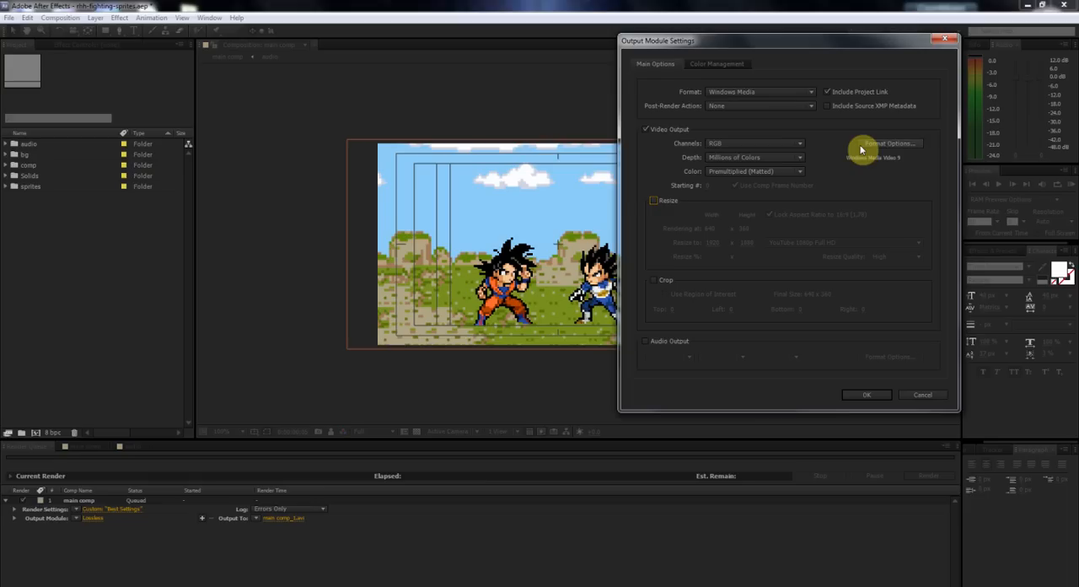
mouse_move(885, 148)
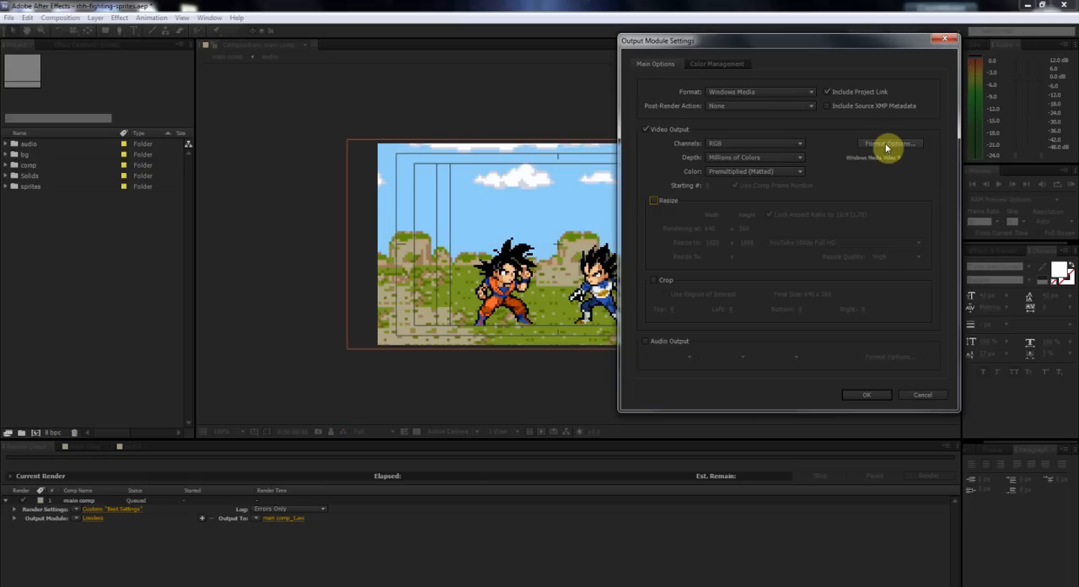
- Review the Windows Media video encoding options and confirm them
left_click(887, 144)
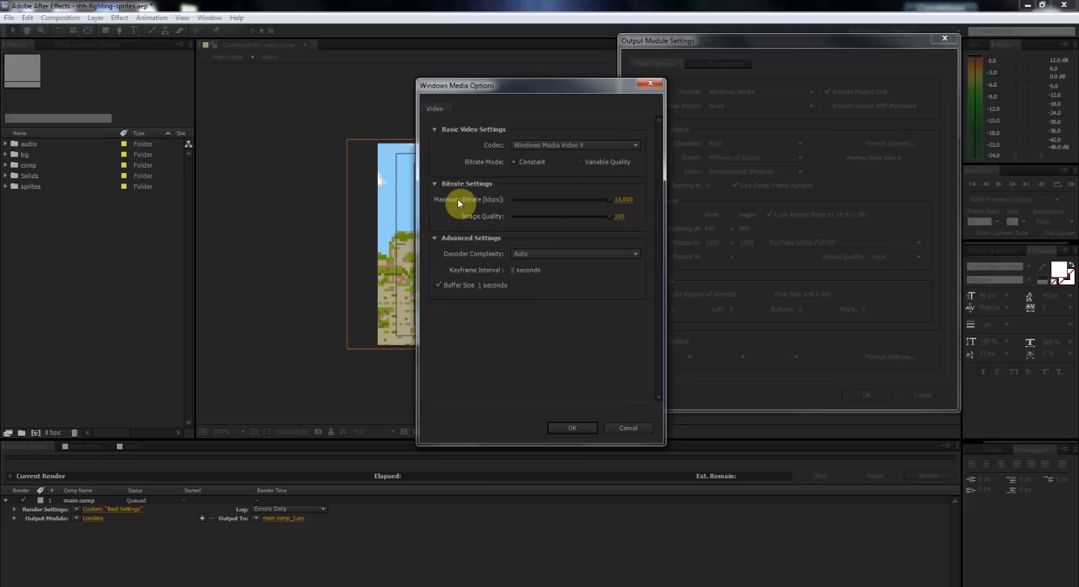
mouse_move(639, 209)
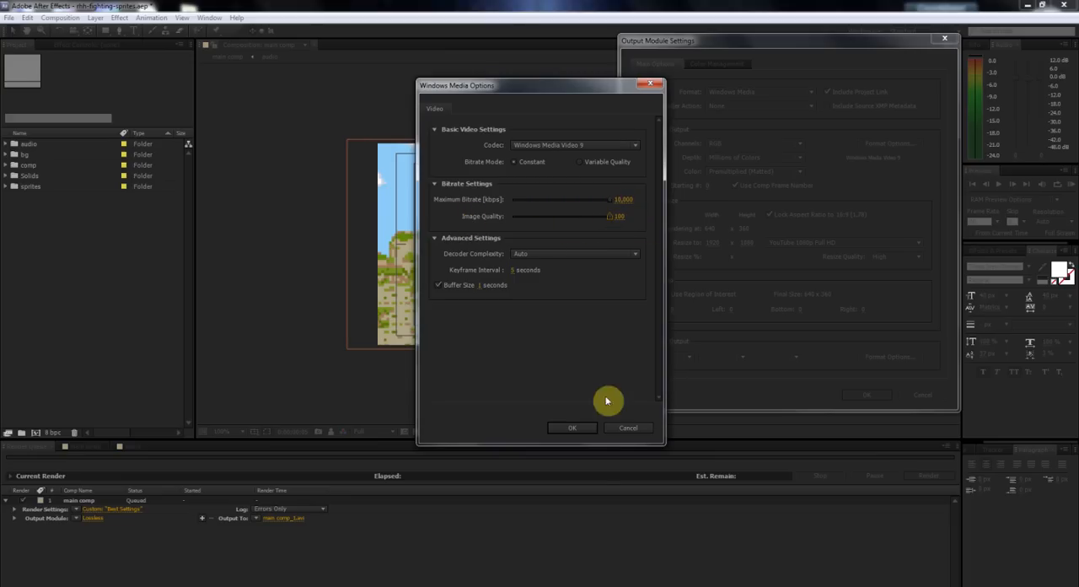
left_click(571, 428)
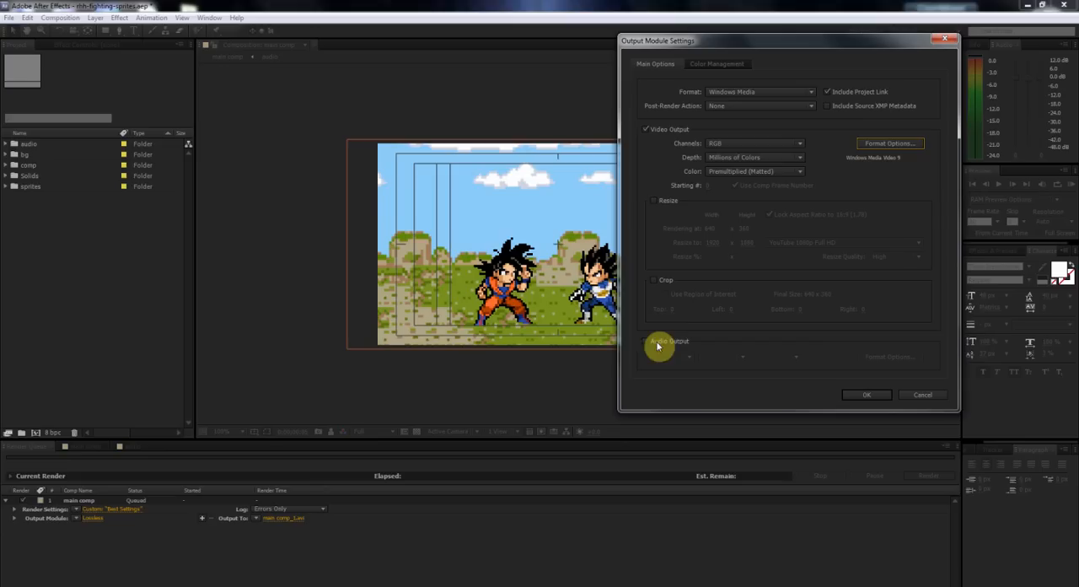
mouse_move(644, 350)
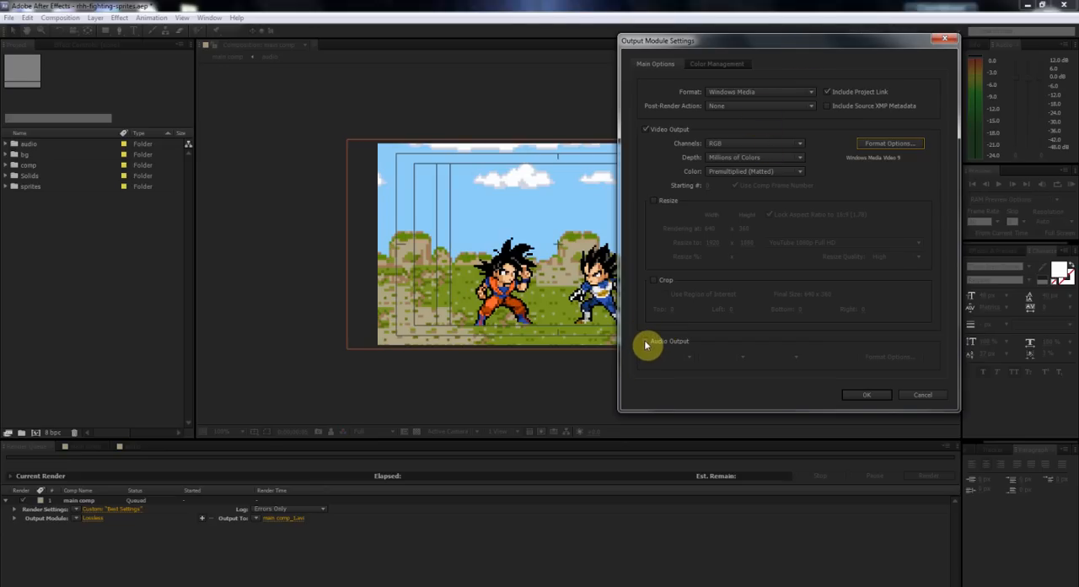
- Enable audio output with the Windows Media Audio 10 Professional codec and an audio format
left_click(646, 340)
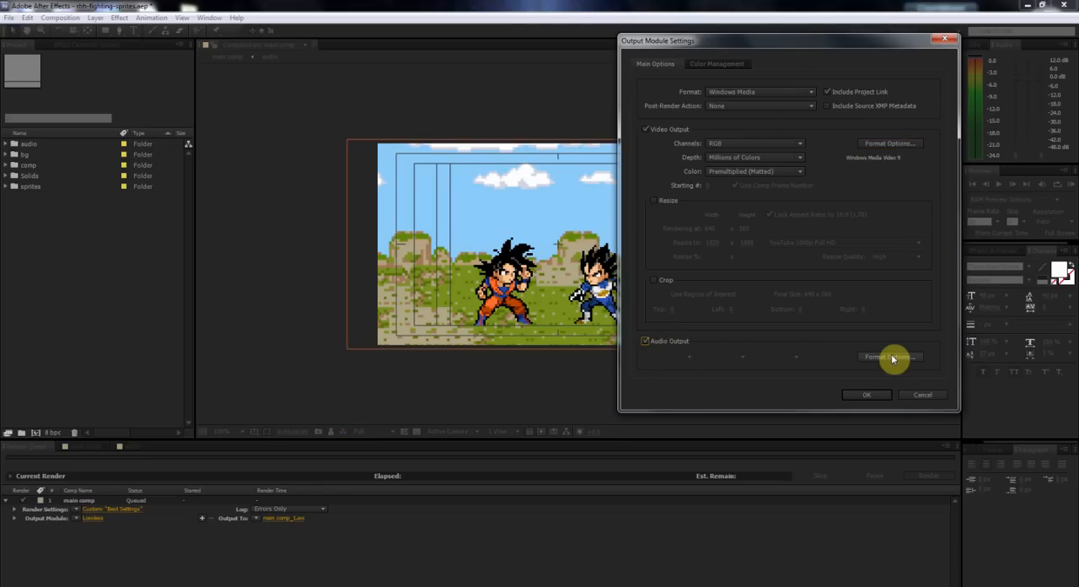
left_click(890, 355)
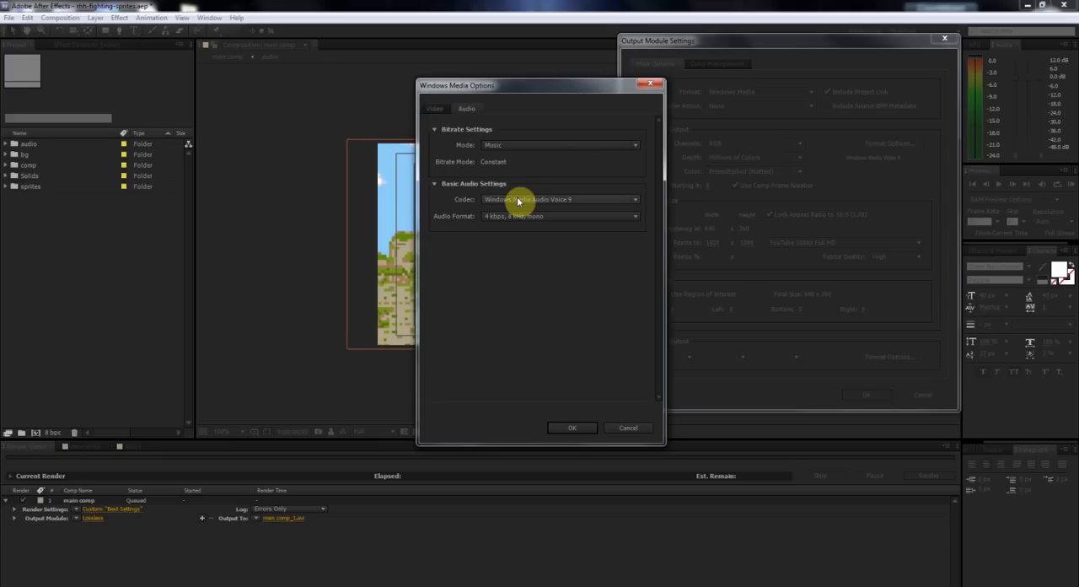
mouse_move(519, 201)
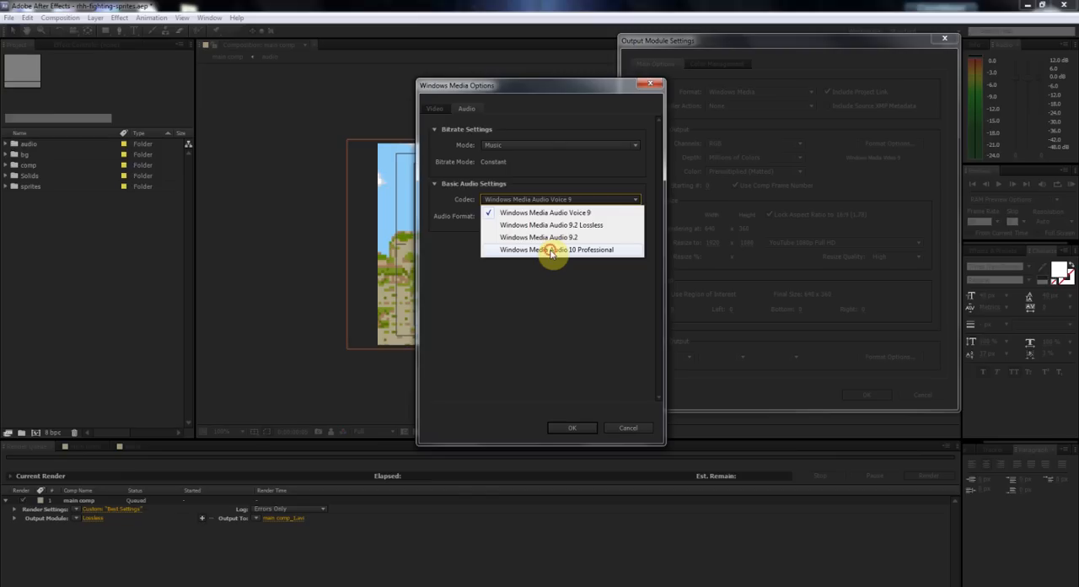
left_click(557, 250)
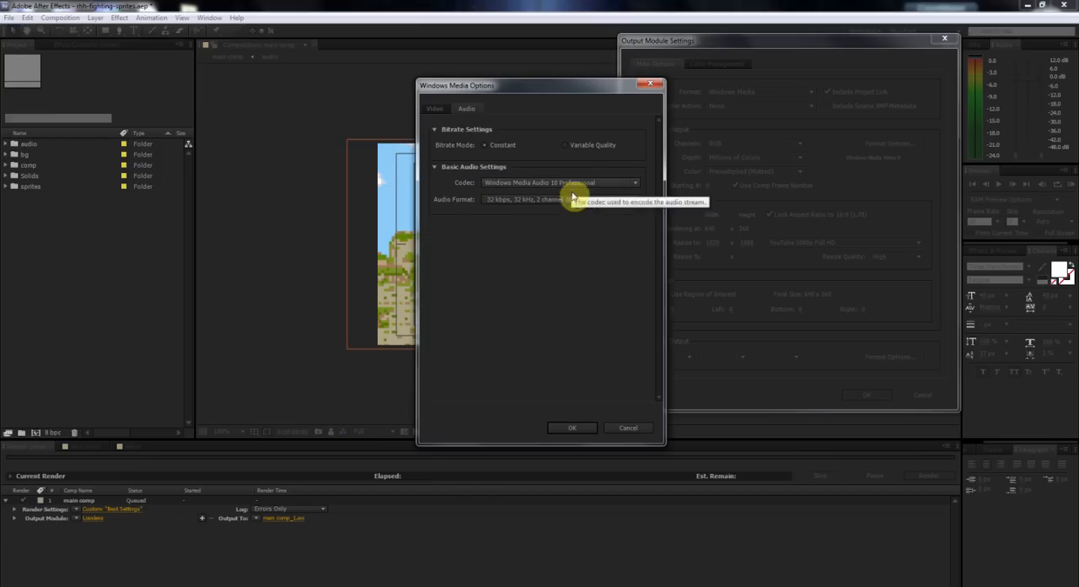
mouse_move(580, 206)
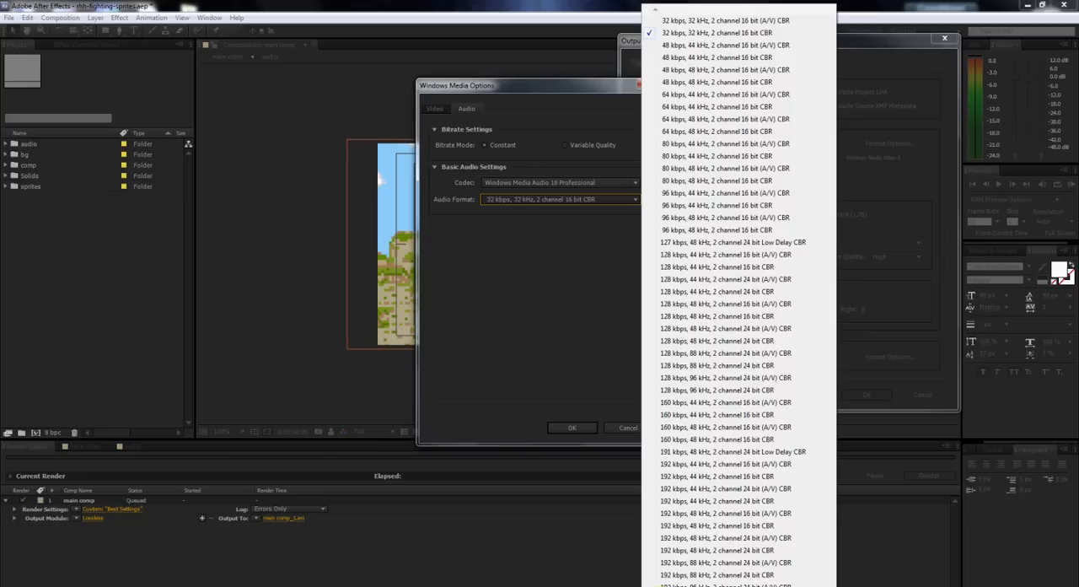
scroll("down", 3)
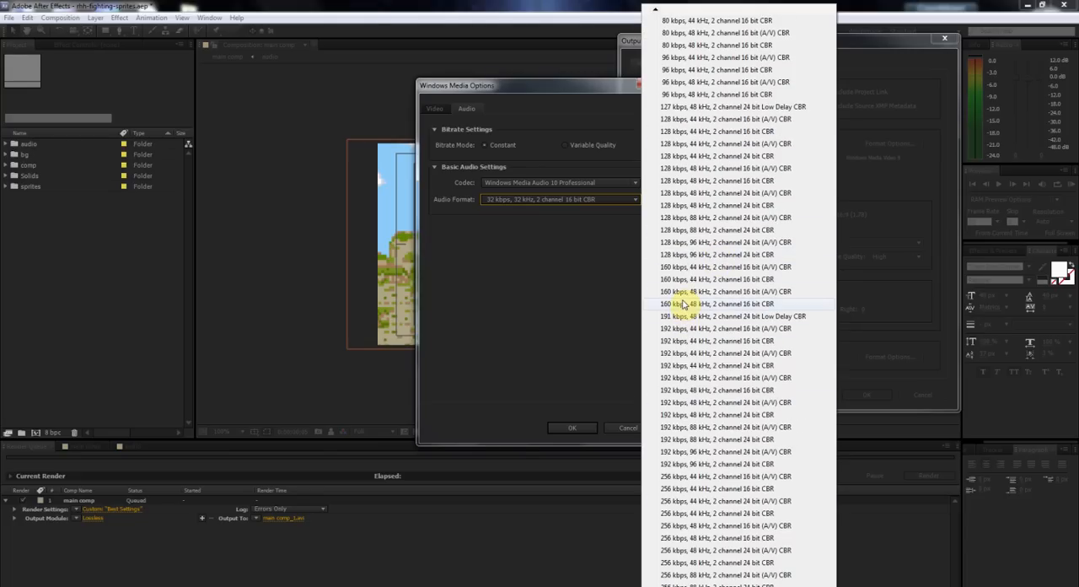
mouse_move(683, 317)
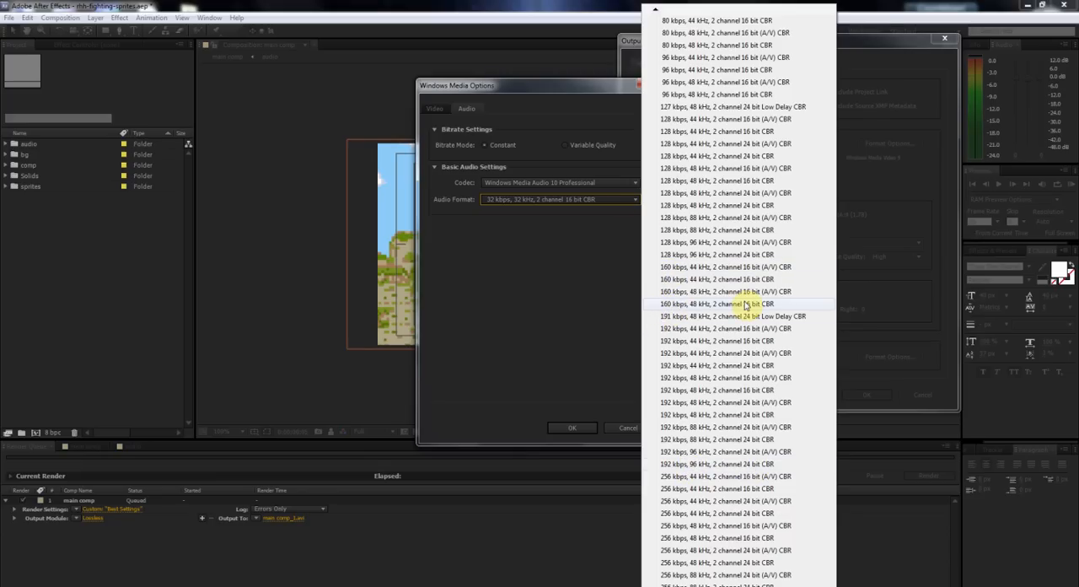
left_click(723, 304)
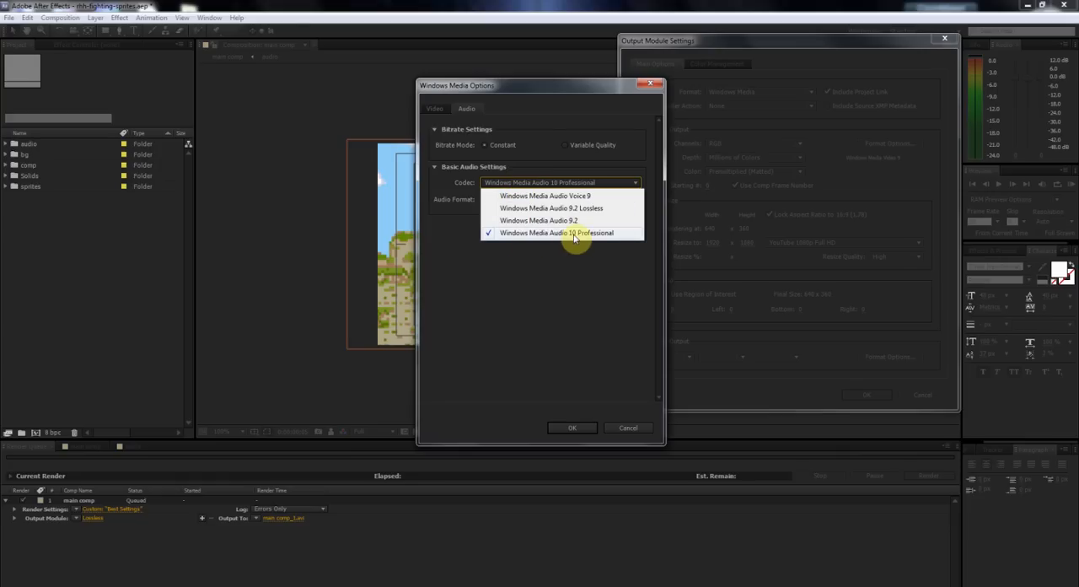
mouse_move(565, 245)
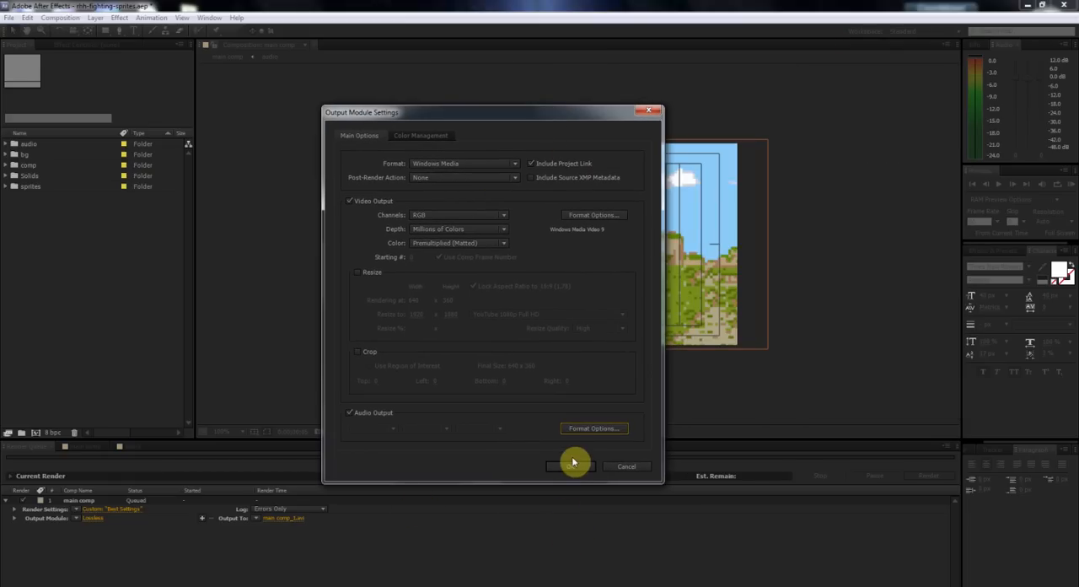
- Confirm the output module, delete the old main comp video and save the output location
left_click(570, 465)
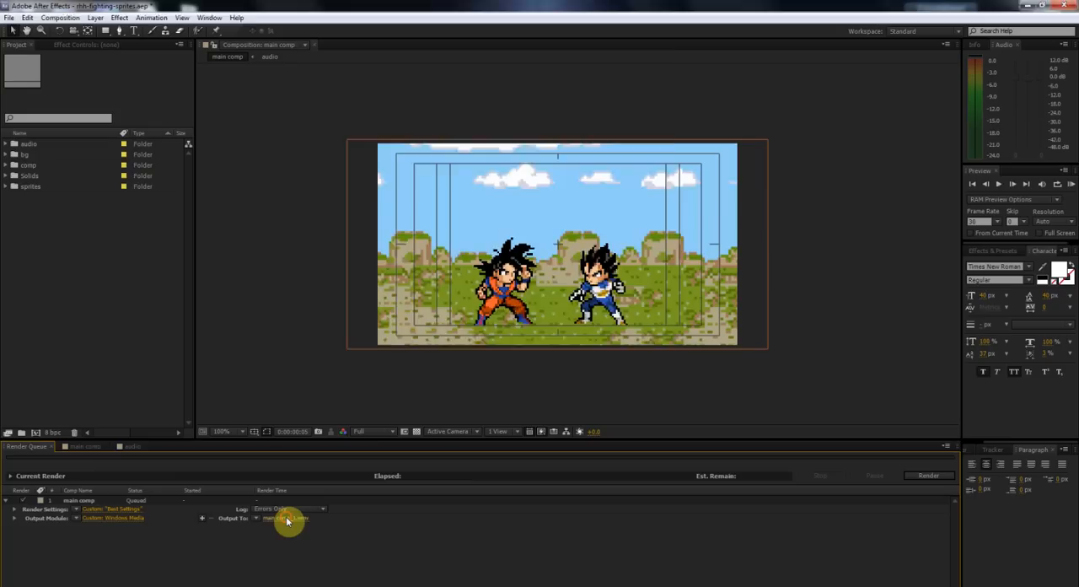
left_click(286, 517)
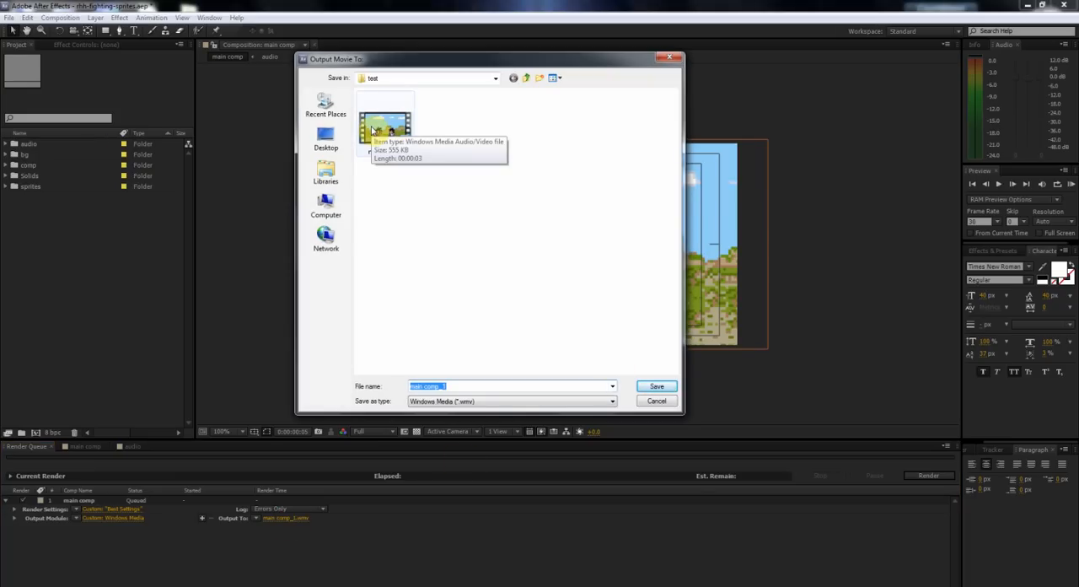
right_click(384, 126)
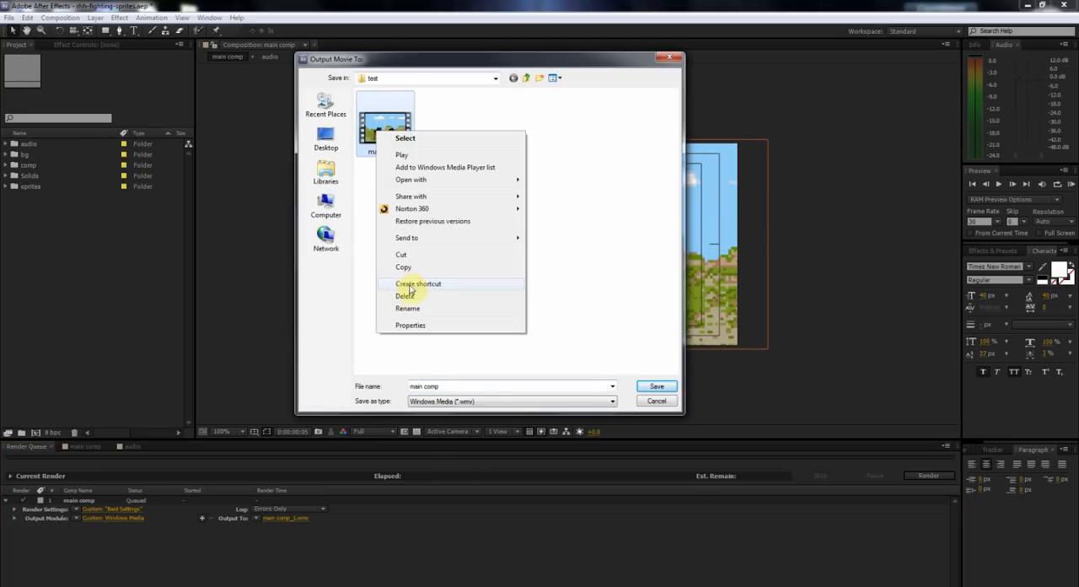
left_click(408, 295)
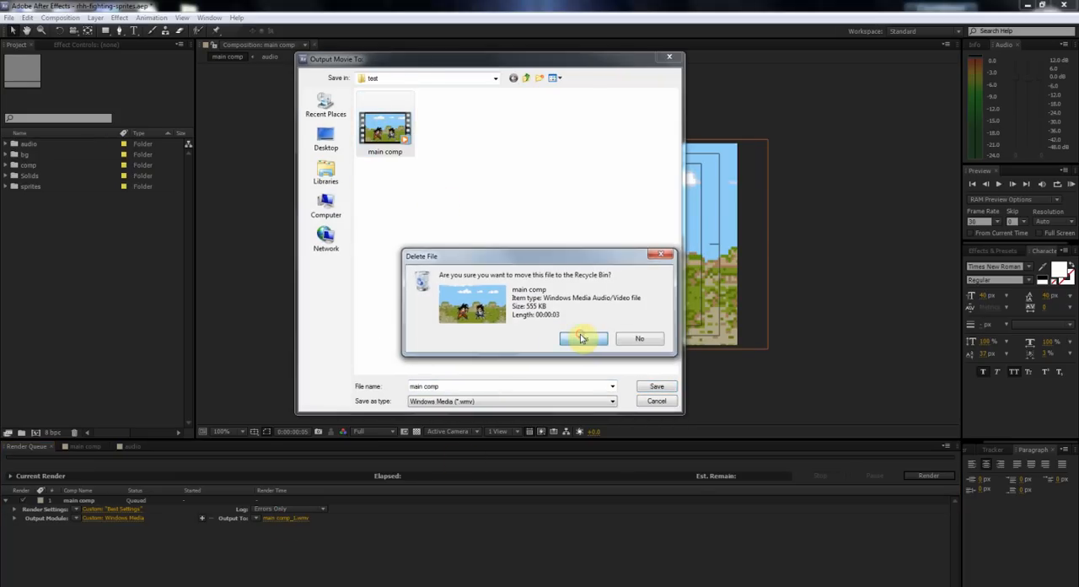
left_click(584, 337)
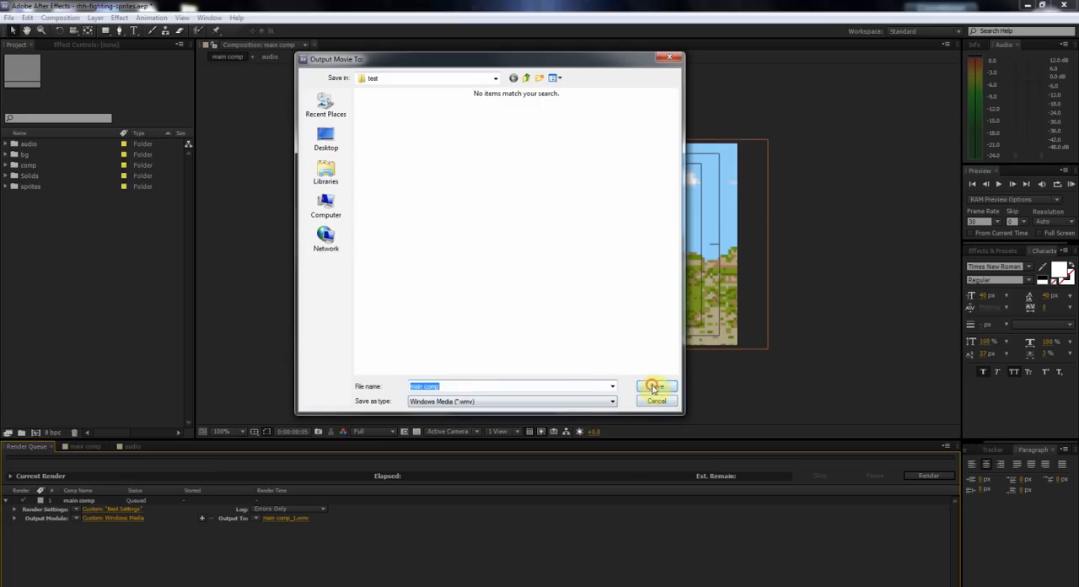
left_click(654, 386)
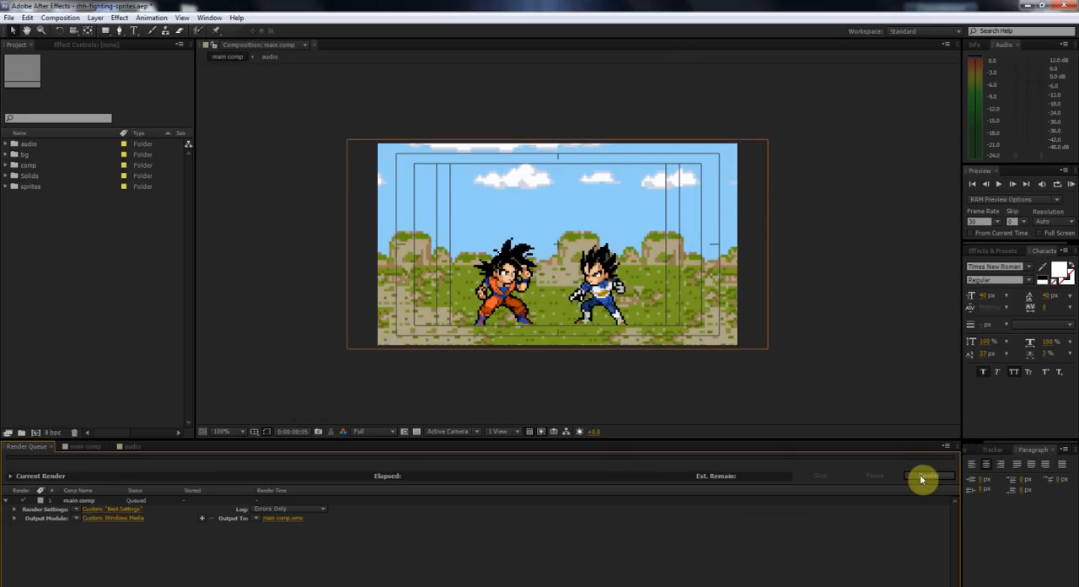
- Start rendering the queued comp and return to the main comp timeline
left_click(927, 475)
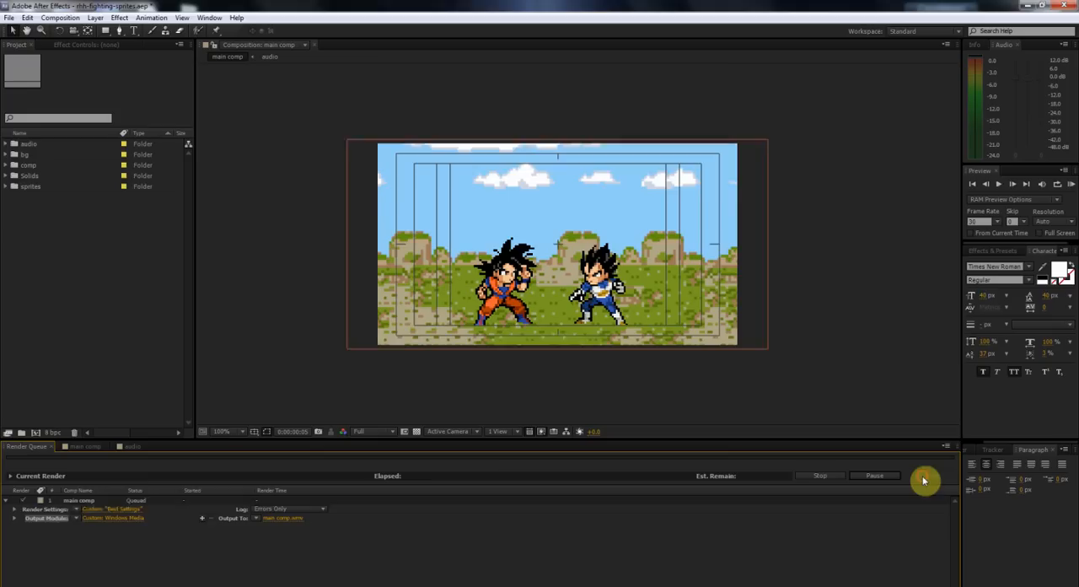
left_click(927, 476)
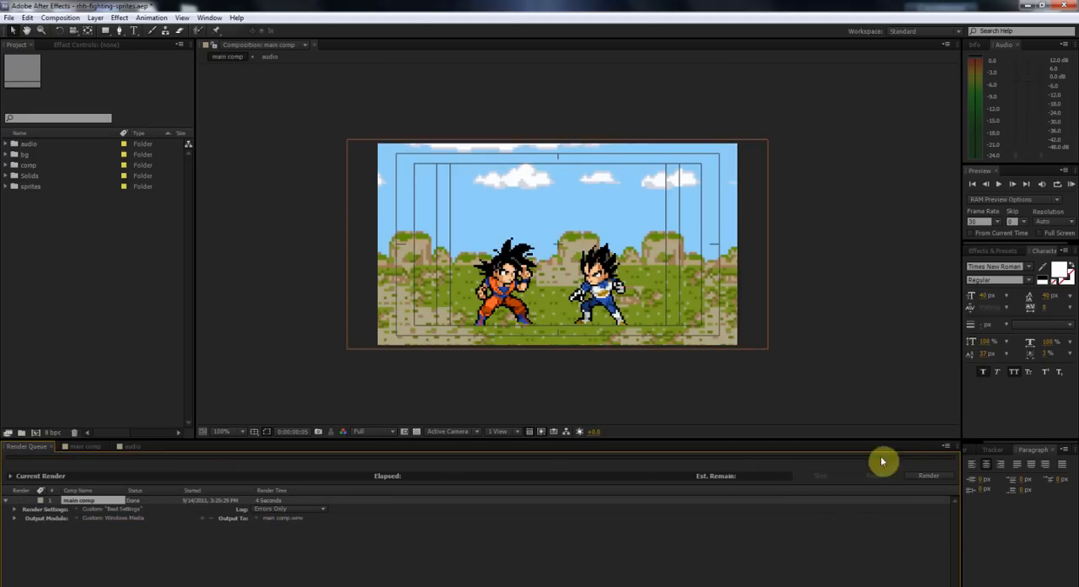
mouse_move(279, 277)
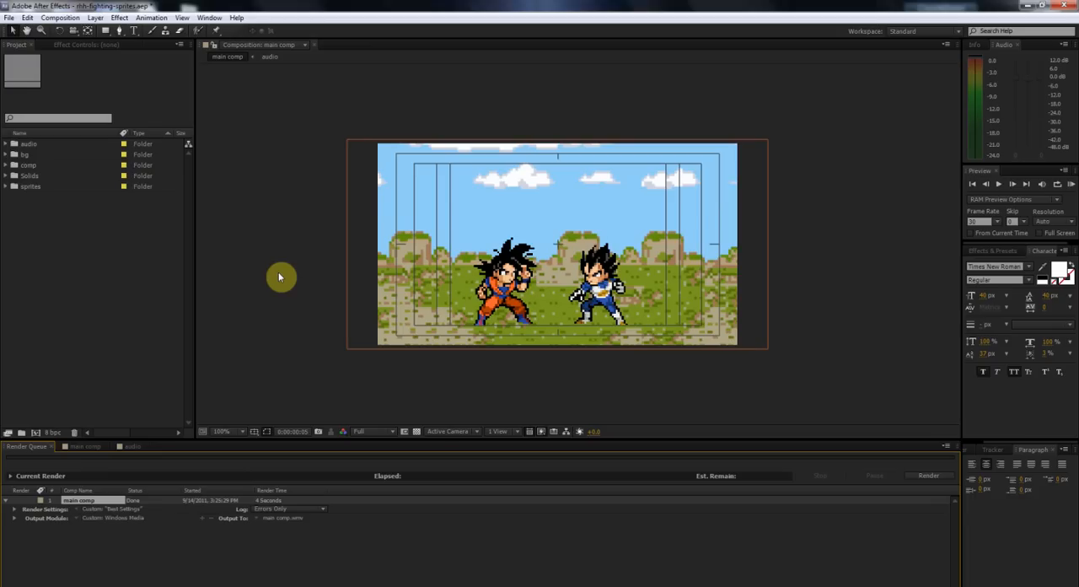
mouse_move(425, 280)
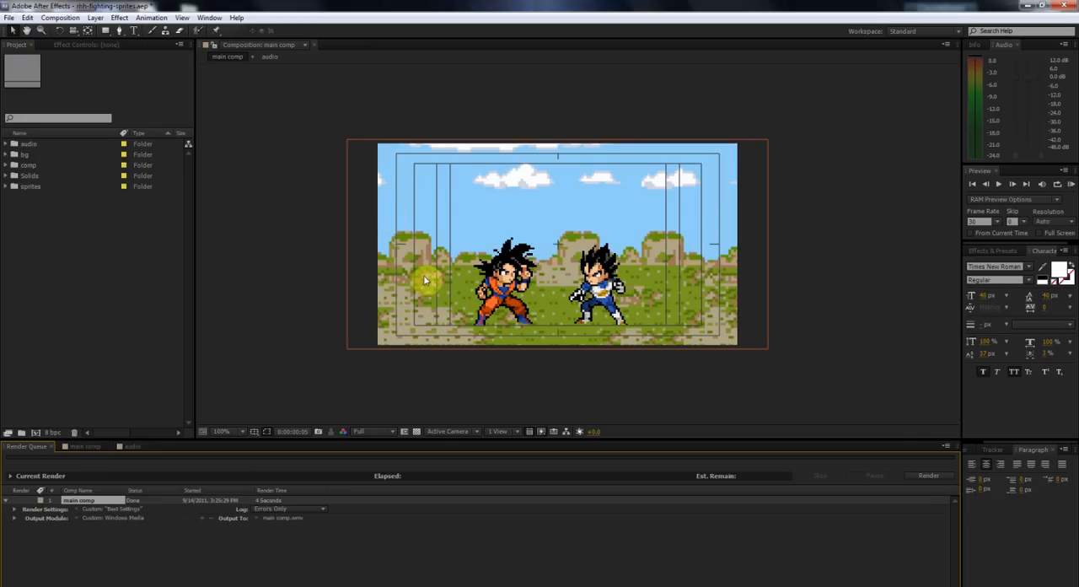
mouse_move(273, 132)
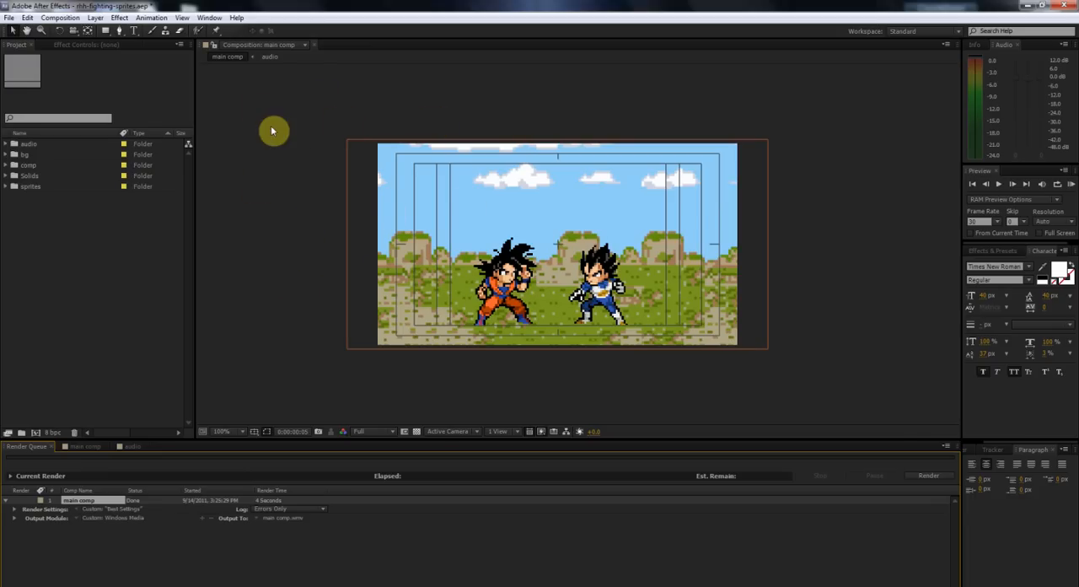
mouse_move(327, 479)
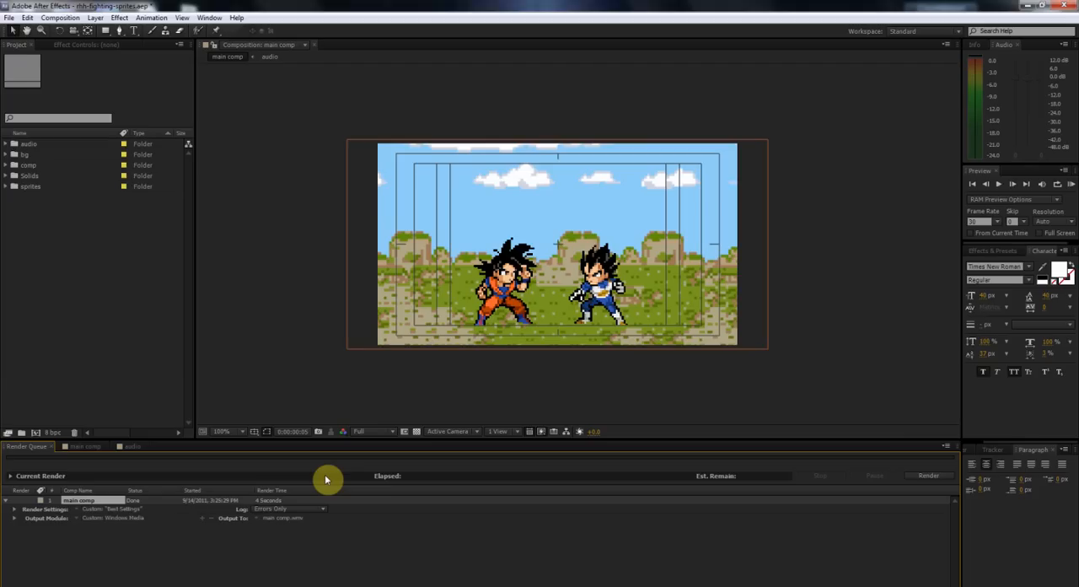
mouse_move(246, 302)
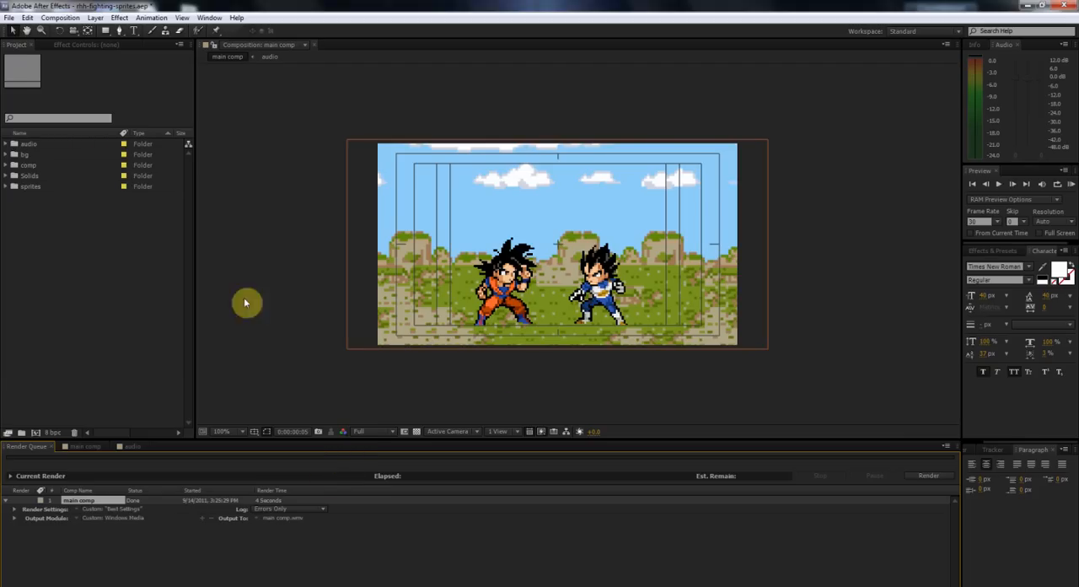
mouse_move(293, 242)
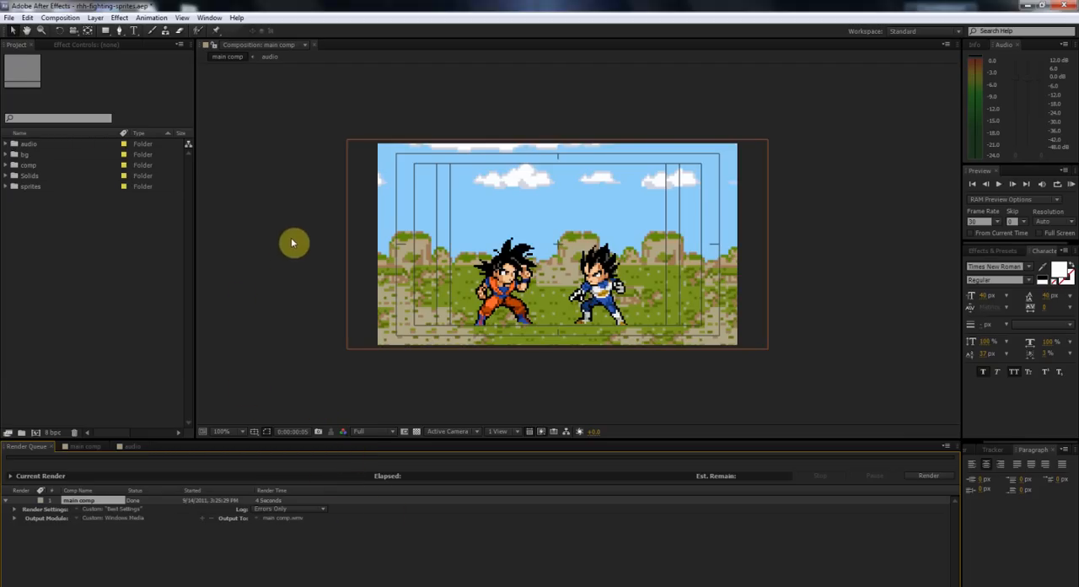
mouse_move(267, 354)
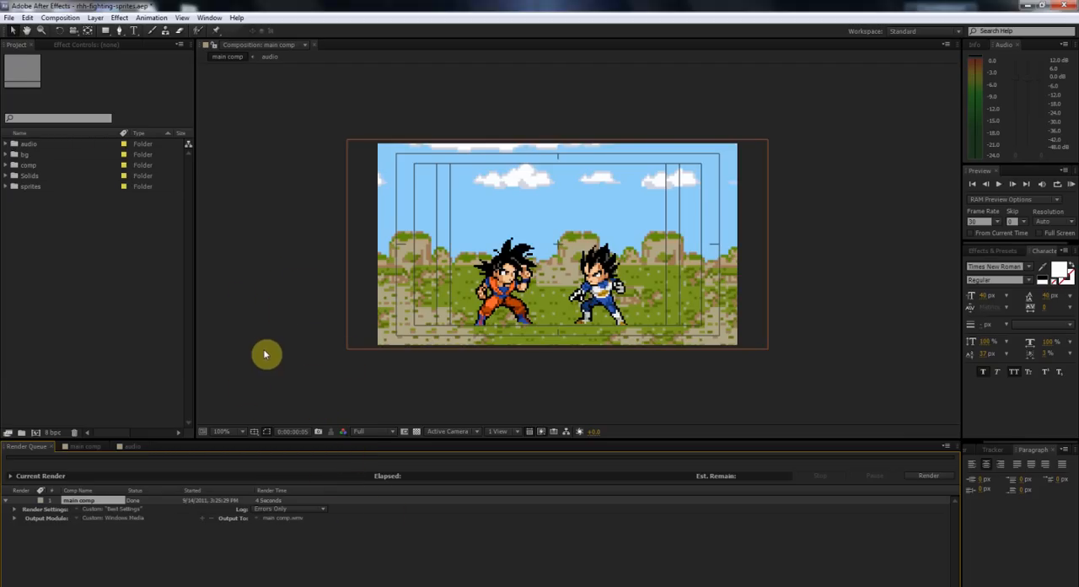
mouse_move(276, 347)
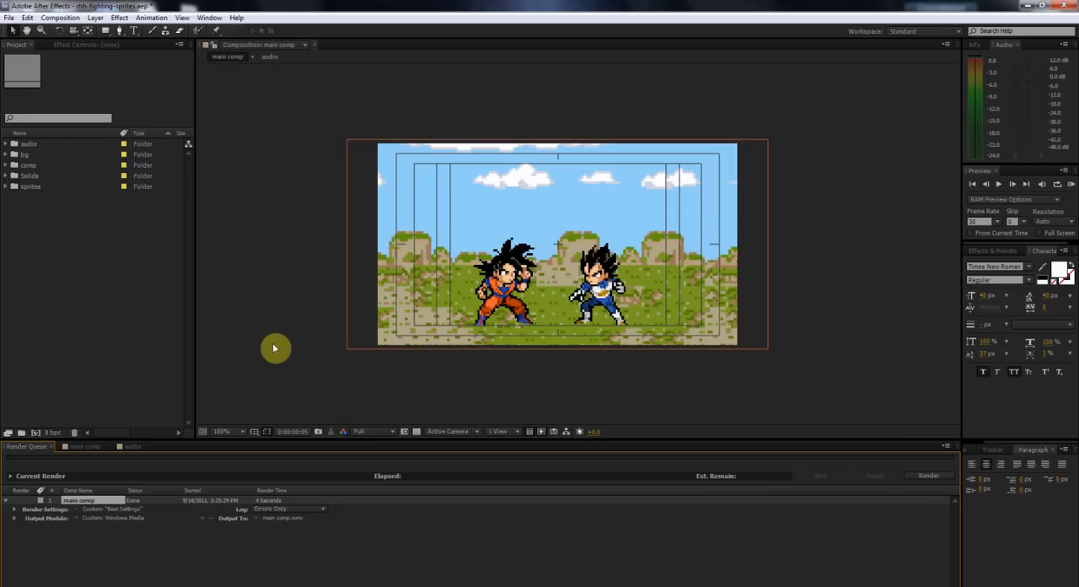
left_click(84, 445)
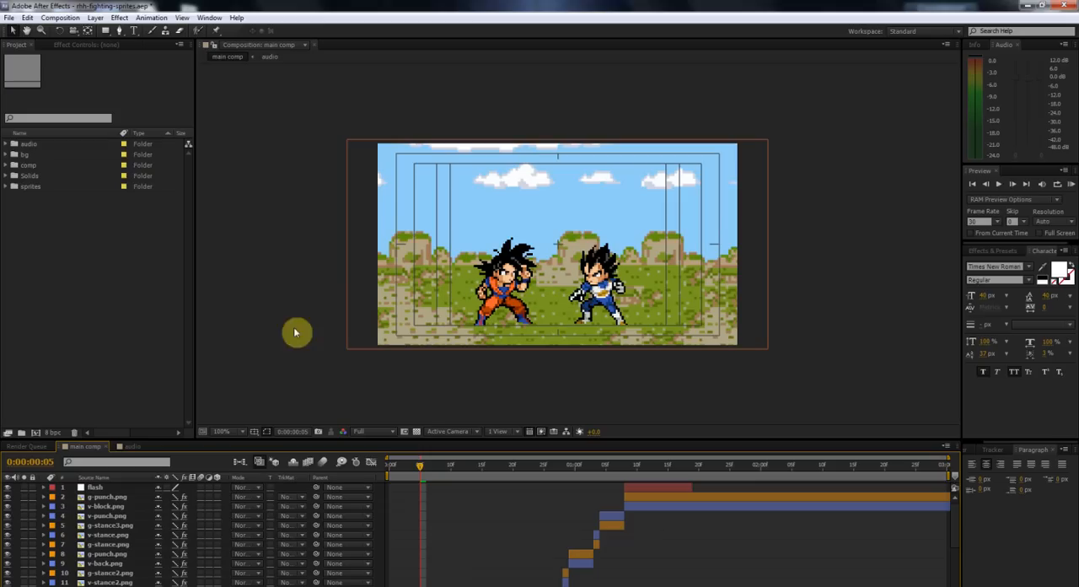
- Create Comp 1 using the 1280×720 Superhero Muggo (YouTube) HD preset
left_click(60, 17)
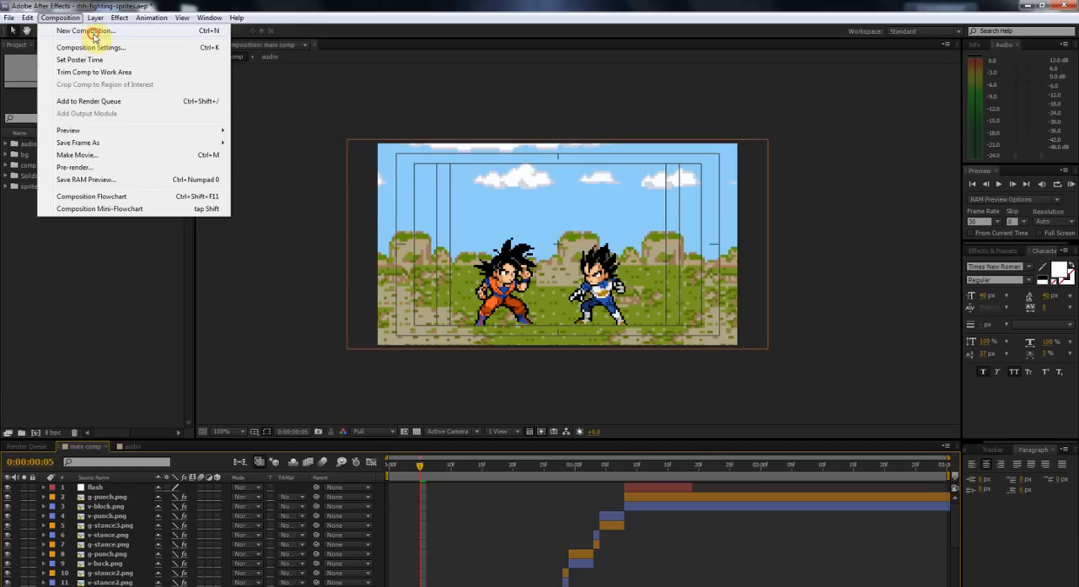
left_click(86, 30)
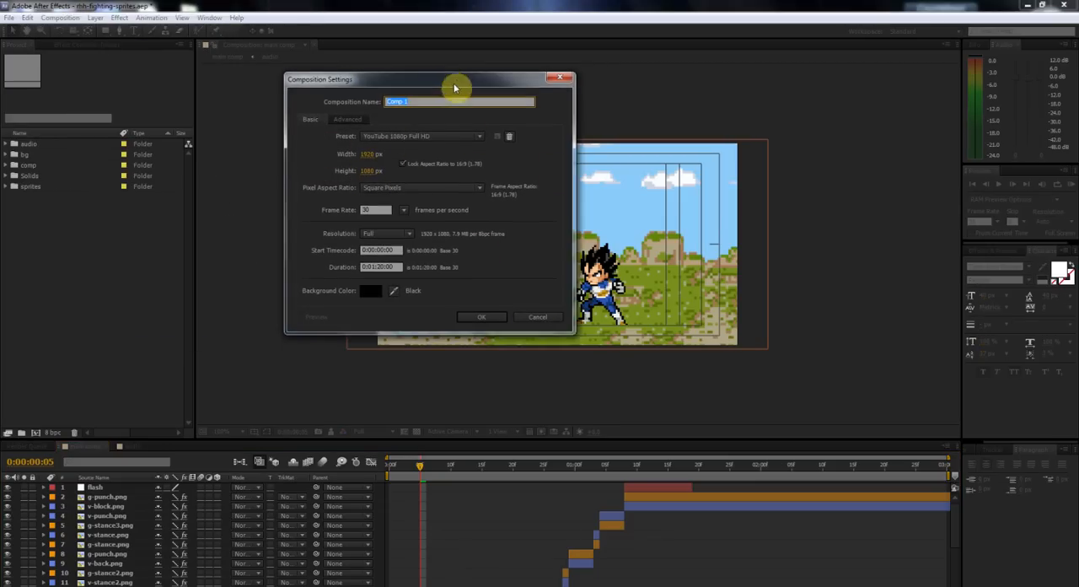
left_click_drag(456, 80, 438, 105)
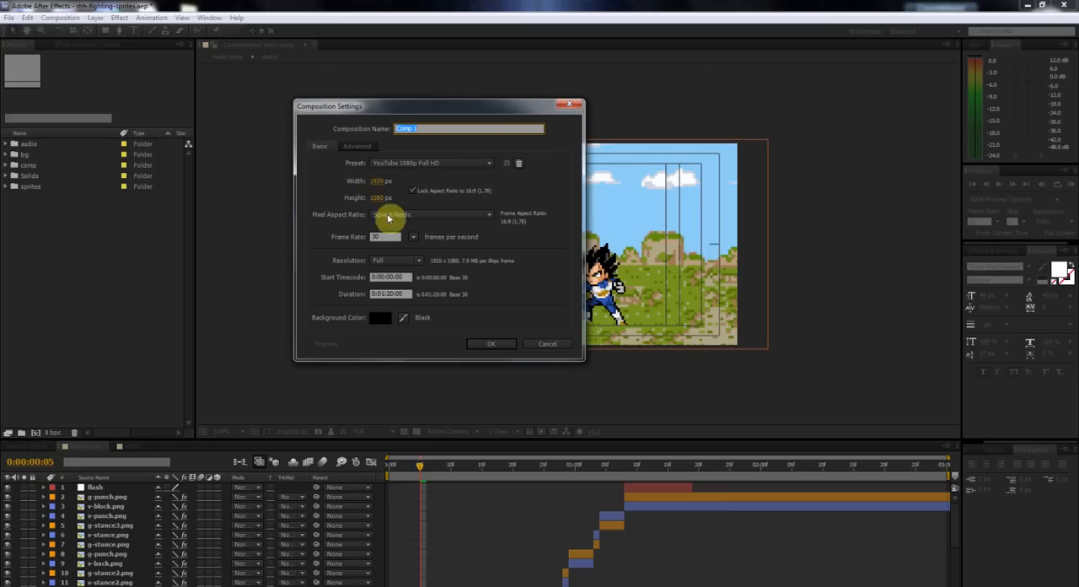
mouse_move(379, 209)
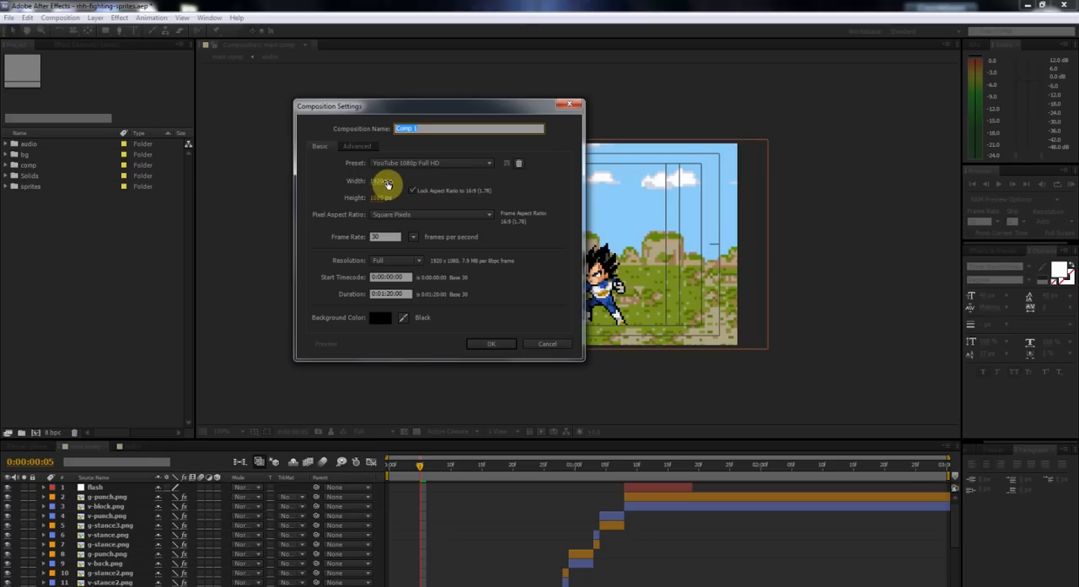
left_click(487, 162)
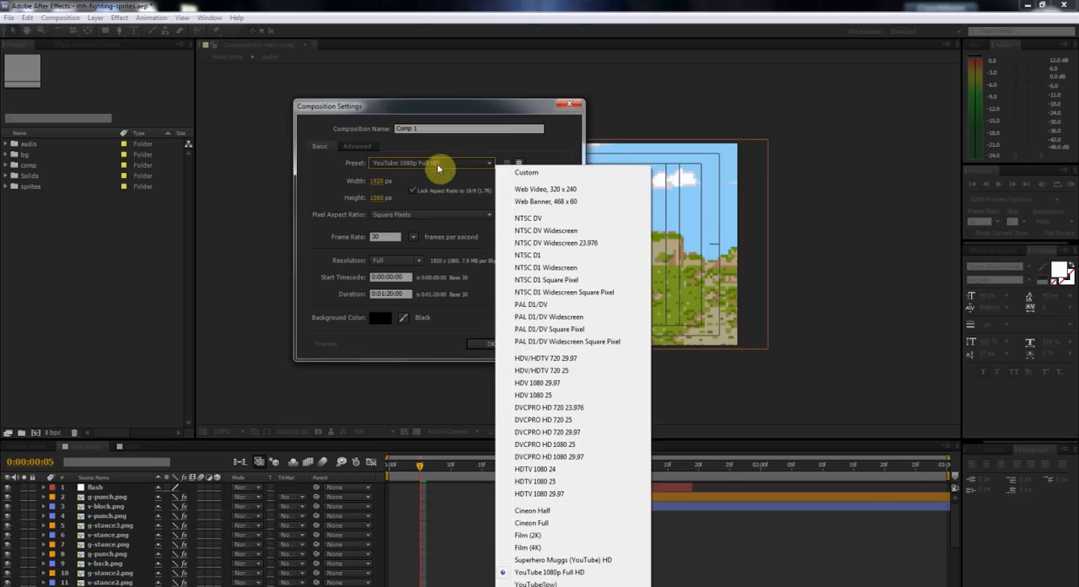
mouse_move(588, 580)
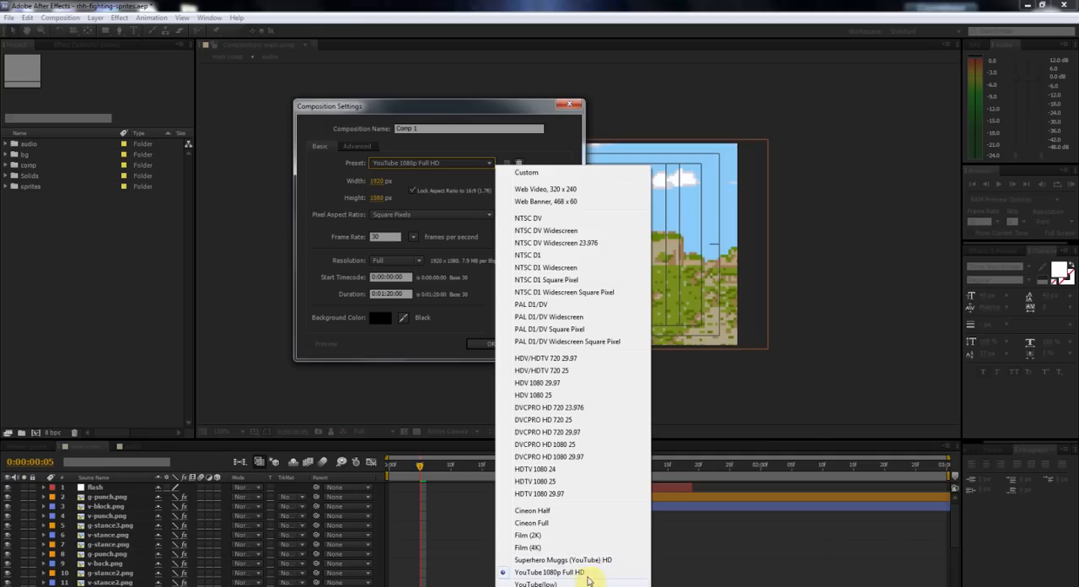
left_click(563, 559)
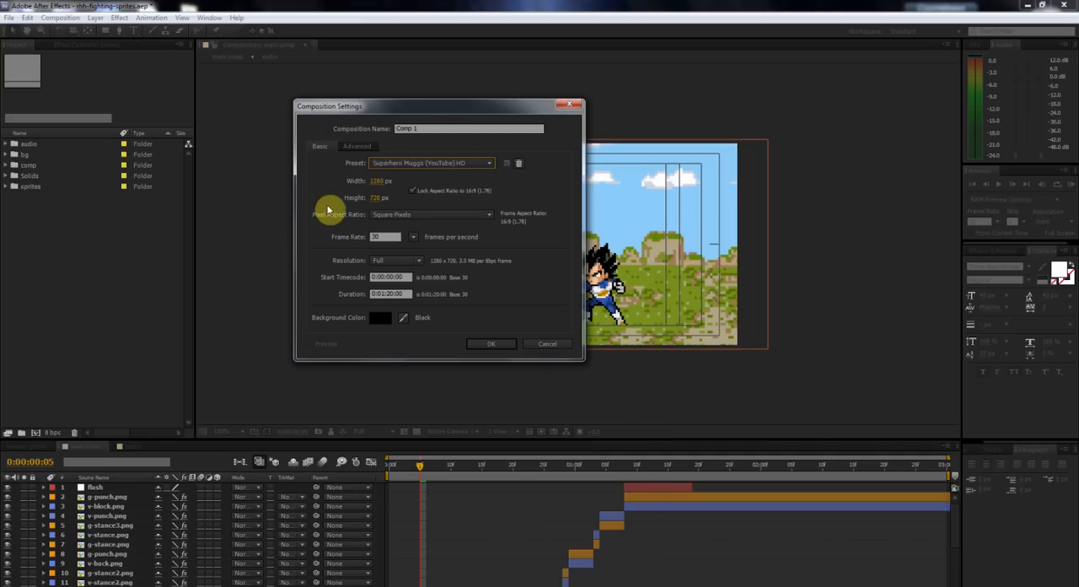
mouse_move(370, 189)
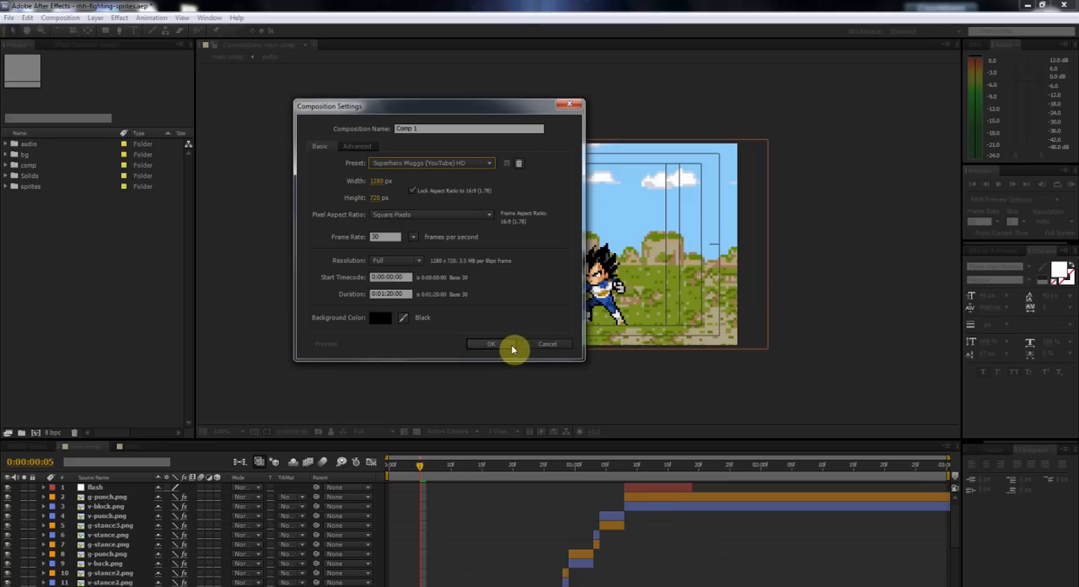
left_click(493, 344)
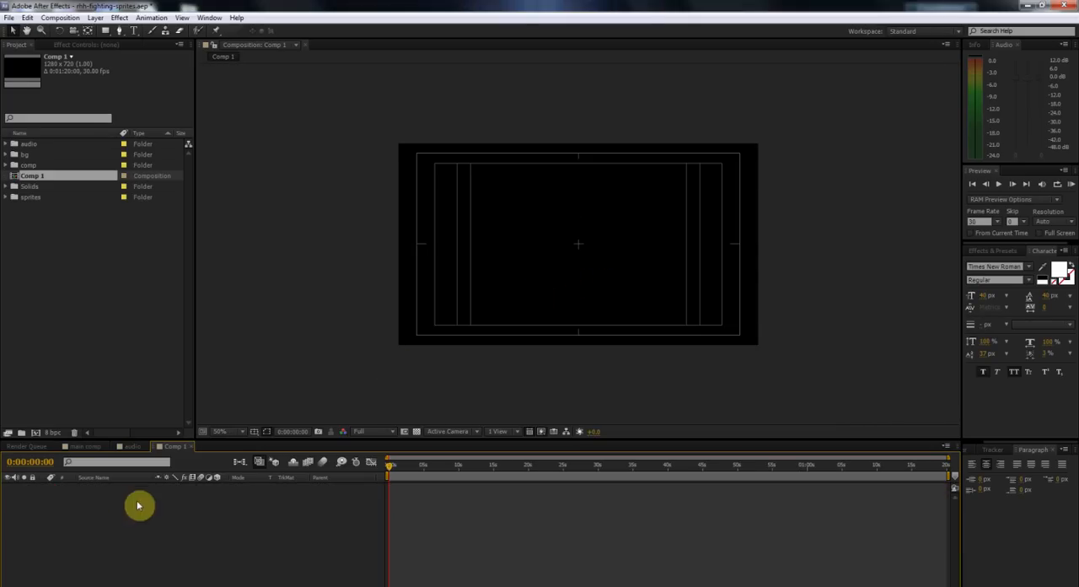
mouse_move(588, 519)
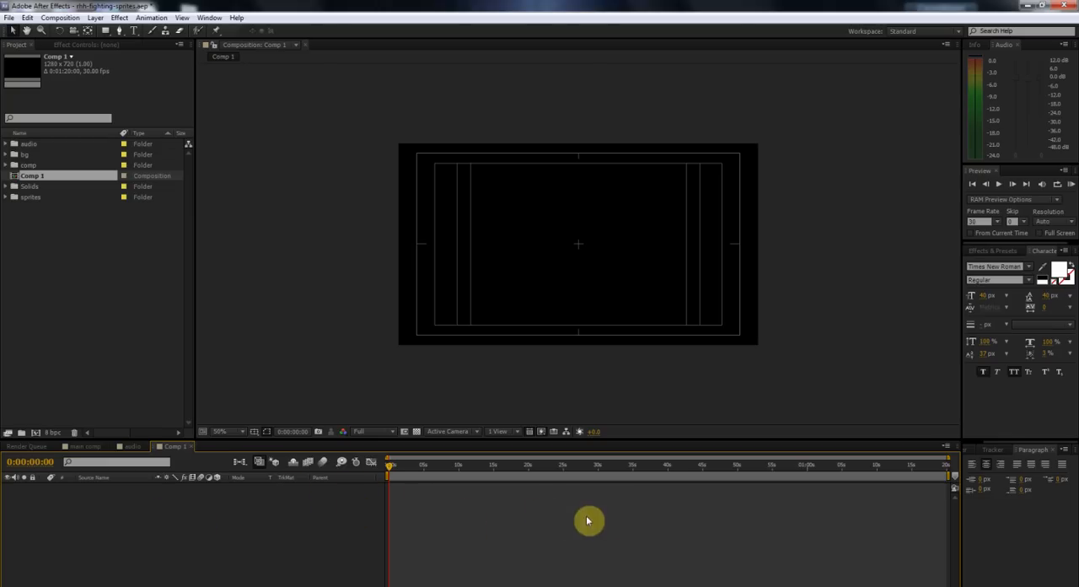
mouse_move(638, 530)
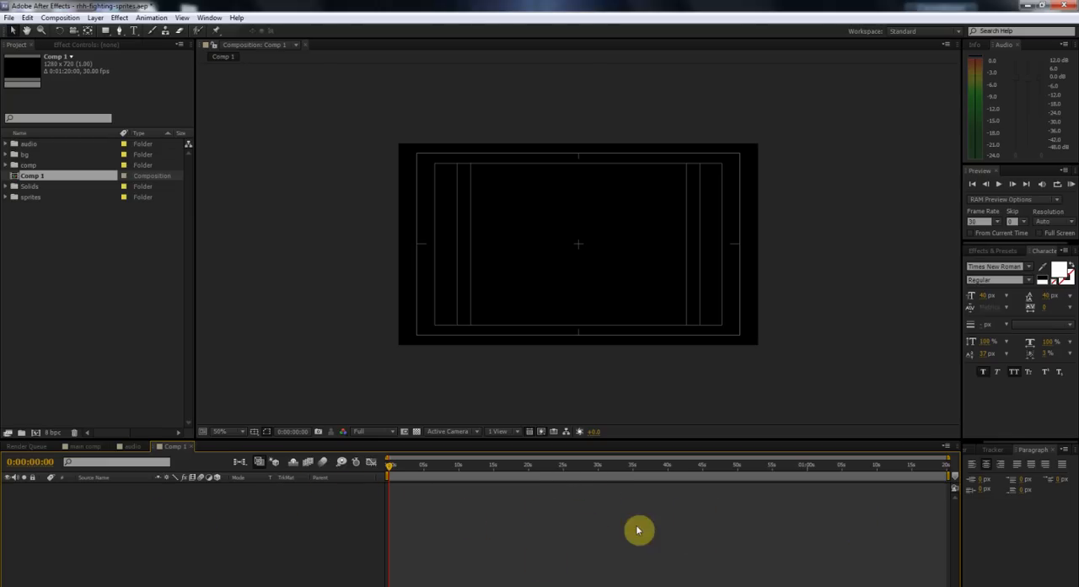
- Add Comp 1 to the Render Queue via the Composition menu
left_click(60, 17)
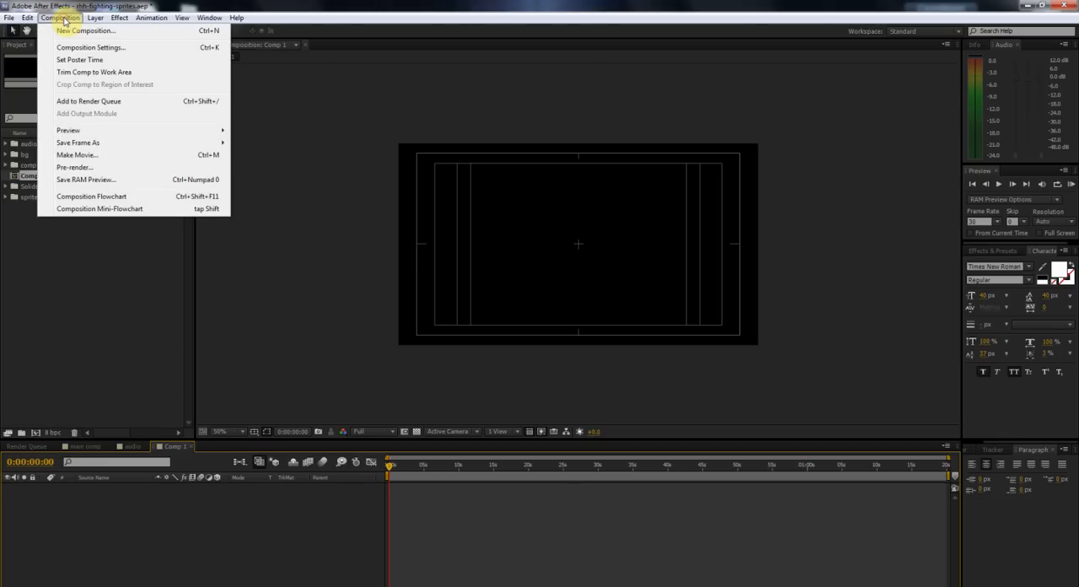
left_click(87, 101)
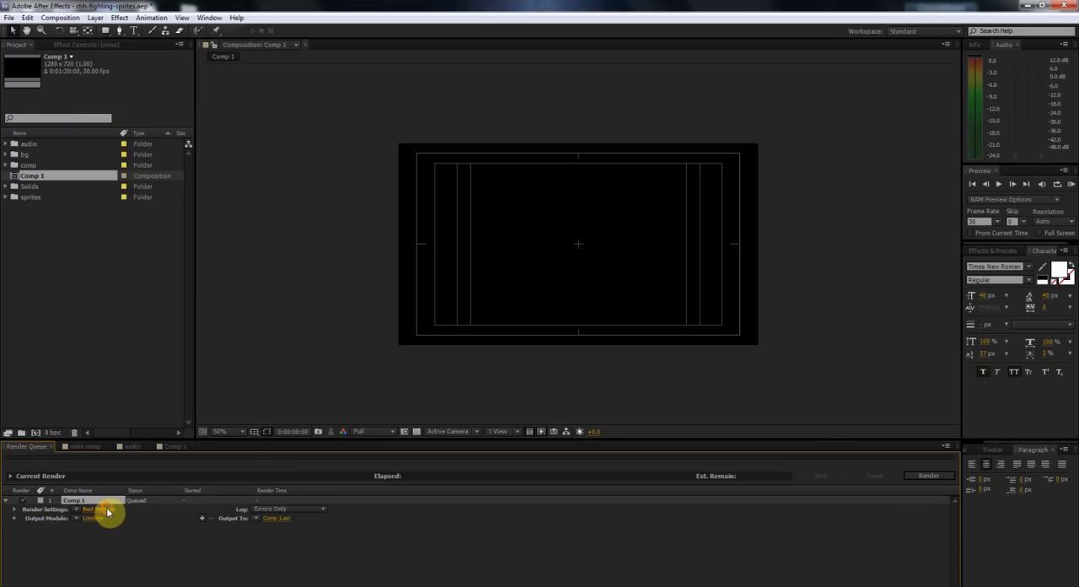
left_click(98, 509)
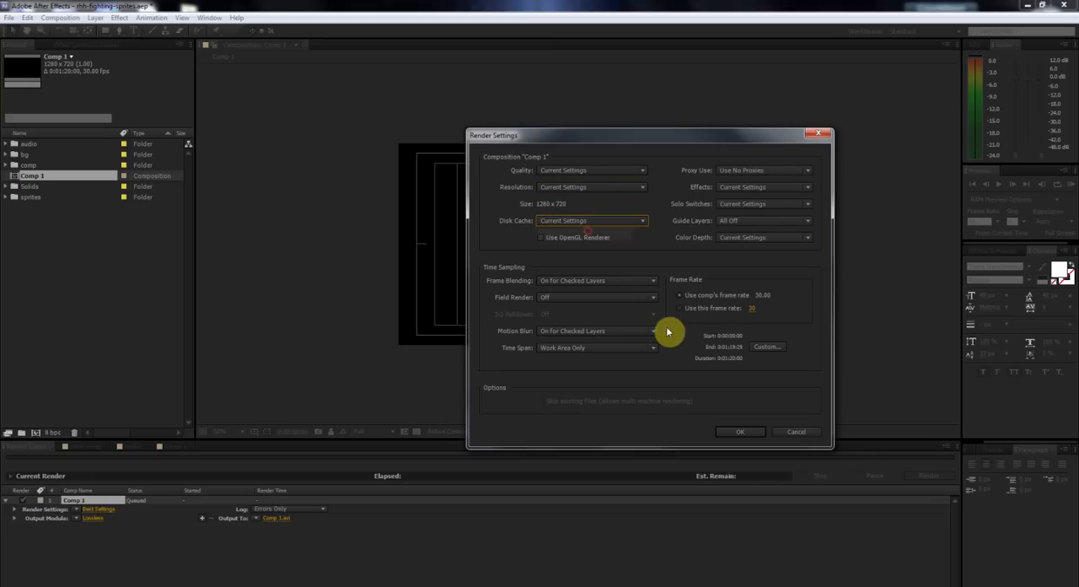
left_click(739, 431)
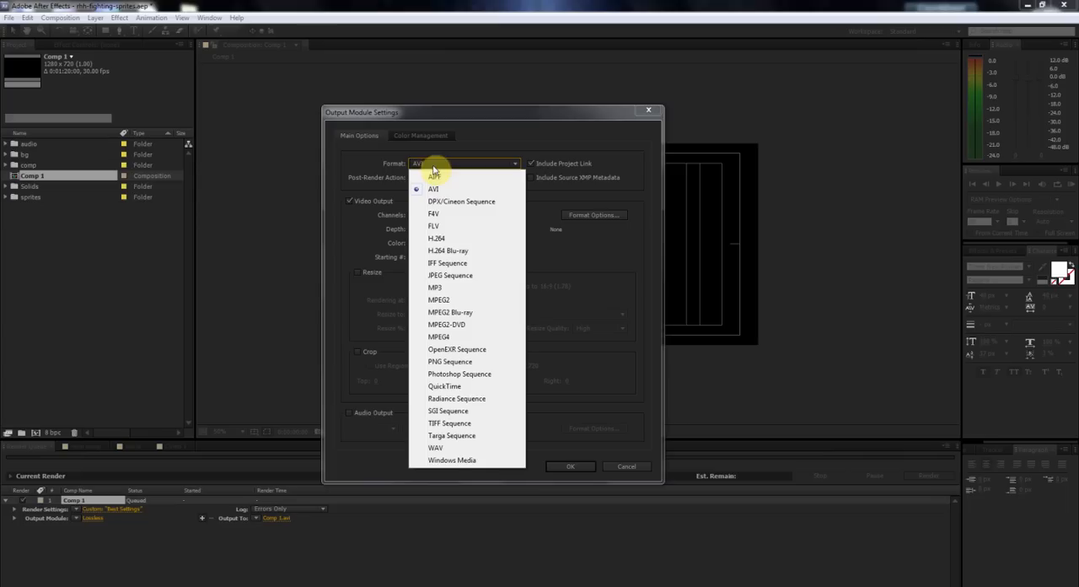
- Set Comp 1's output format to H.264 with audio output enabled
left_click(432, 189)
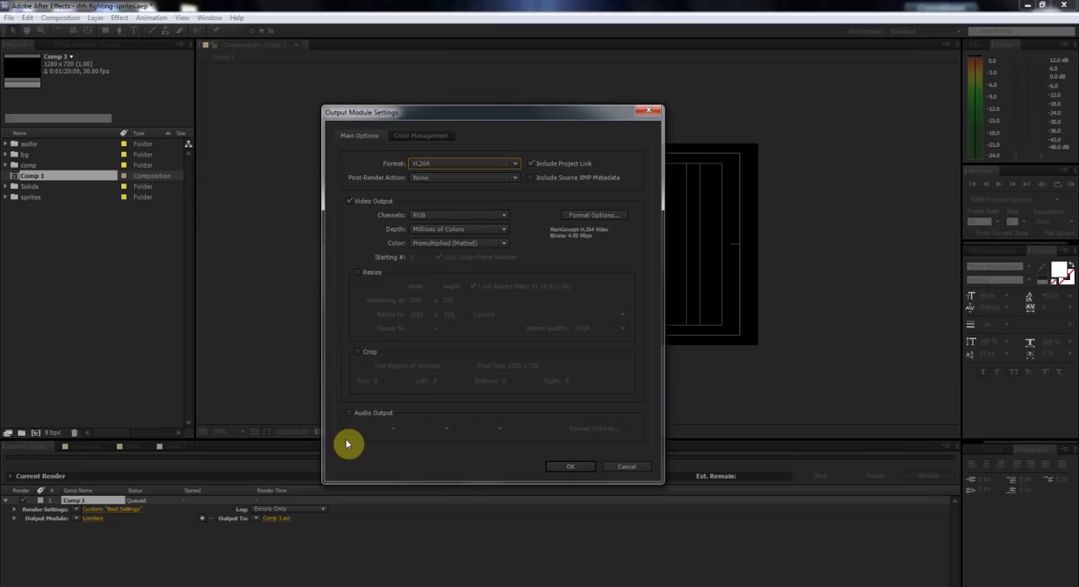
left_click(347, 411)
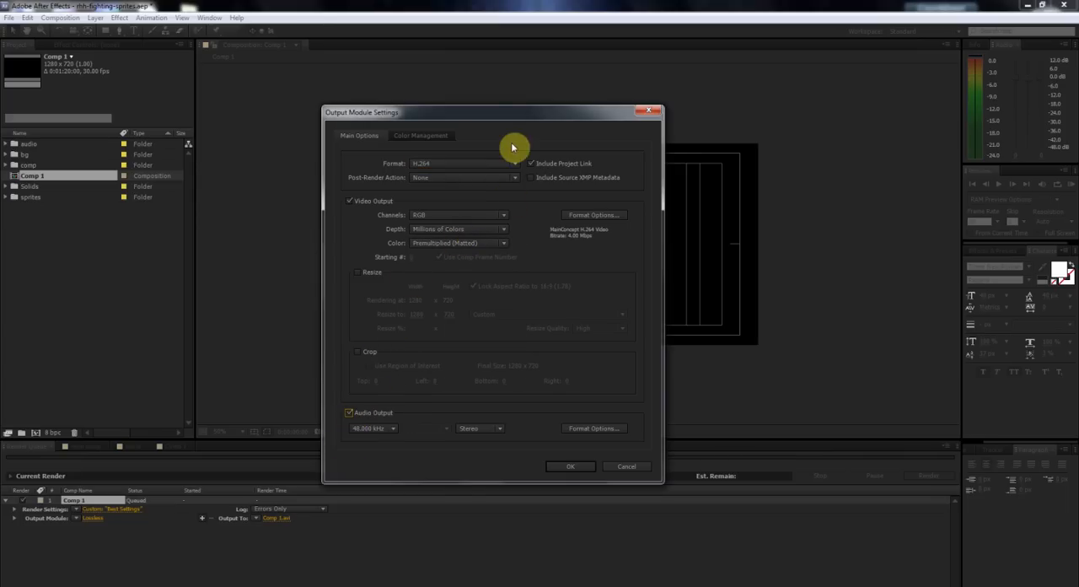
left_click(594, 214)
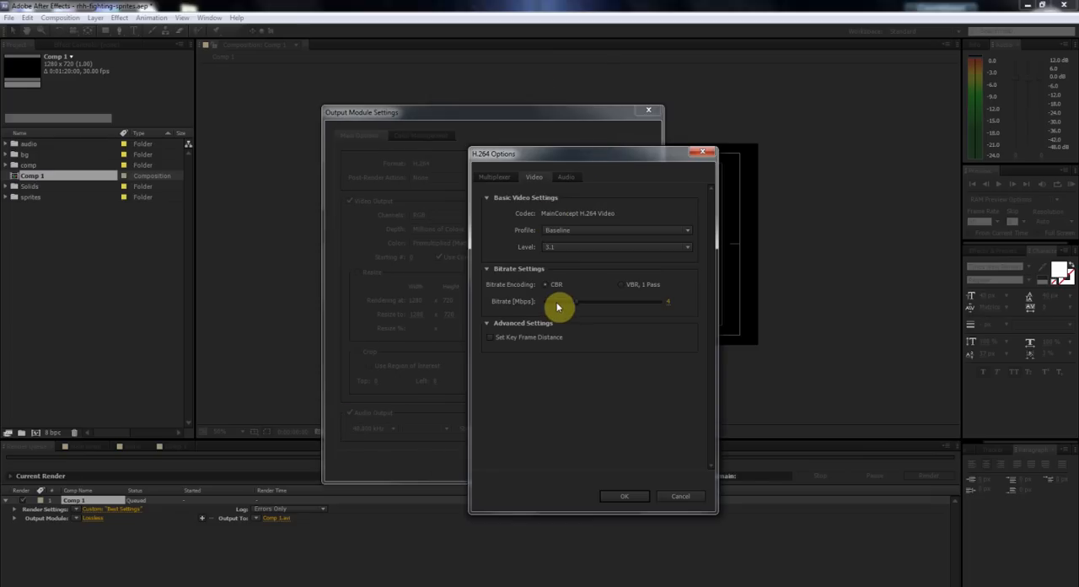
mouse_move(571, 288)
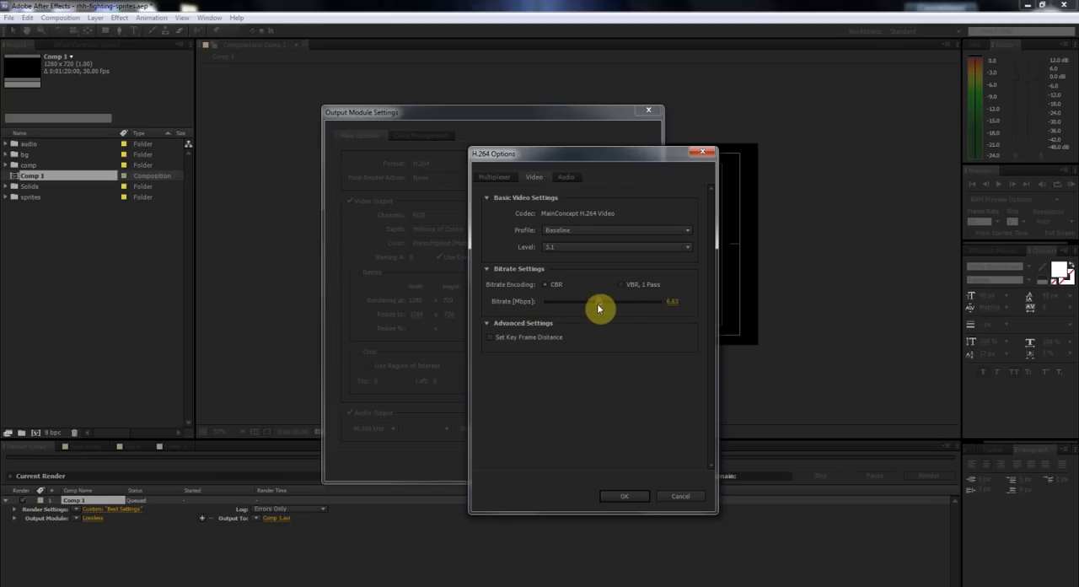
- Adjust the H.264 target video bitrate slider until it settles on a final value
left_click_drag(598, 302, 632, 302)
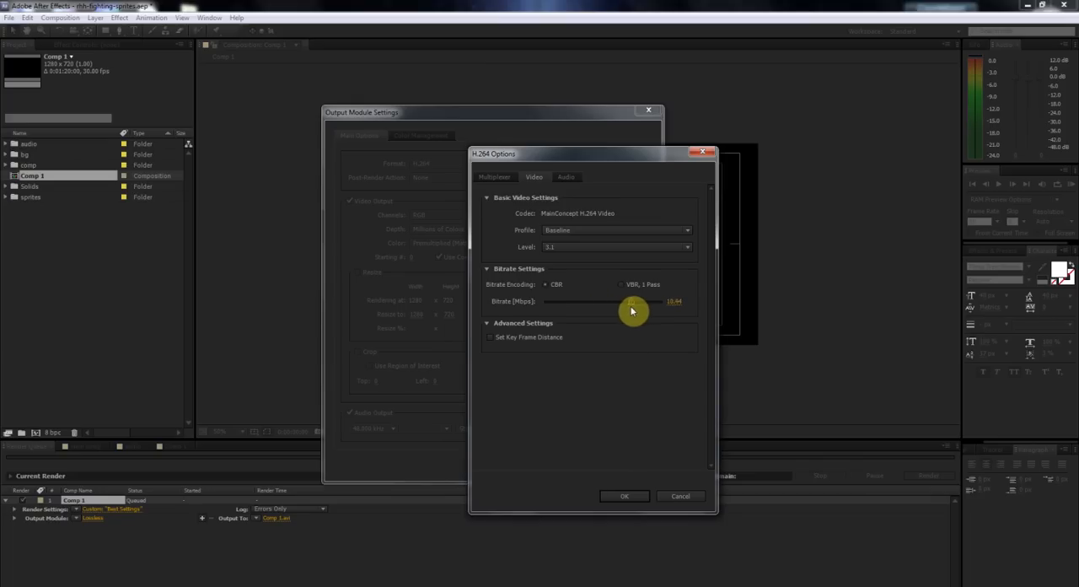
left_click_drag(632, 301, 621, 302)
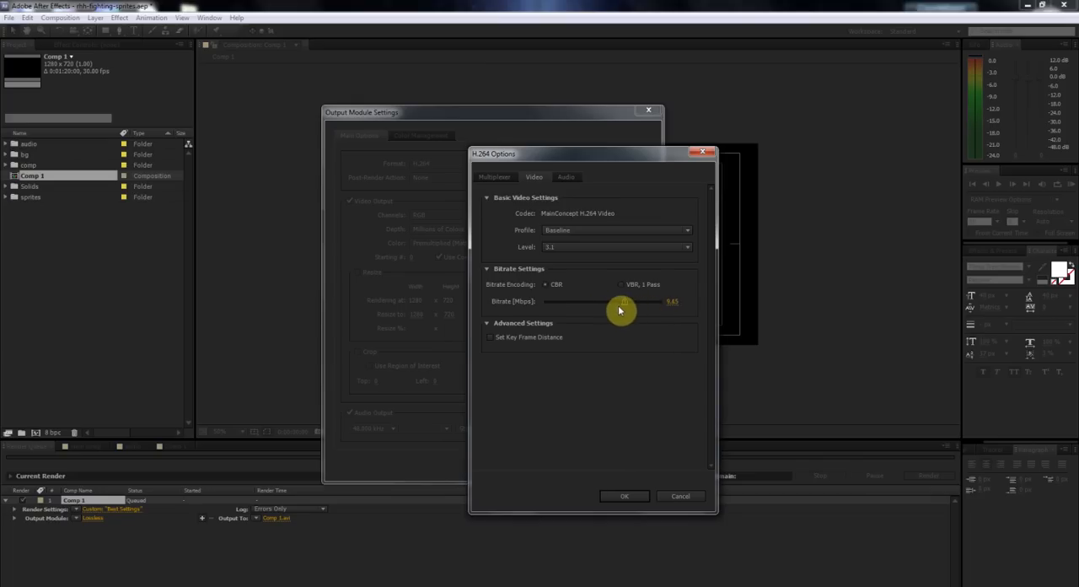
left_click_drag(624, 302, 615, 302)
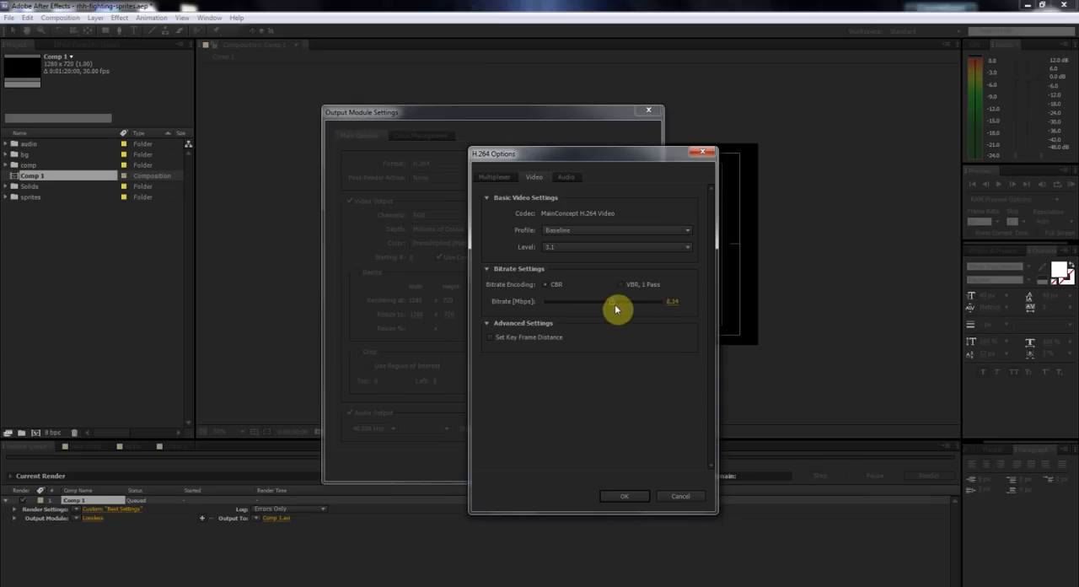
left_click_drag(615, 301, 649, 302)
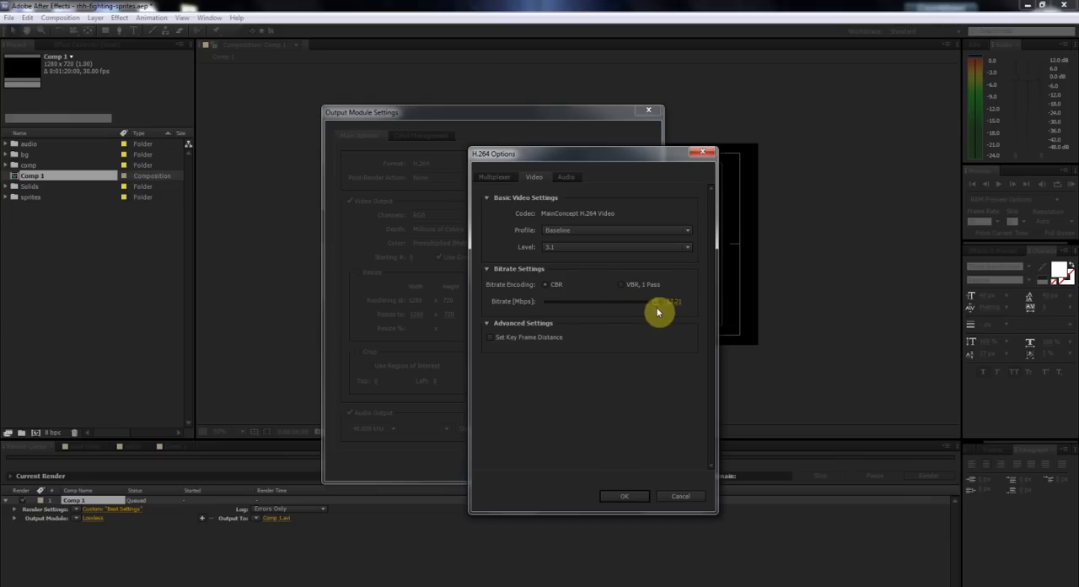
mouse_move(671, 309)
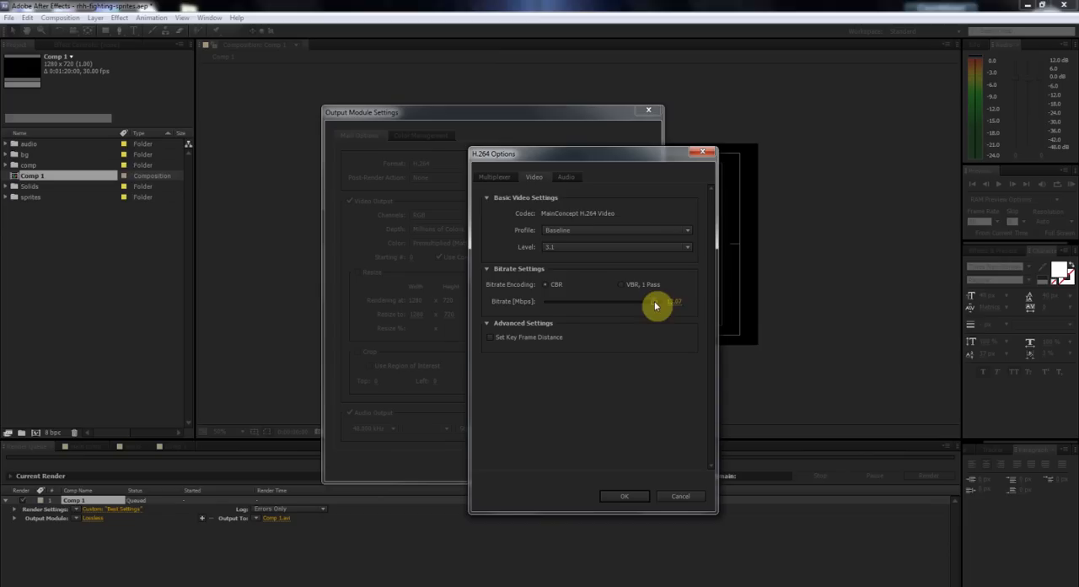
left_click_drag(658, 307, 588, 302)
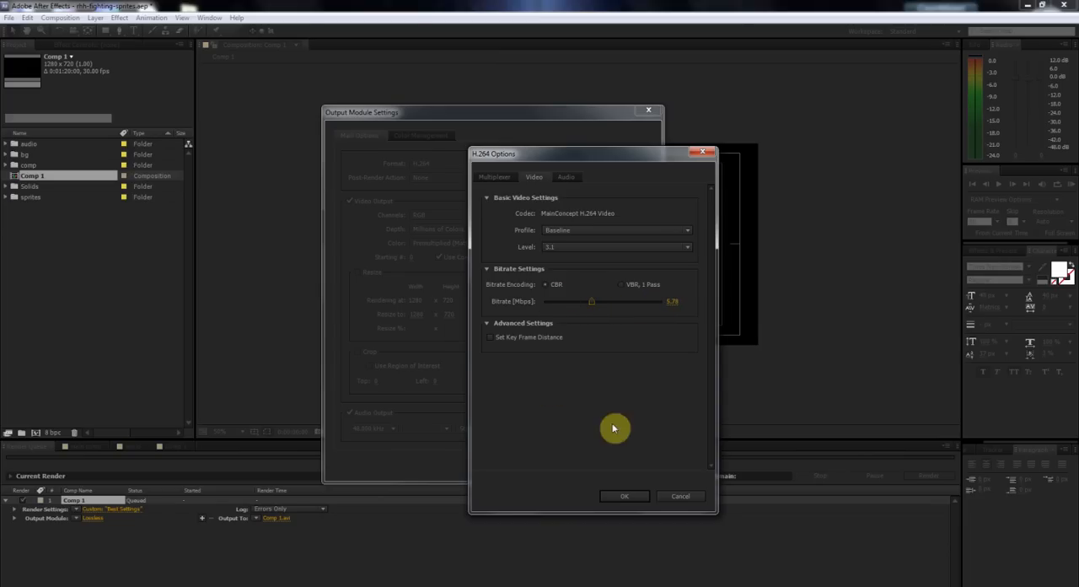
- Review the H.264 AAC audio options (quality High, bitrate) and confirm the output module settings
left_click(623, 495)
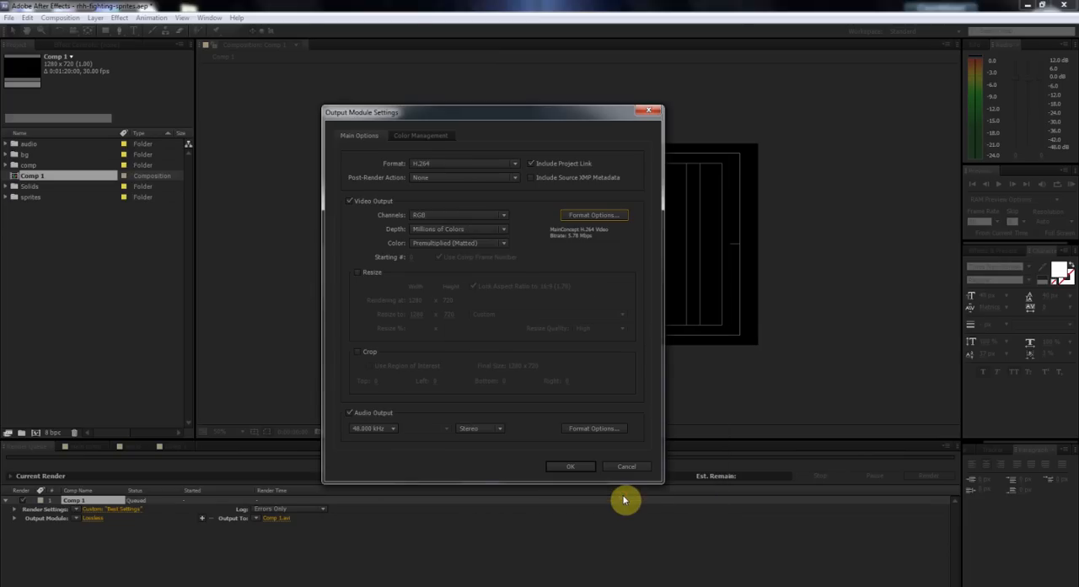
mouse_move(593, 429)
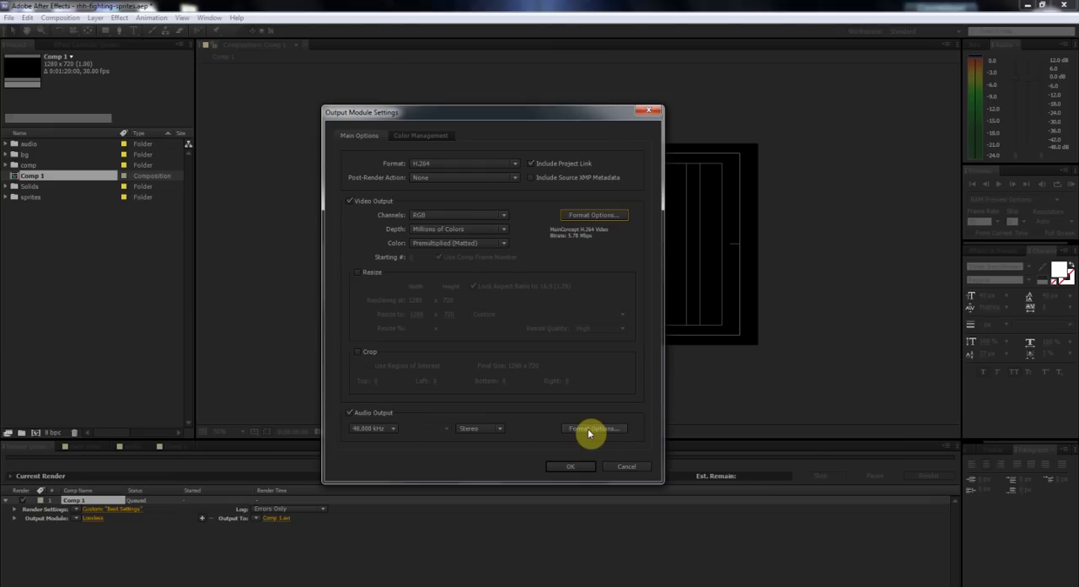
left_click(594, 429)
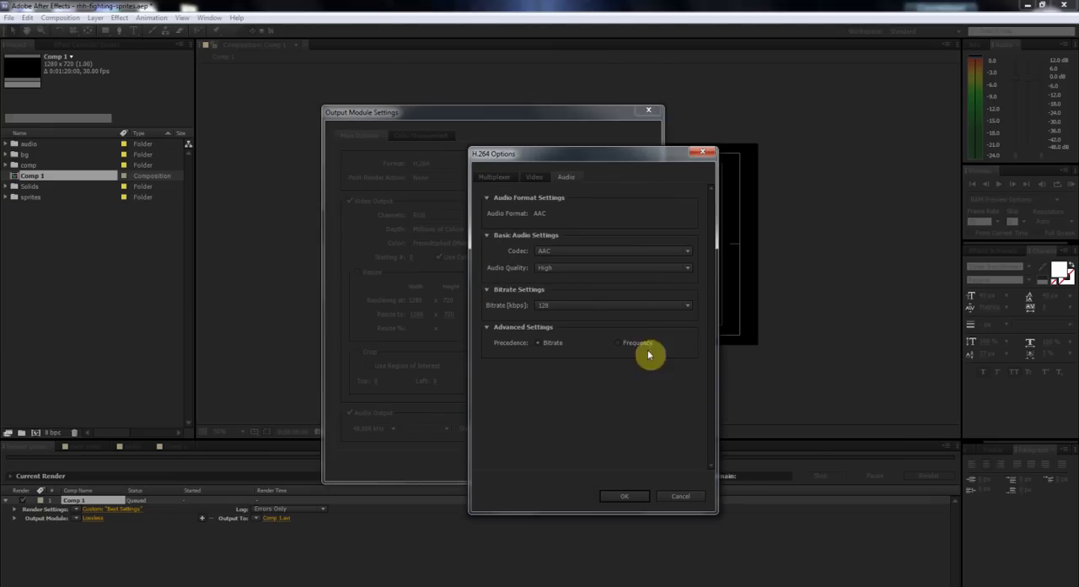
mouse_move(581, 251)
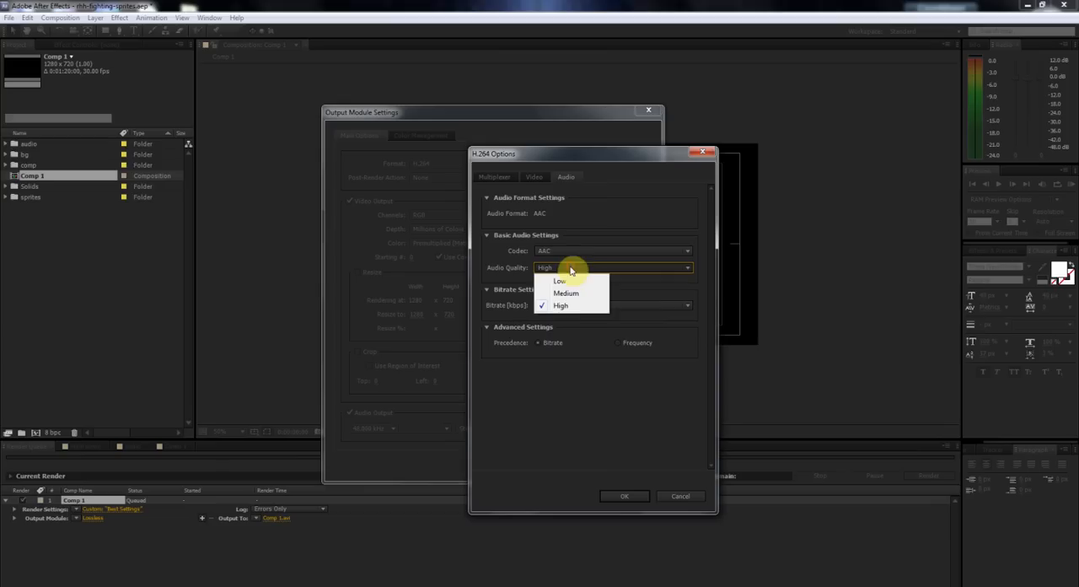
left_click(560, 305)
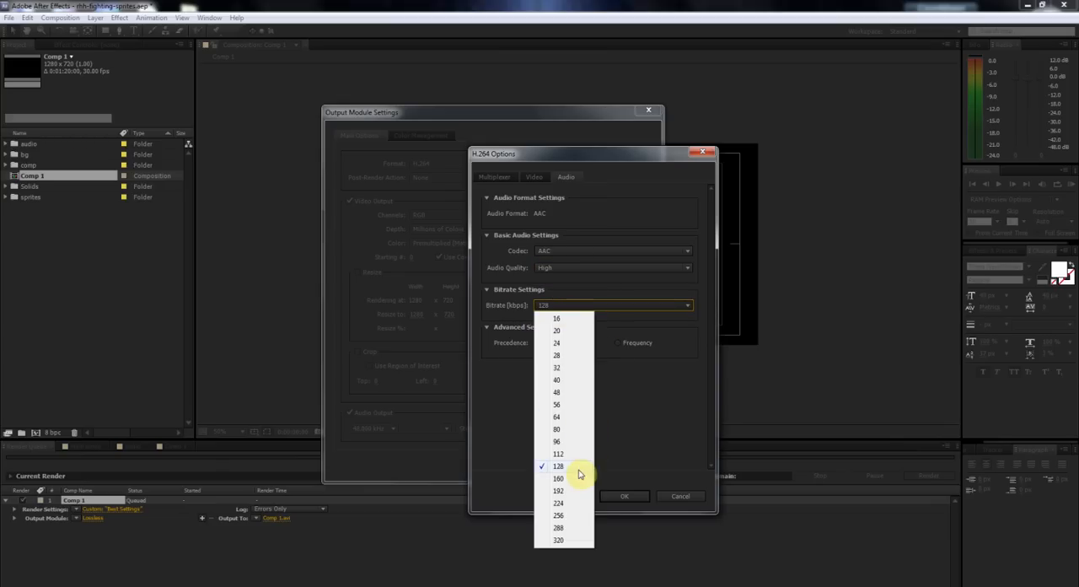
mouse_move(571, 484)
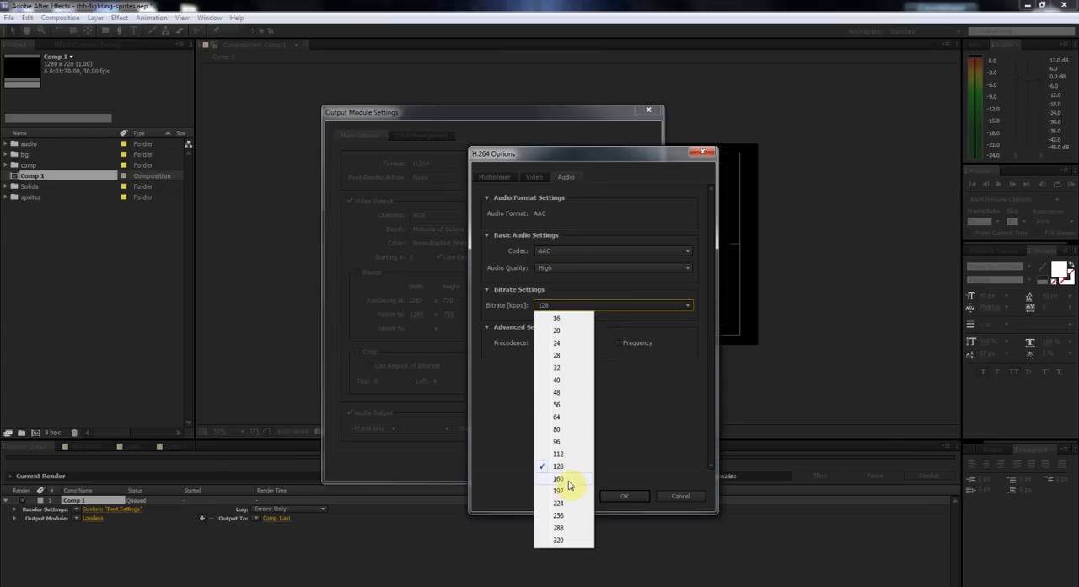
left_click(558, 479)
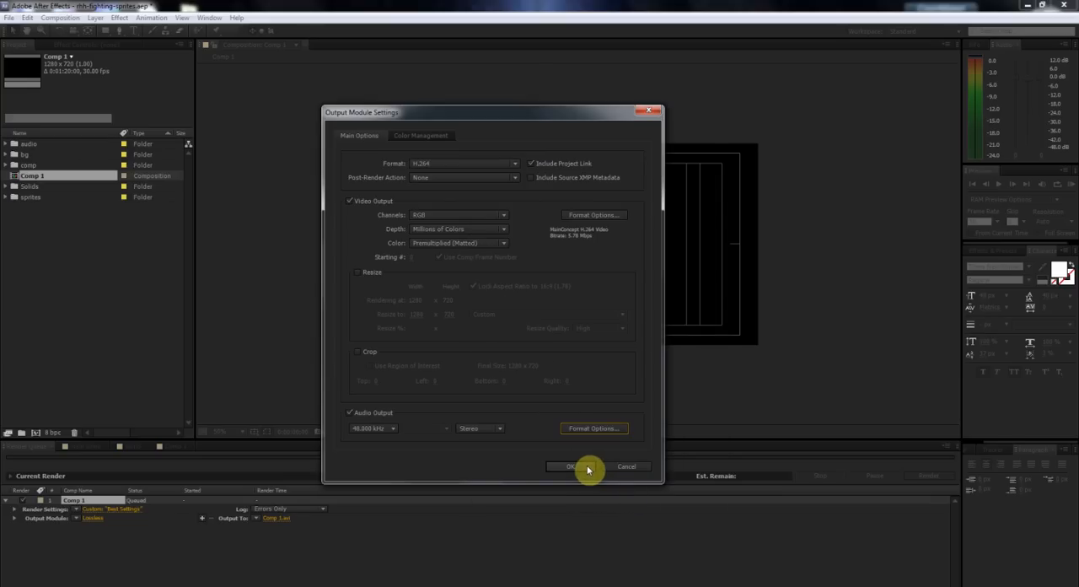
left_click(572, 465)
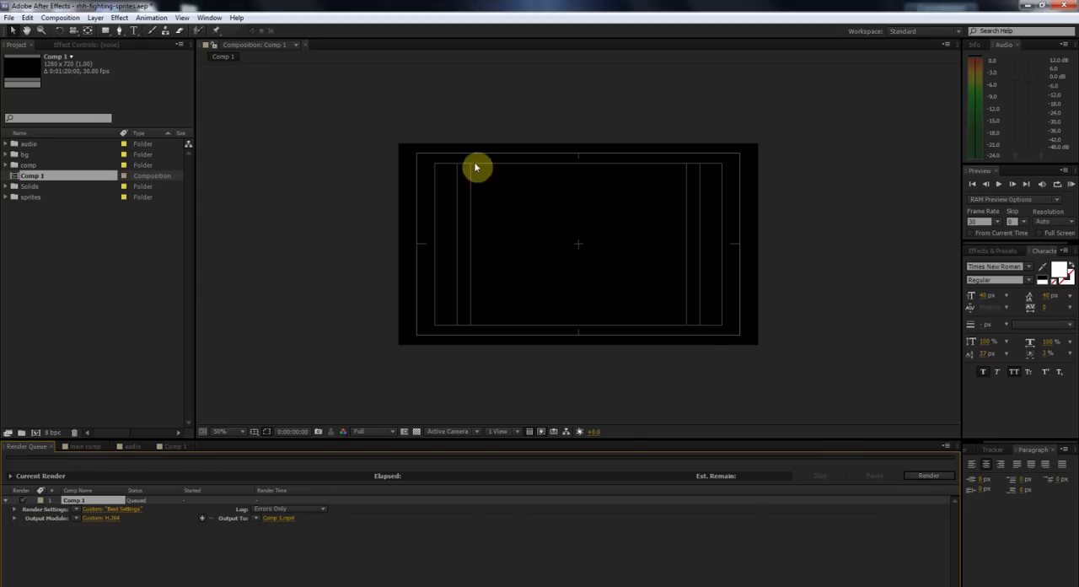
mouse_move(361, 182)
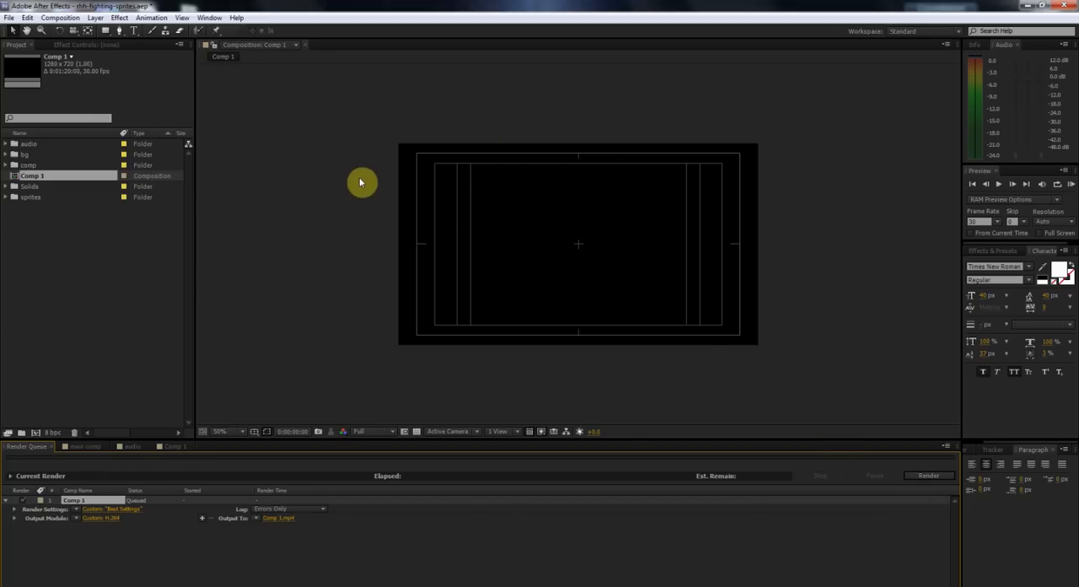
mouse_move(367, 172)
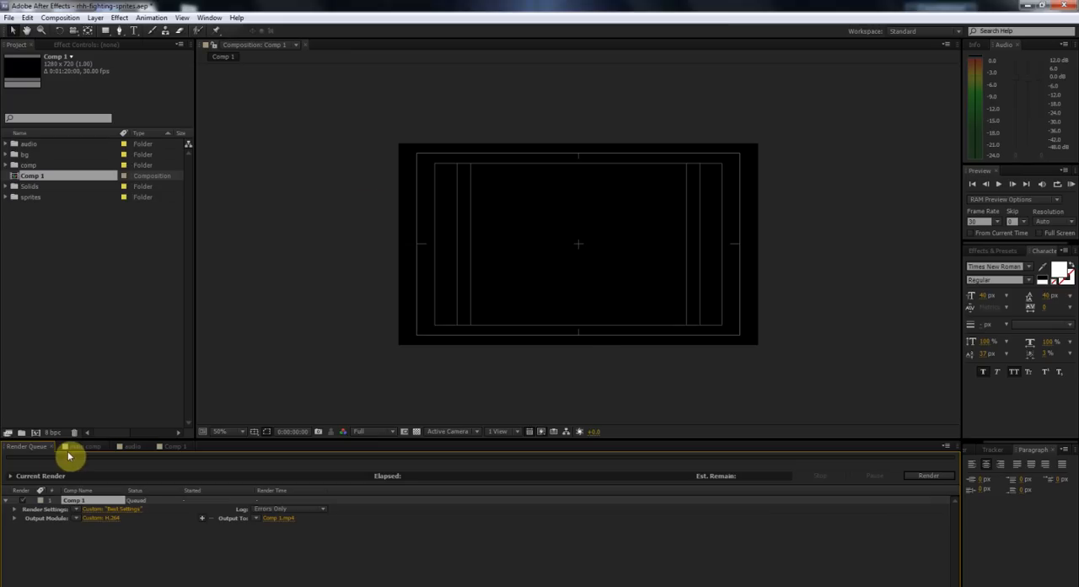
- Return from the Render Queue to the main comp timeline with Goku and Vegeta
left_click(81, 445)
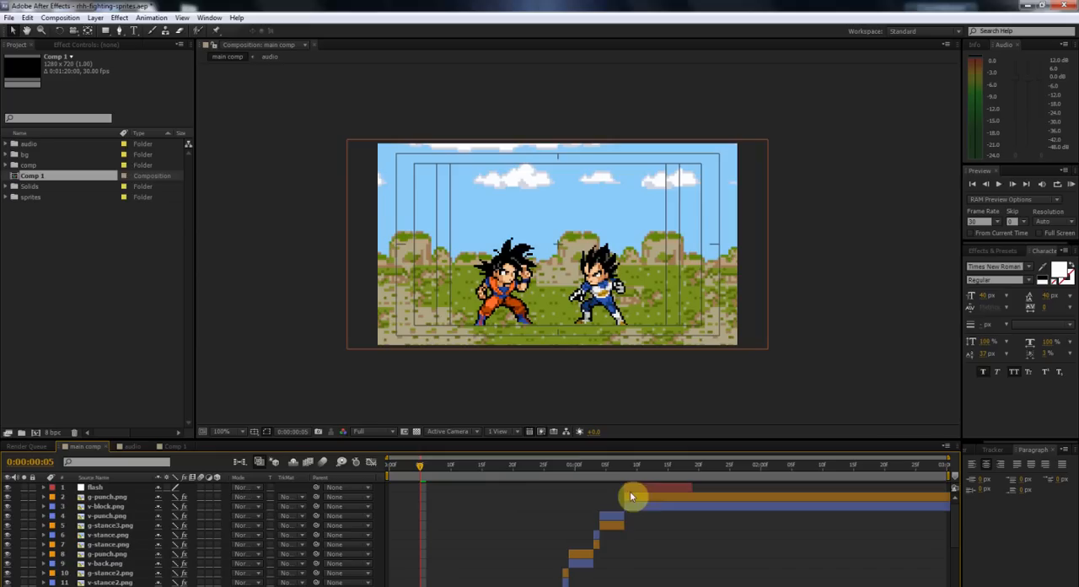
- Scrub through the punch exchange and select all Goku and Vegeta sprite layers together
scroll("down", 3)
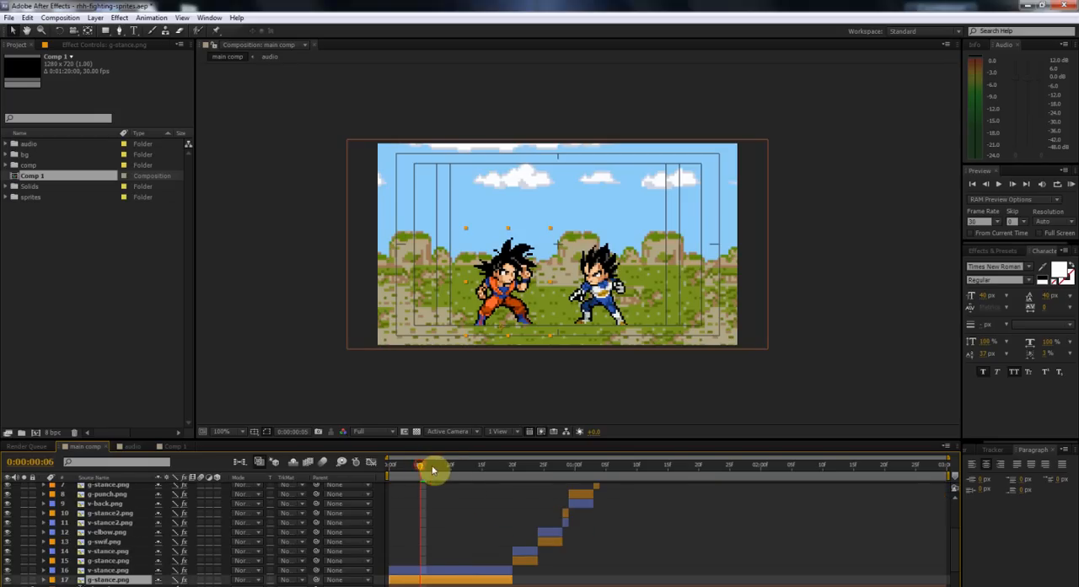
left_click_drag(419, 469, 574, 468)
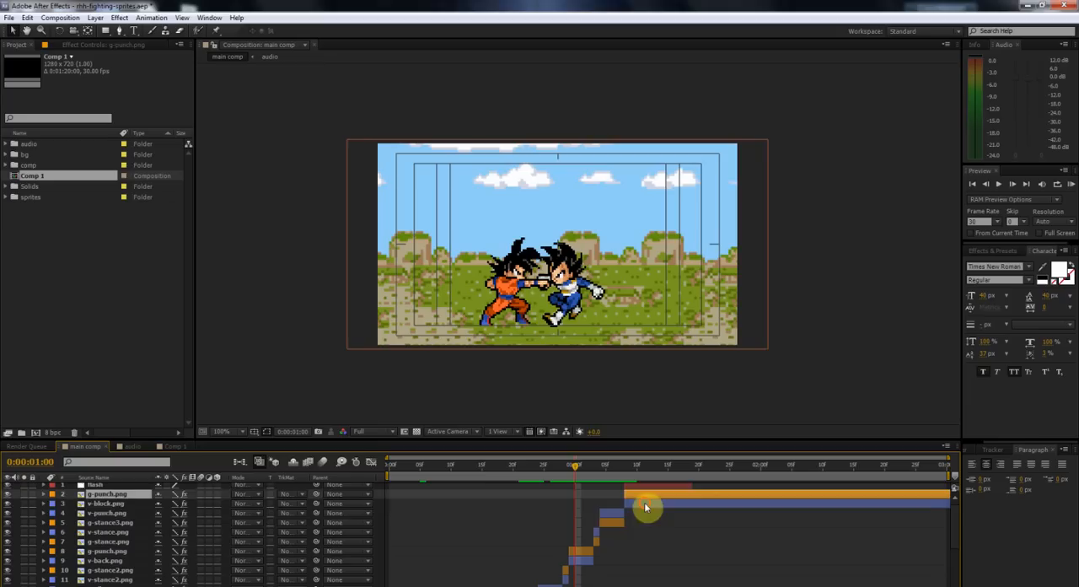
left_click(108, 503)
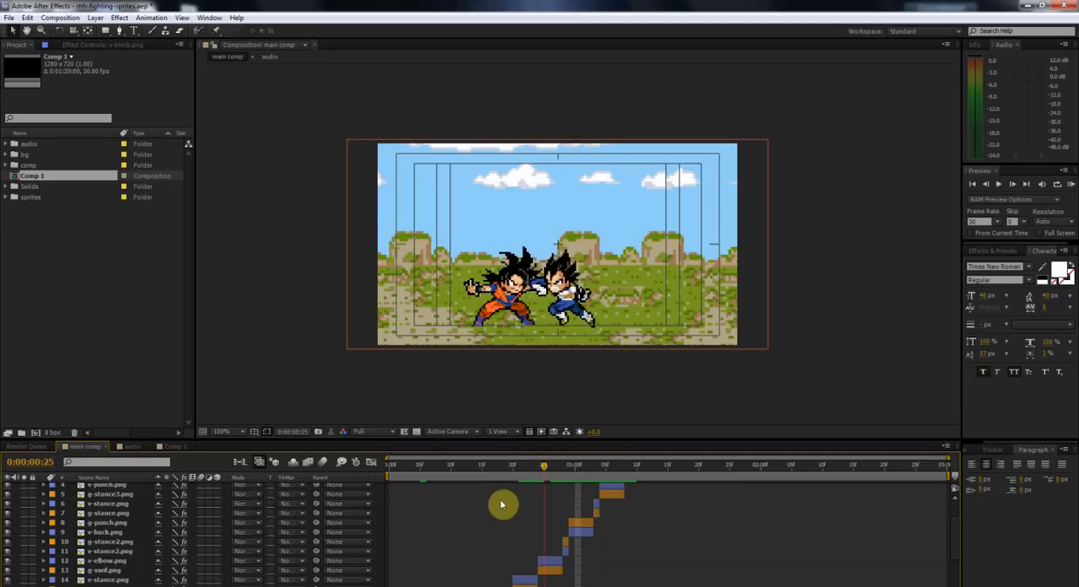
left_click_drag(542, 463, 502, 463)
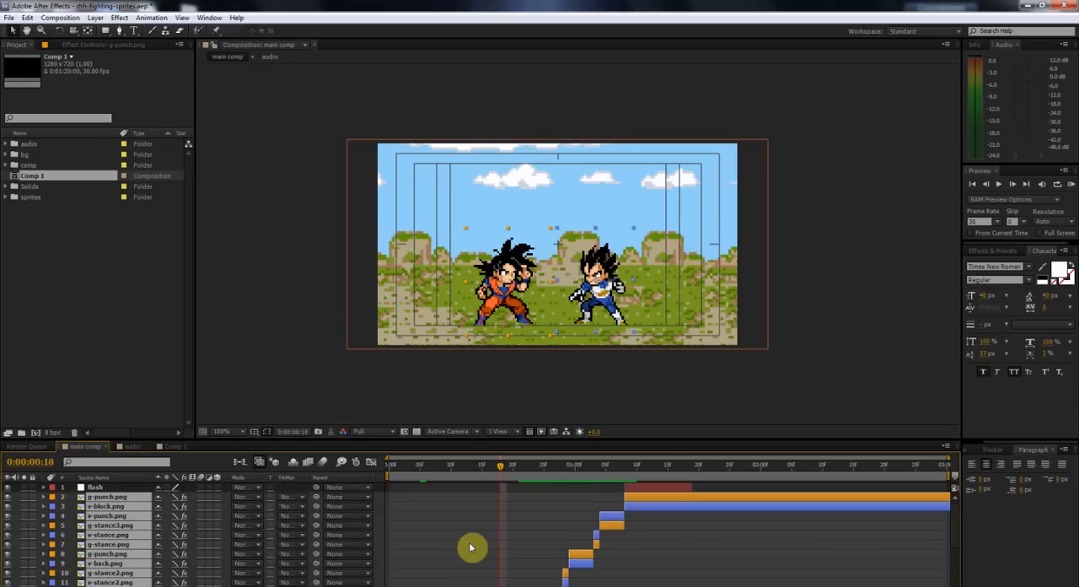
mouse_move(110, 27)
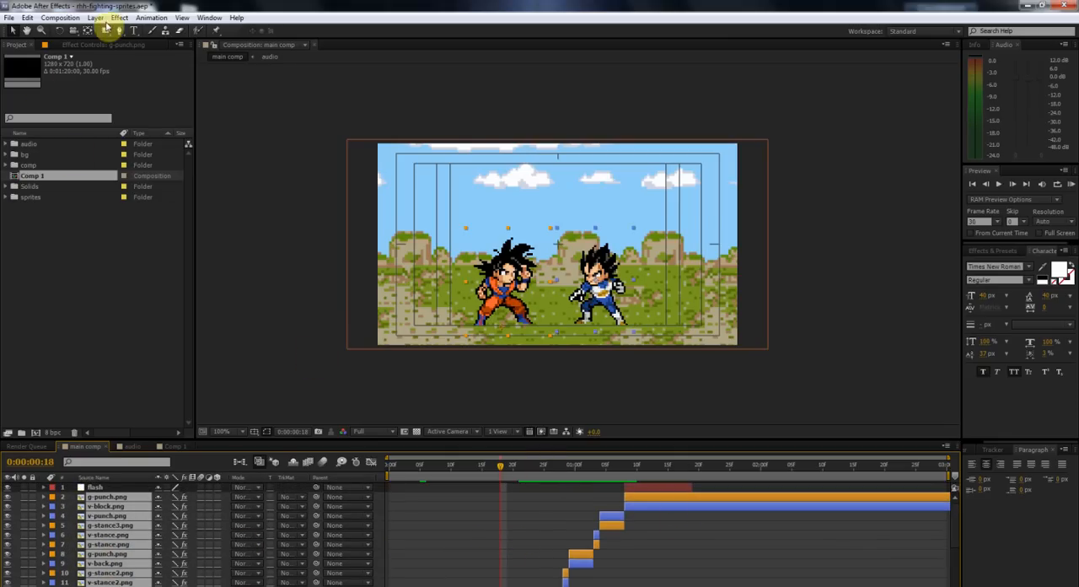
- Pre-compose the selected fighter layers into a new comp named 'goku vegeta fight'
left_click(95, 17)
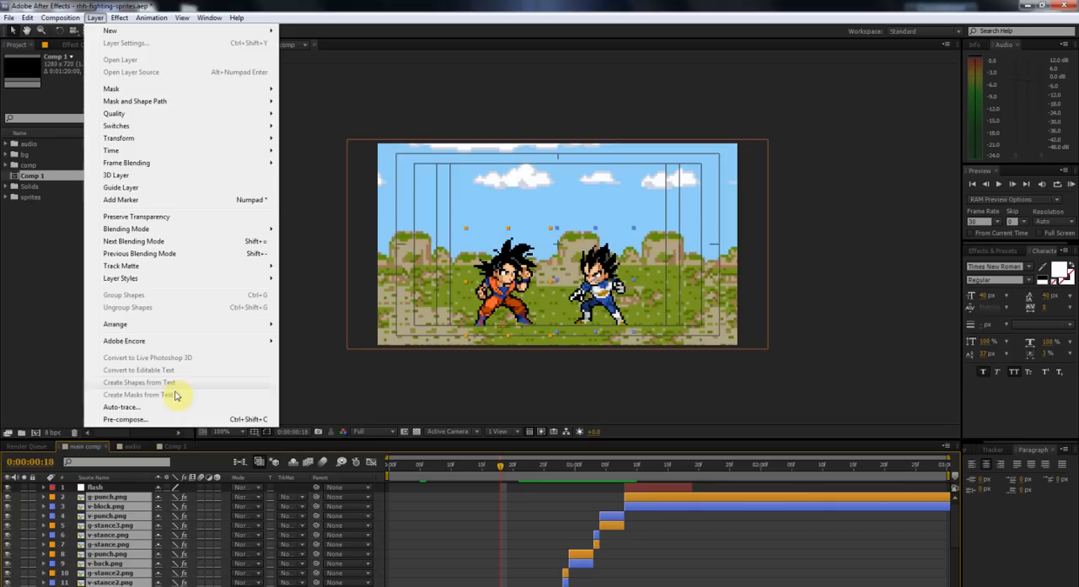
left_click(125, 418)
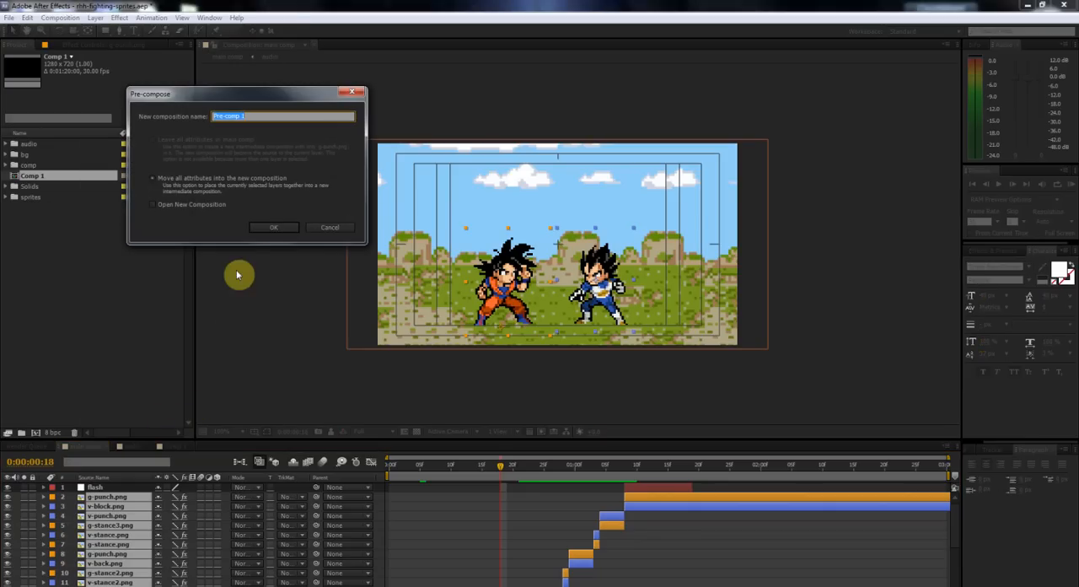
type("goku vegeta fight")
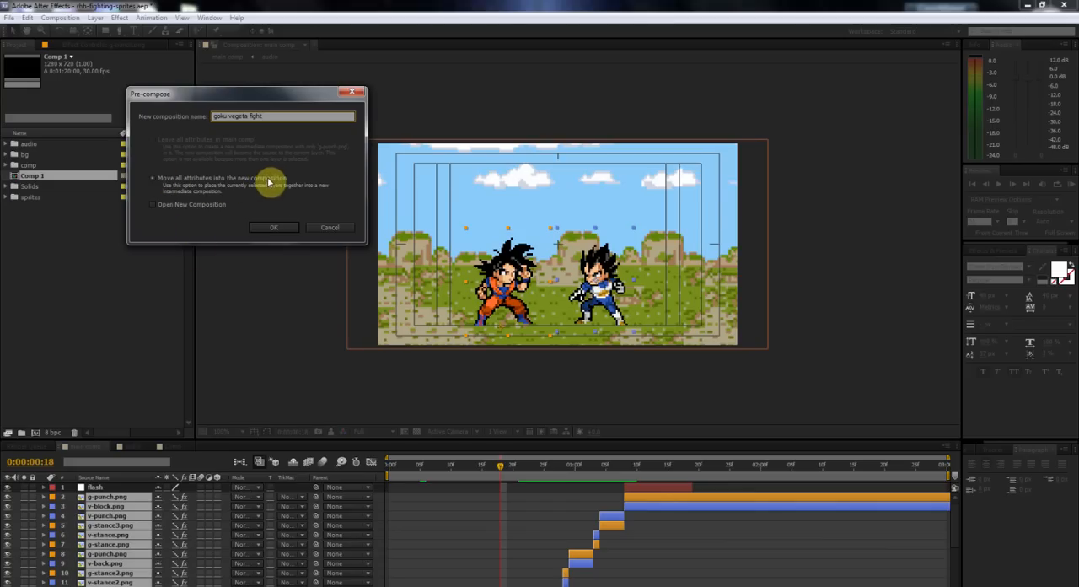
left_click(274, 226)
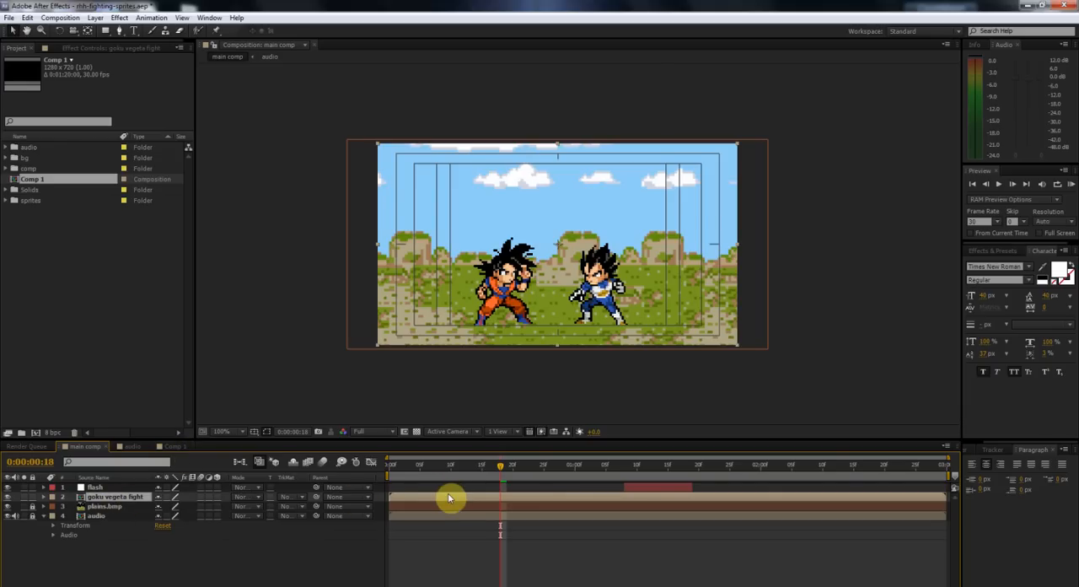
double_click(115, 496)
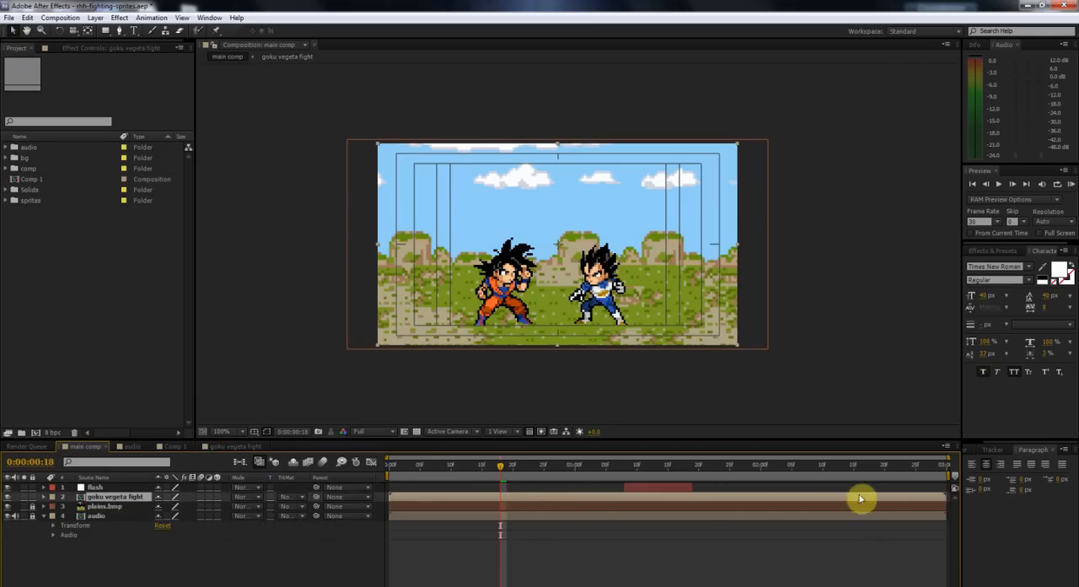
mouse_move(396, 492)
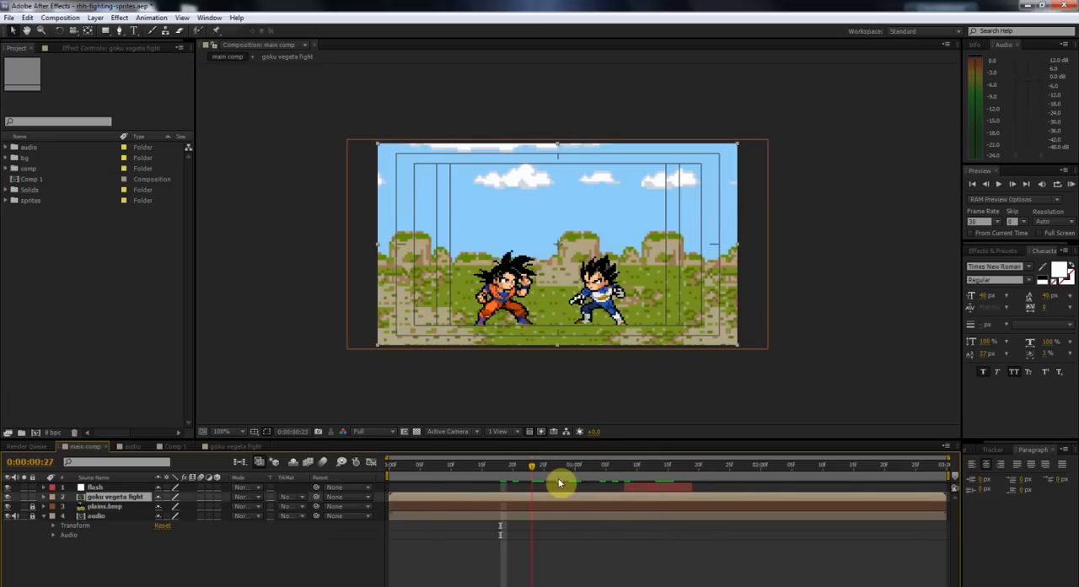
left_click(425, 465)
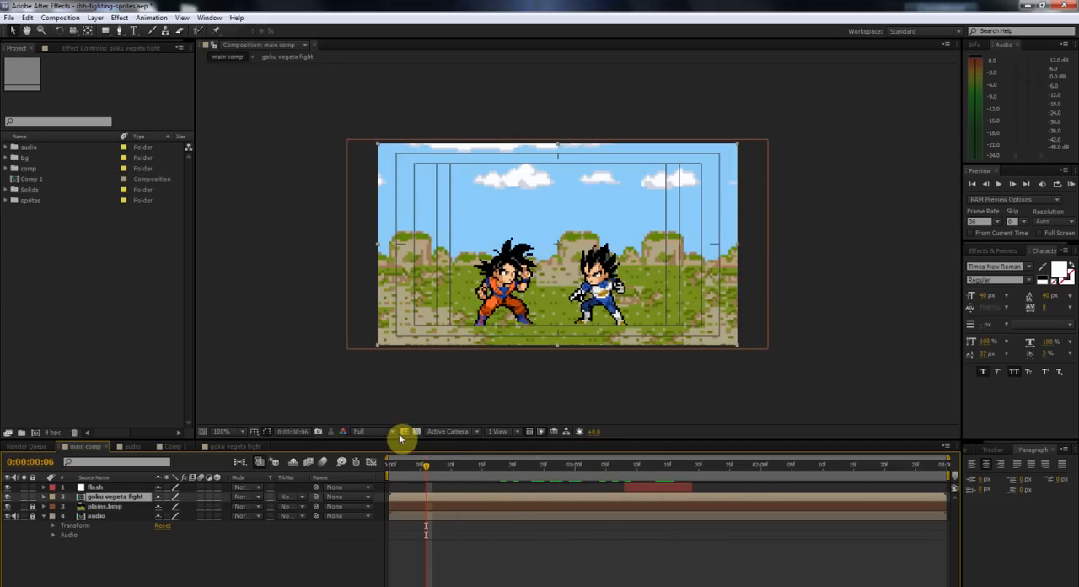